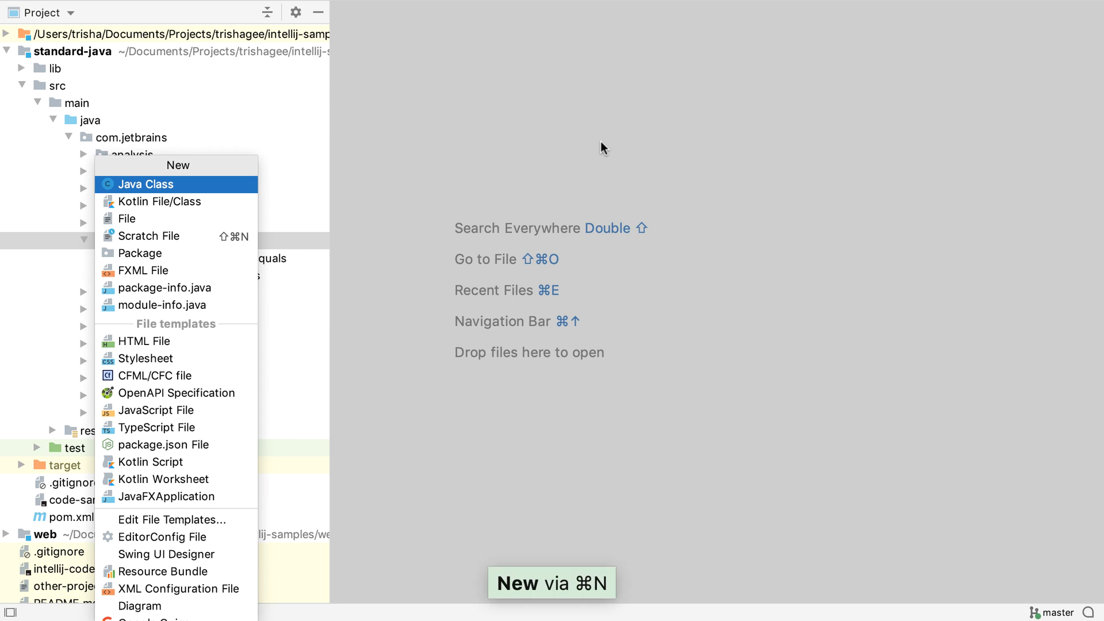
Create the package com.jetbrains.generation.demo.domain under the generation package
type("p")
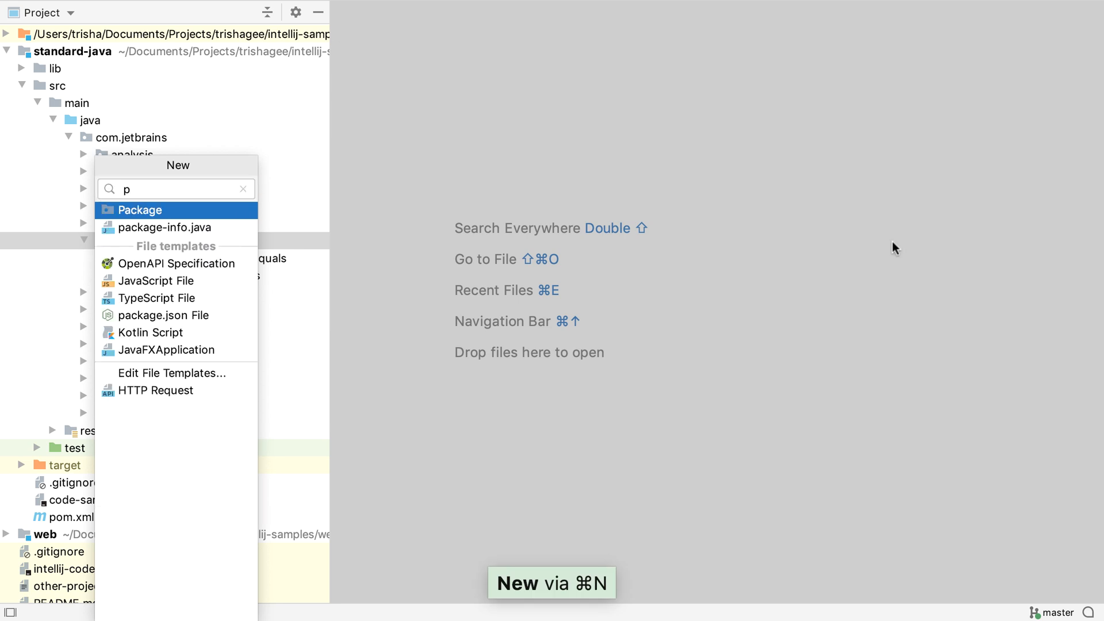
left_click(140, 210)
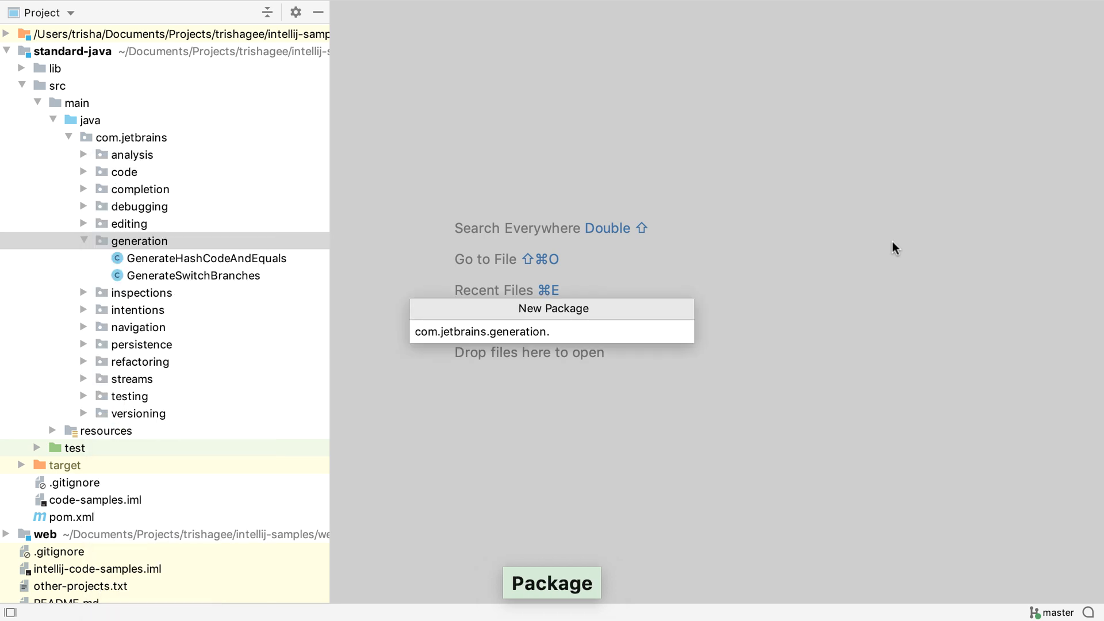
type("demo.")
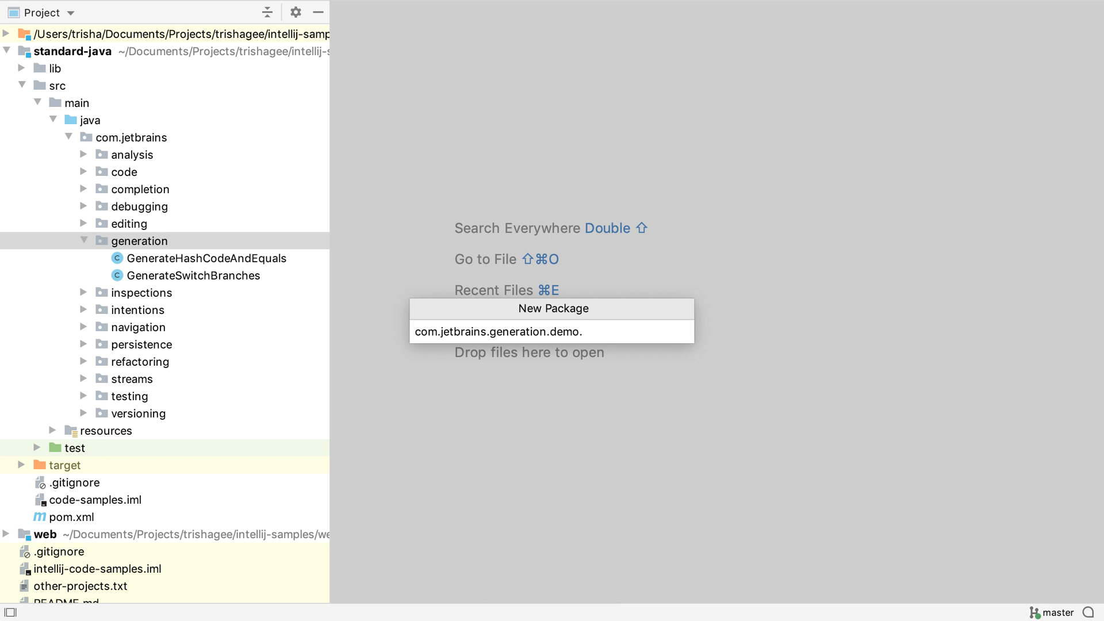
type("domain")
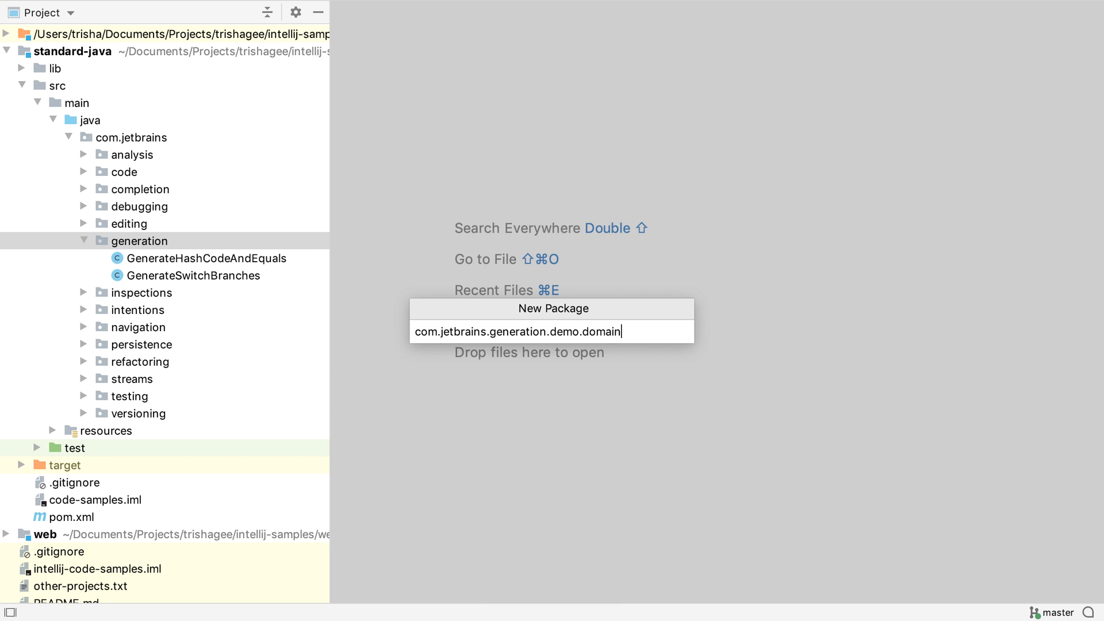
key("Return")
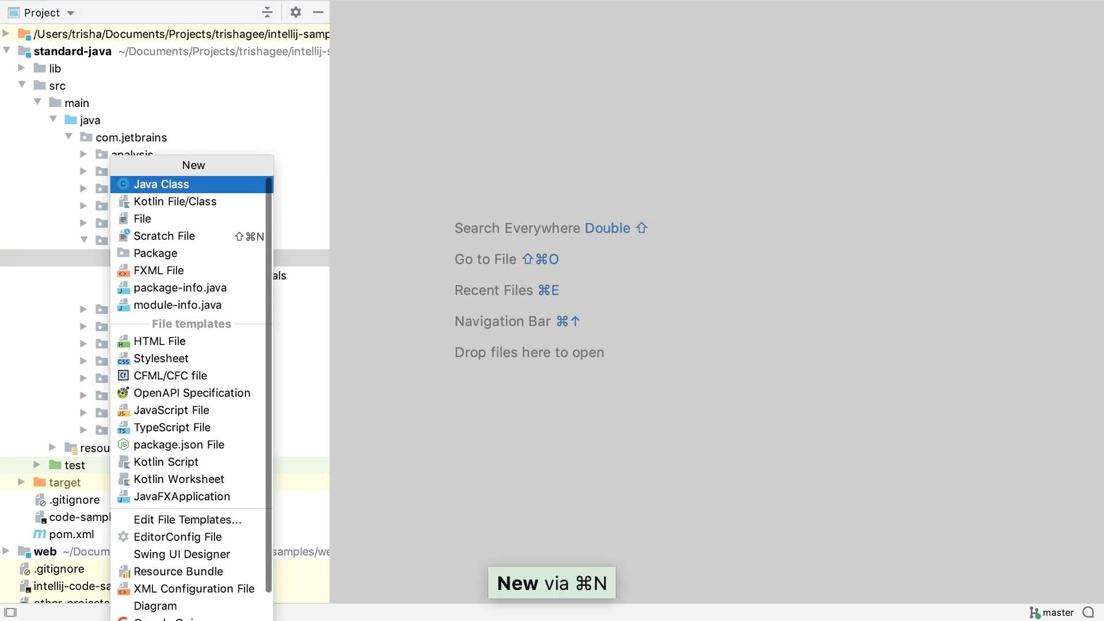
Create a public interface named Car in the demo.domain package
left_click(162, 184)
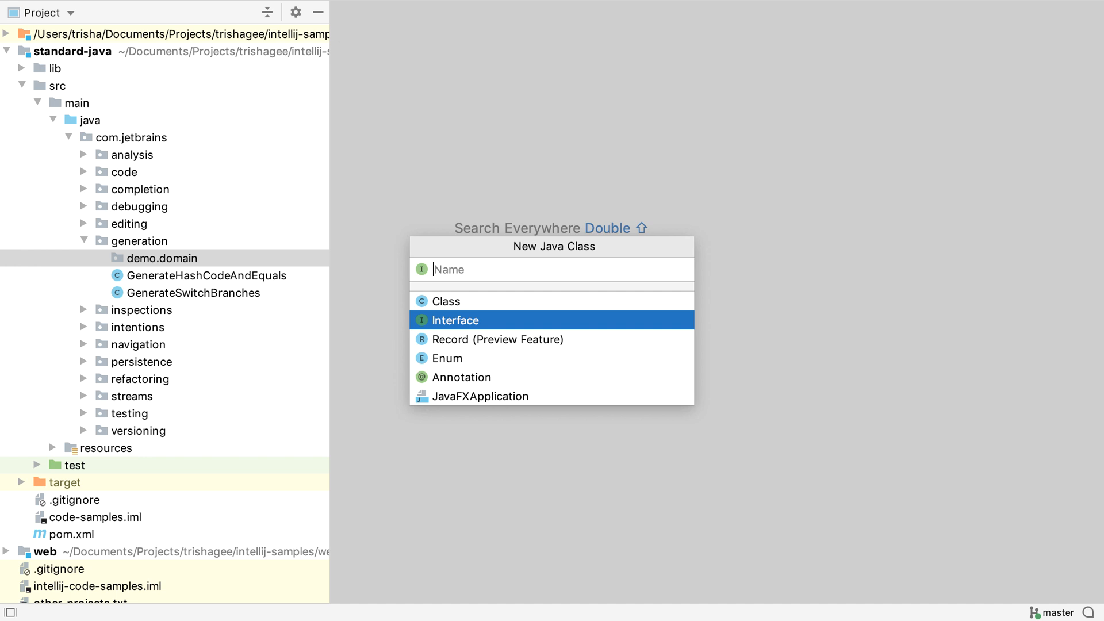
type("C")
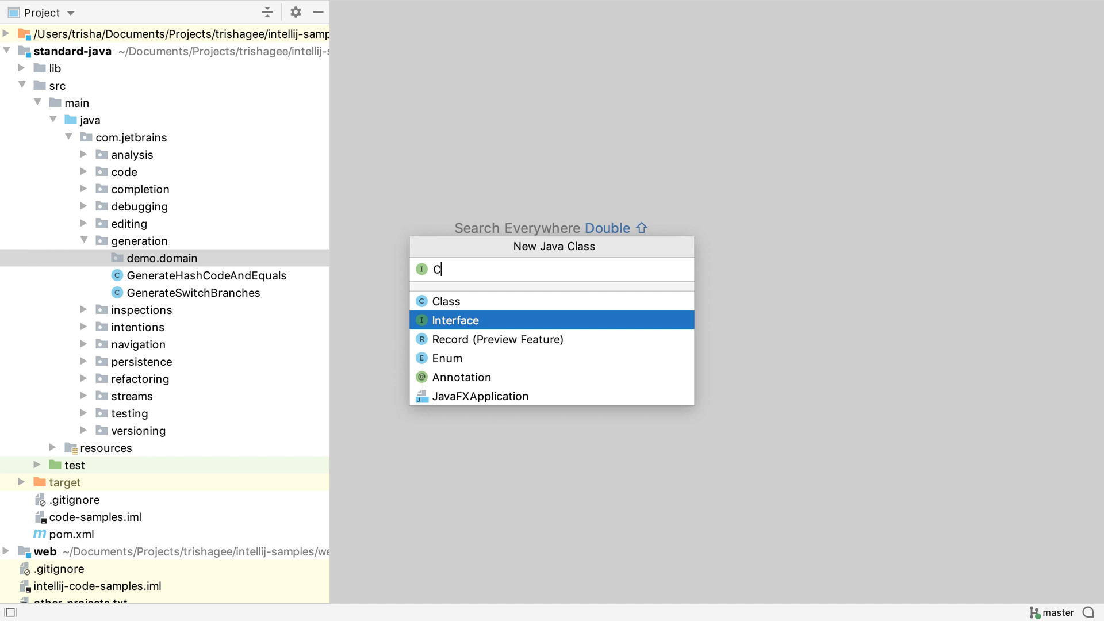
key("Escape")
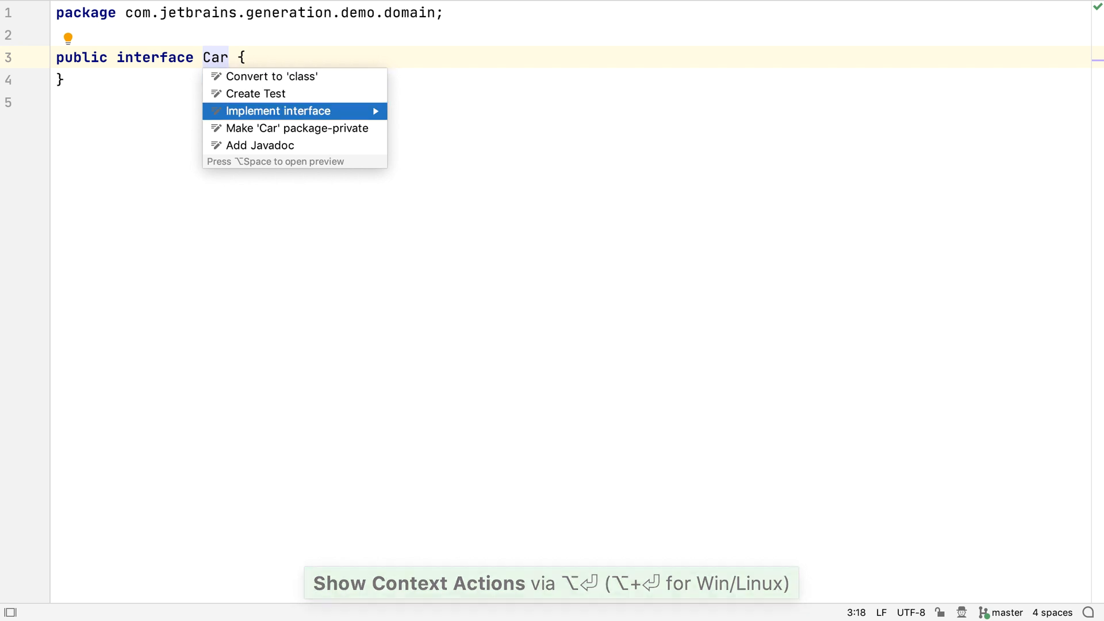
Implement the Car interface in a new class named Fiesta in demo.domain
left_click(278, 111)
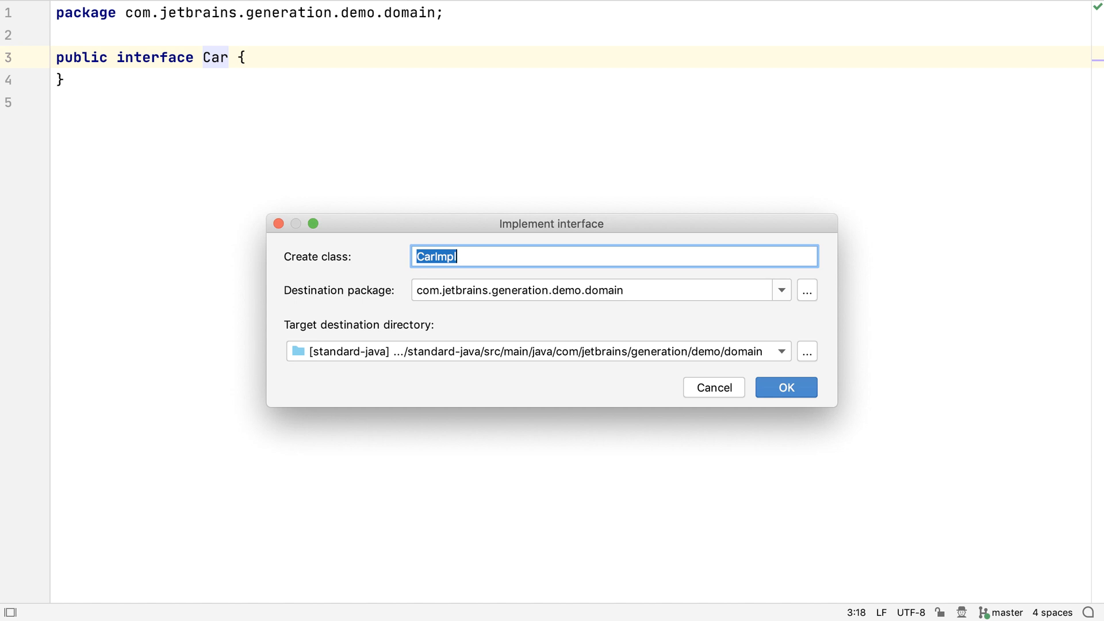
type("Fiesta")
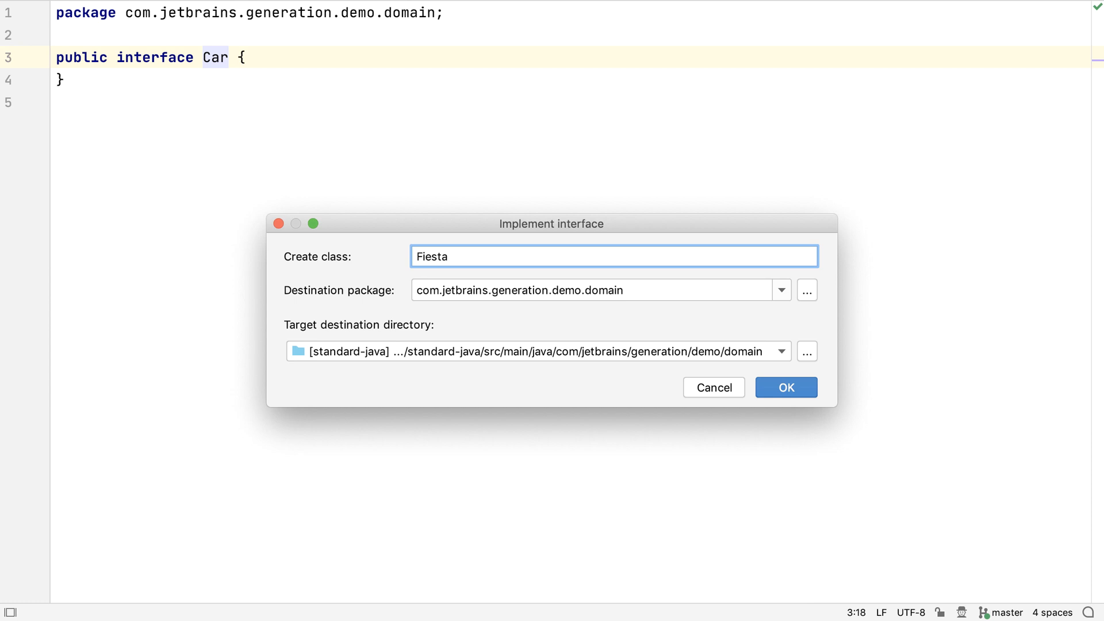
left_click(785, 388)
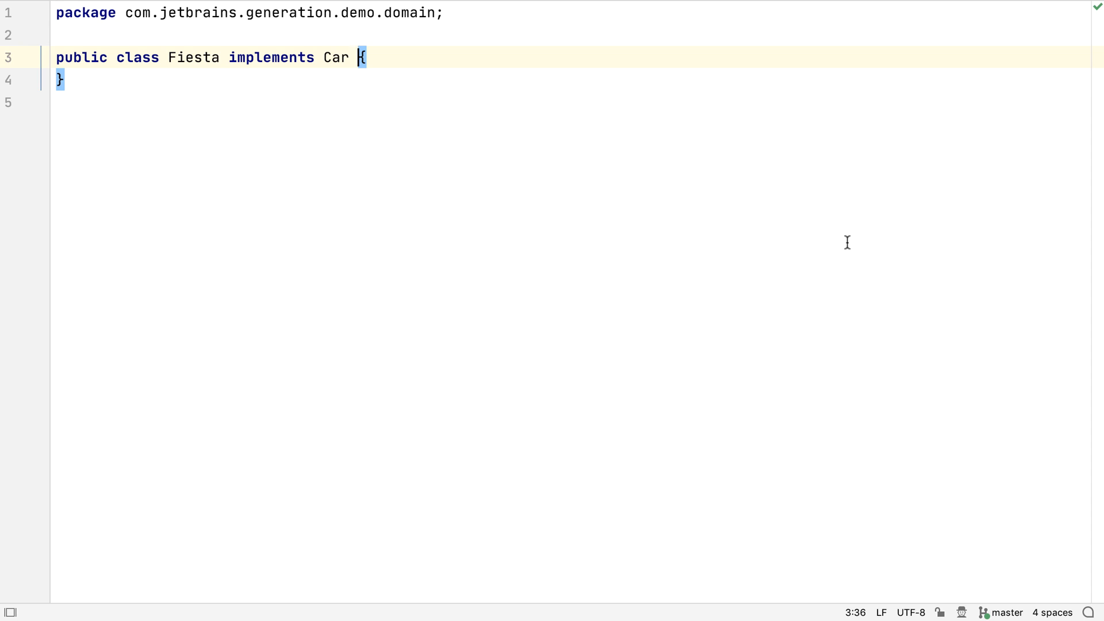
Generate a Fiesta constructor taking an int numberOfDoors parameter
key("cmd+n")
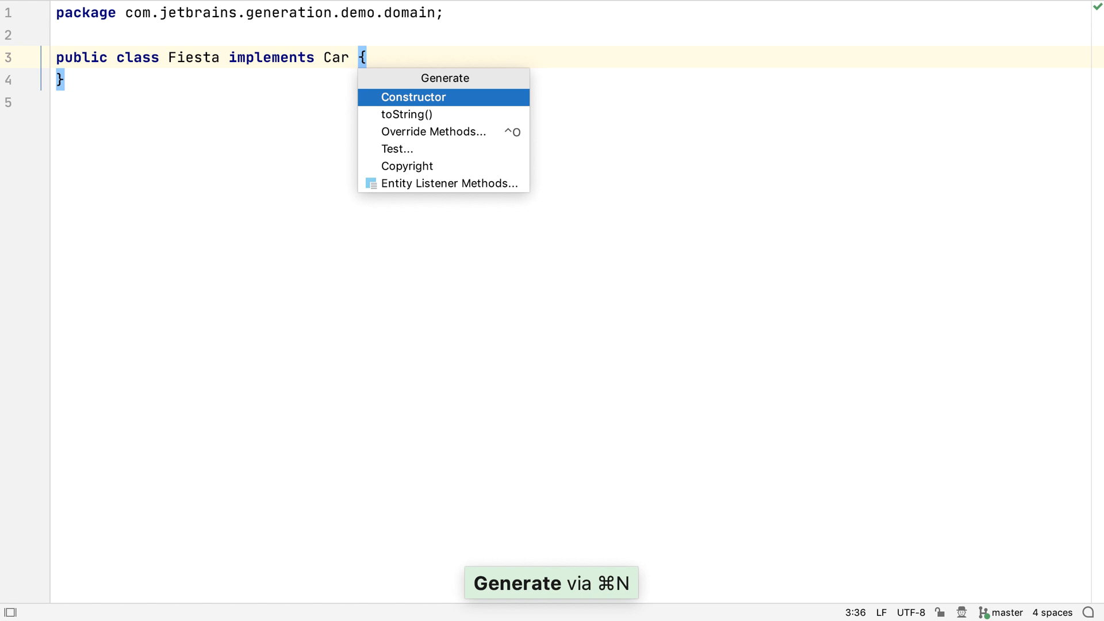
left_click(413, 96)
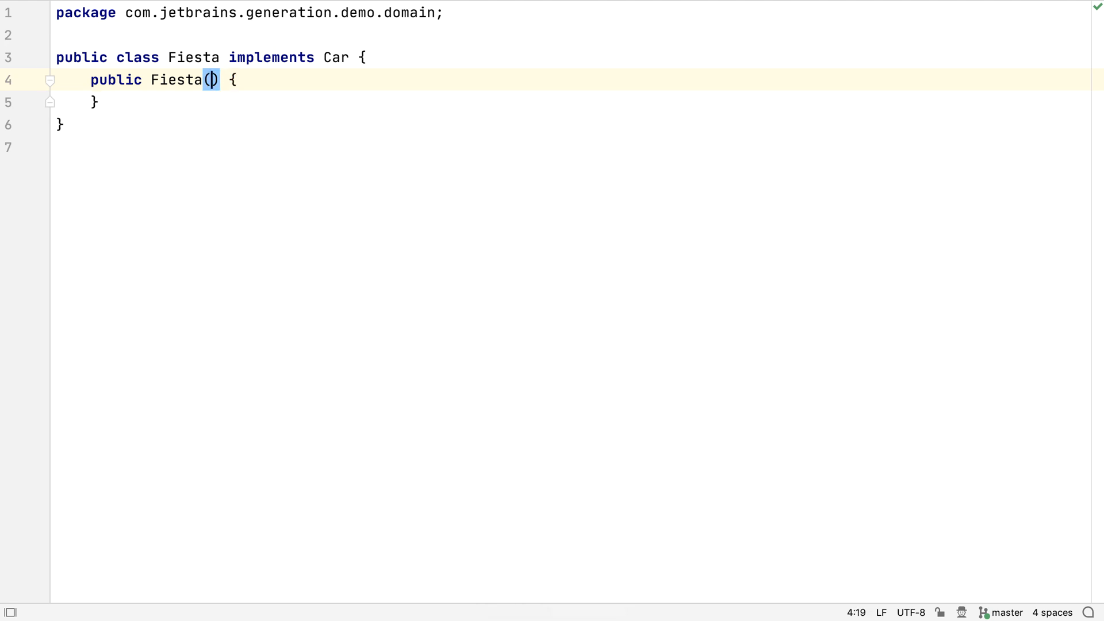
type("int numberOfDoors")
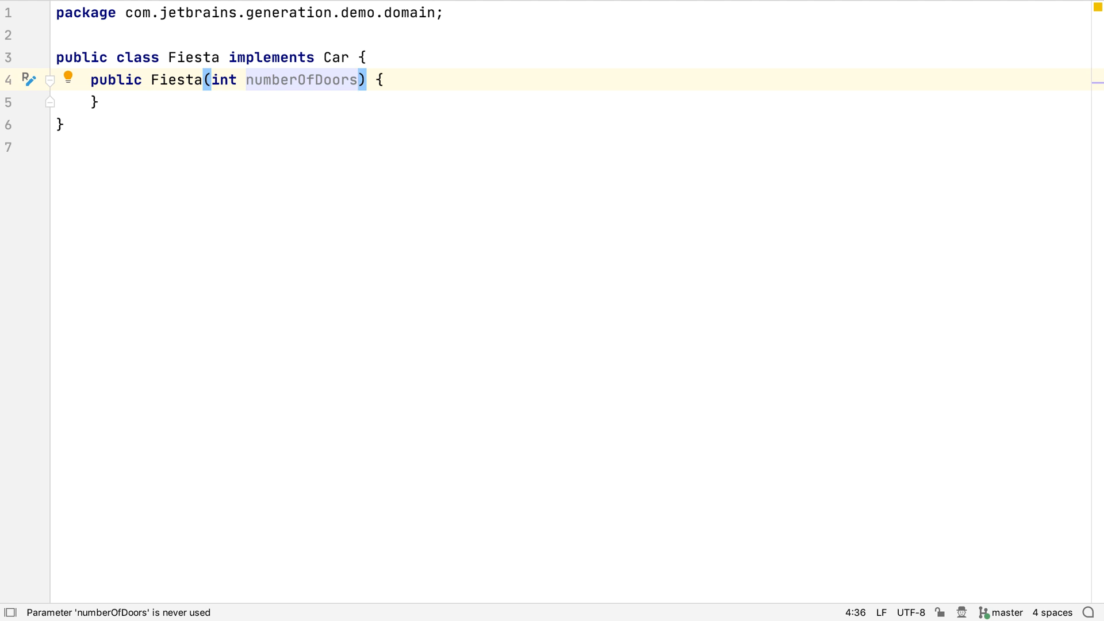
Store numberOfDoors in a new private final field created from the parameter
left_click(68, 77)
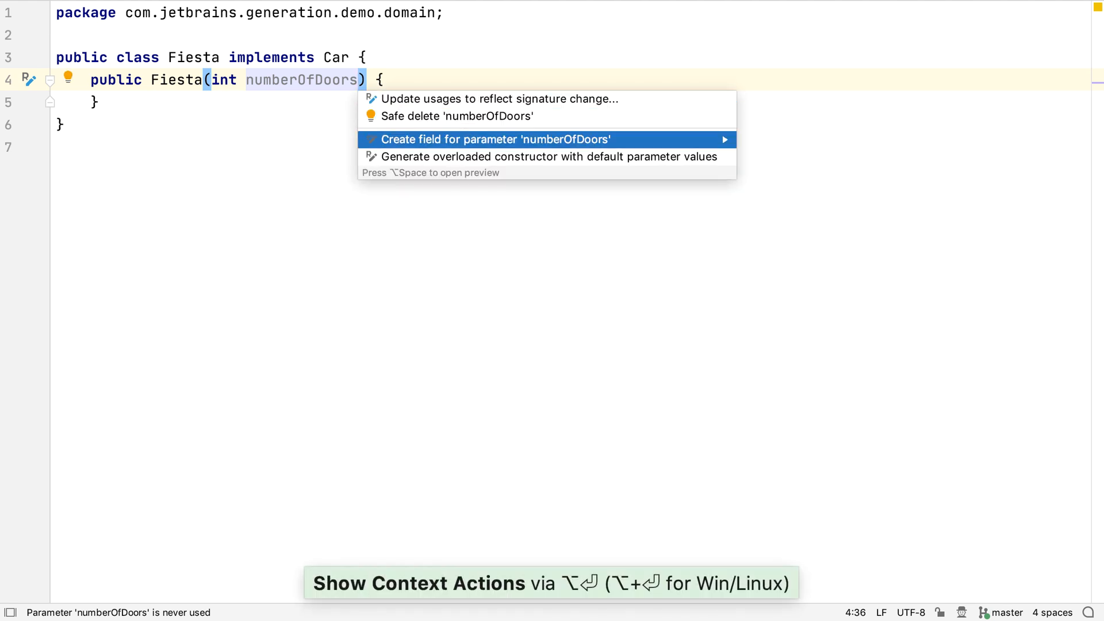
left_click(485, 139)
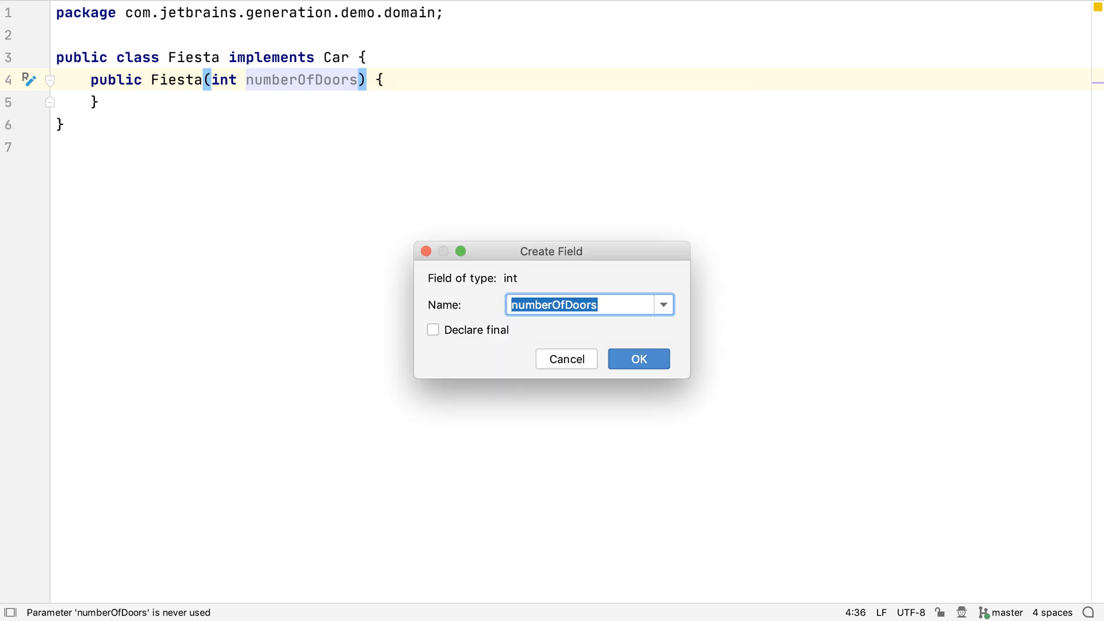
left_click(433, 330)
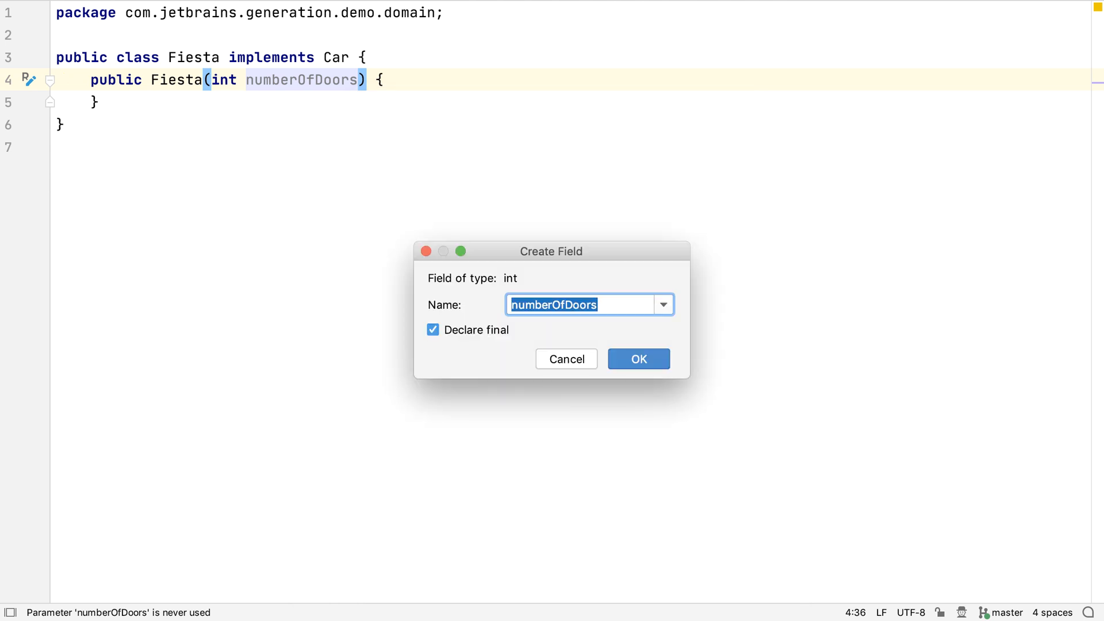
left_click(637, 359)
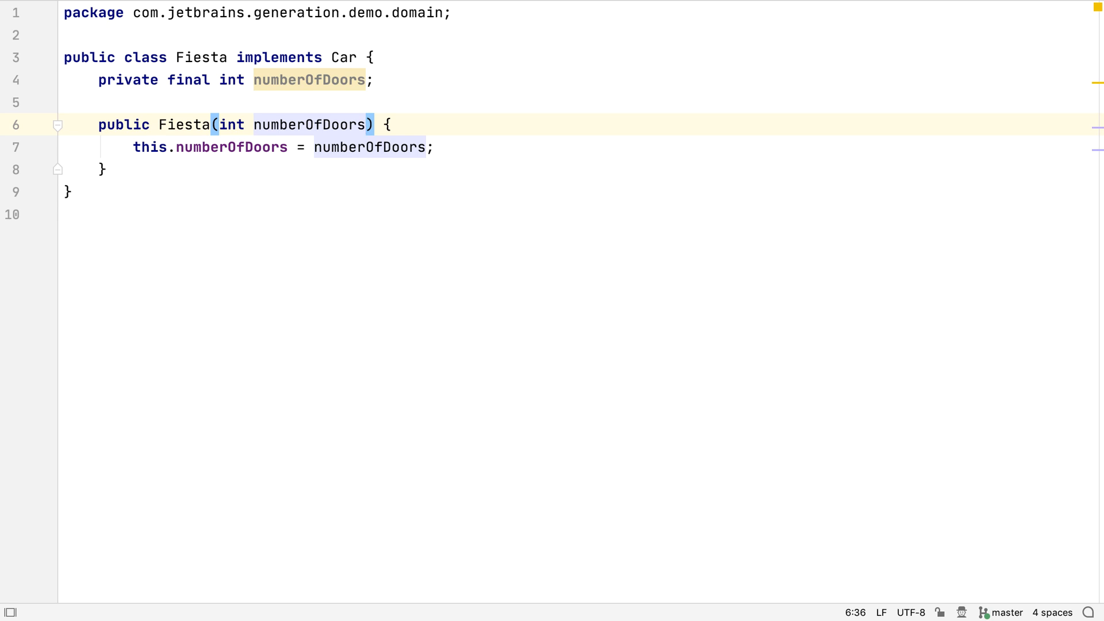
left_click(105, 169)
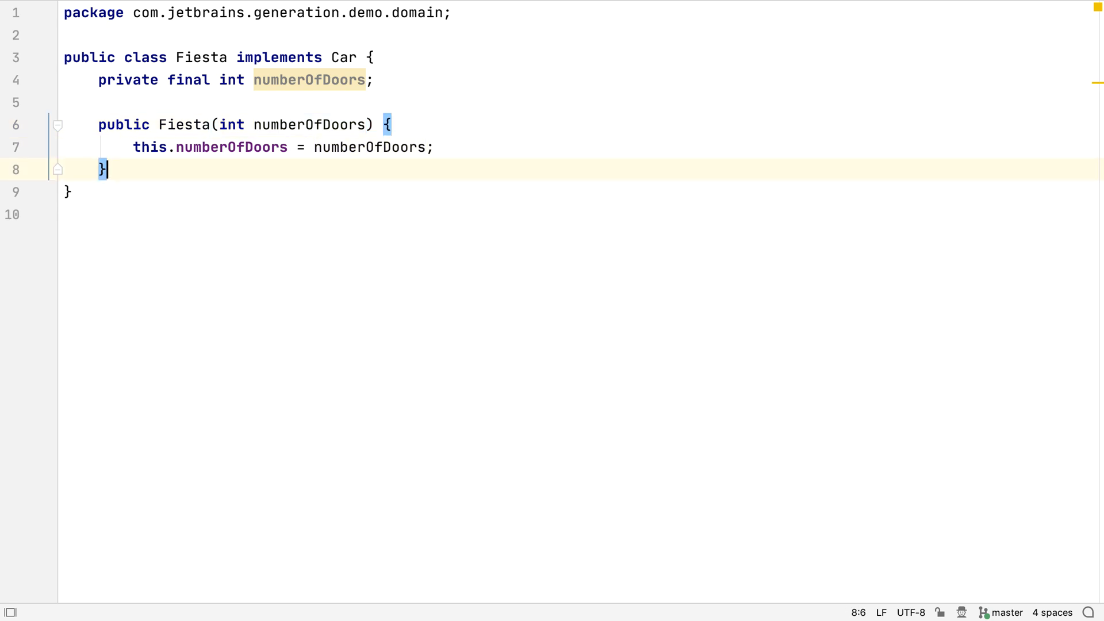
key("cmd+n")
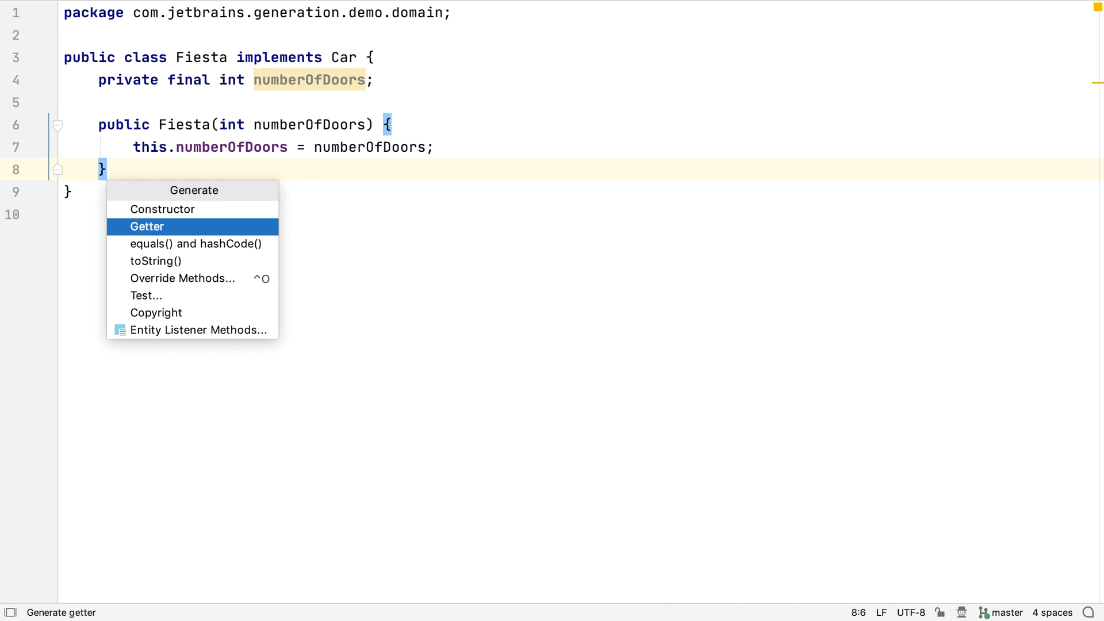
left_click(147, 226)
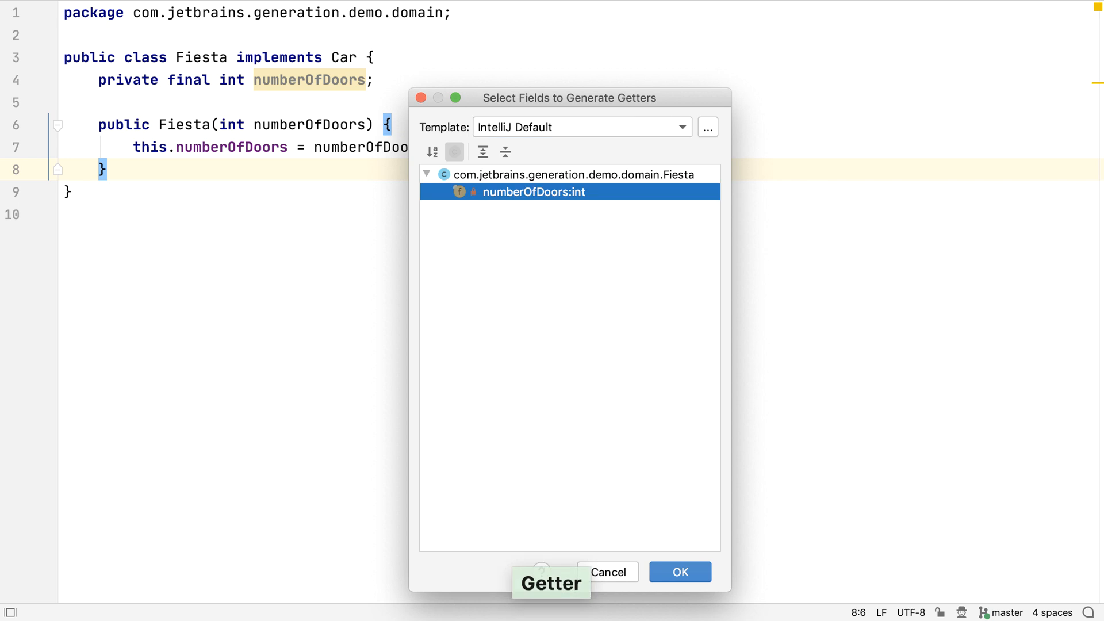
left_click(608, 571)
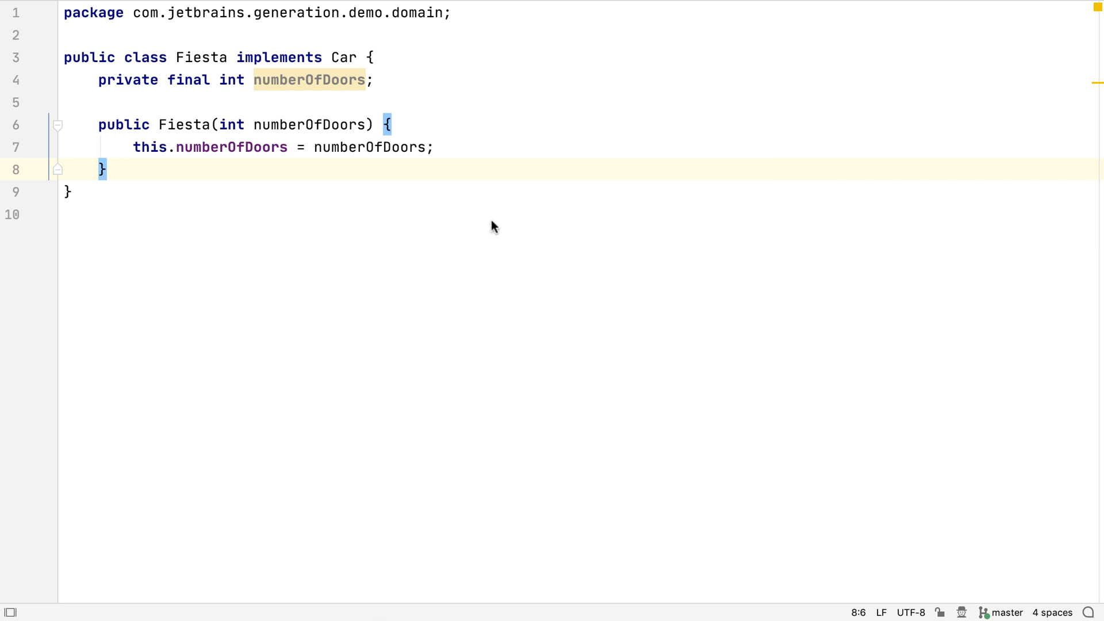
left_click(308, 79)
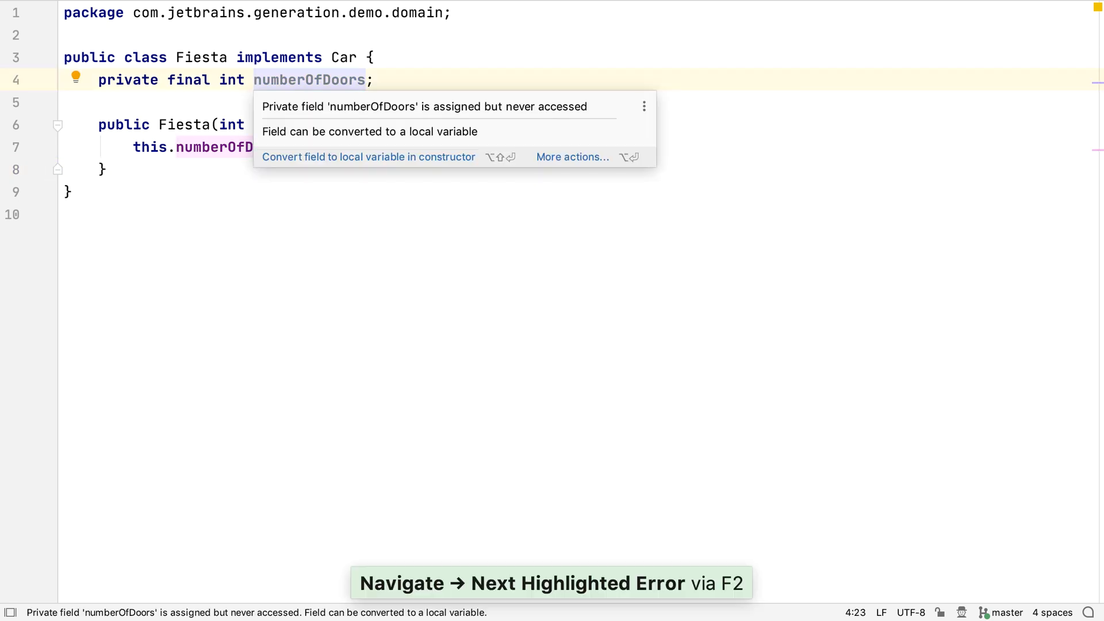
left_click(572, 156)
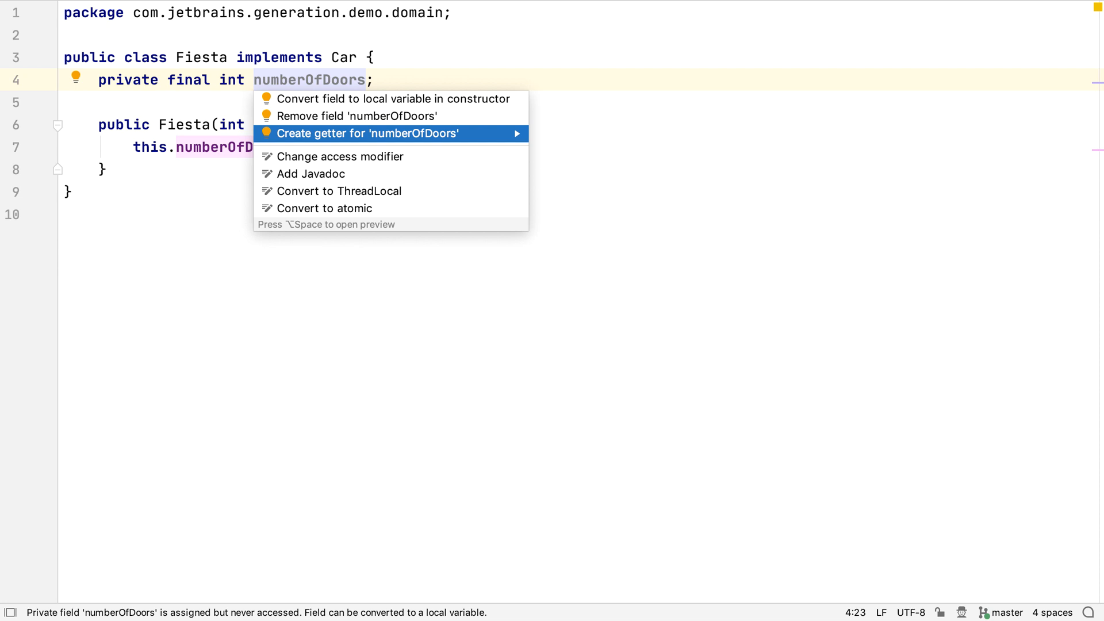
key("Escape")
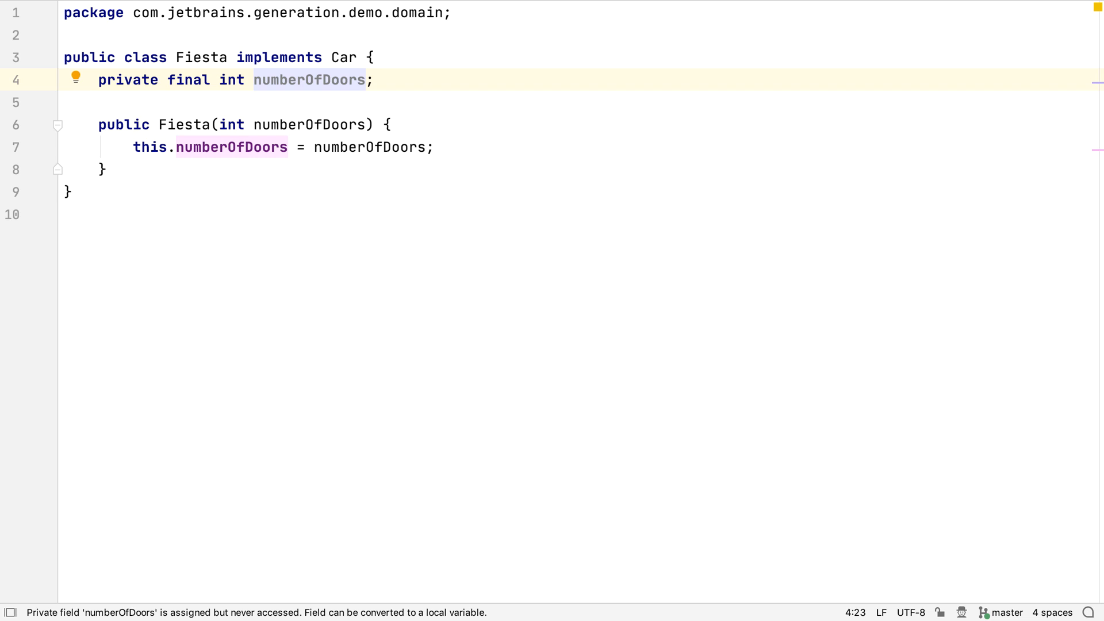
Remove final from the numberOfDoors field and review its quick fixes
key("ctrl+shift+Left")
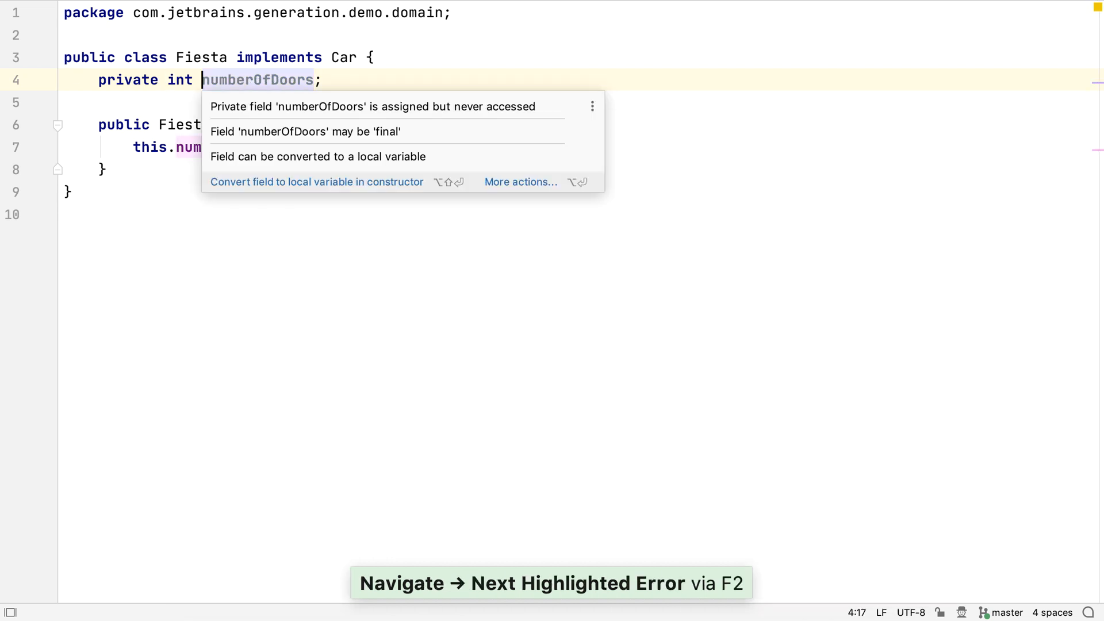
left_click(520, 182)
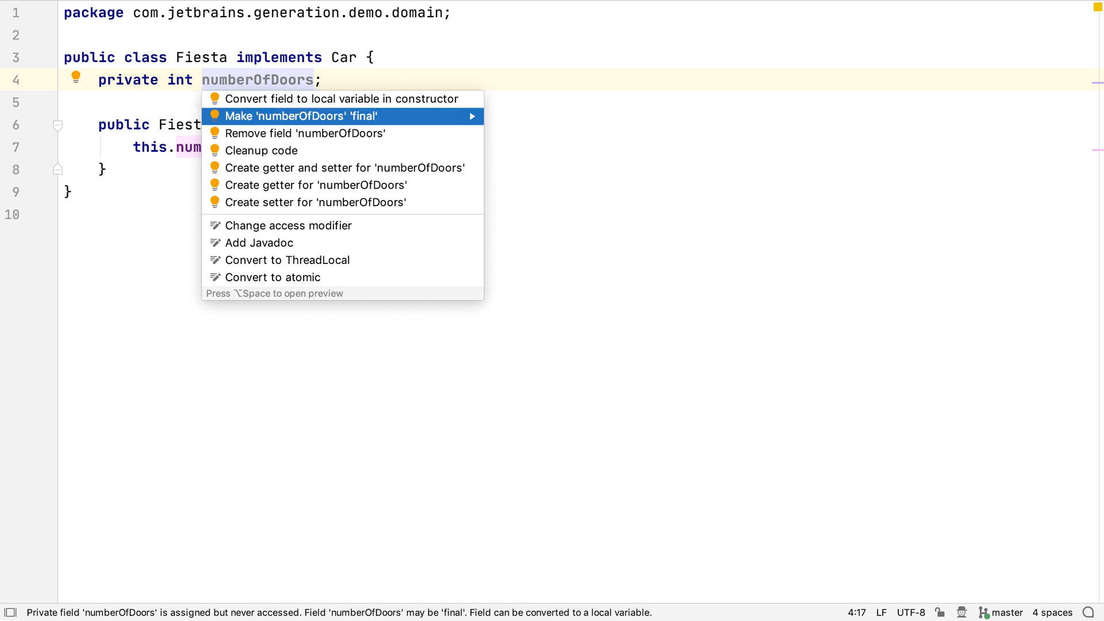
mouse_move(315, 185)
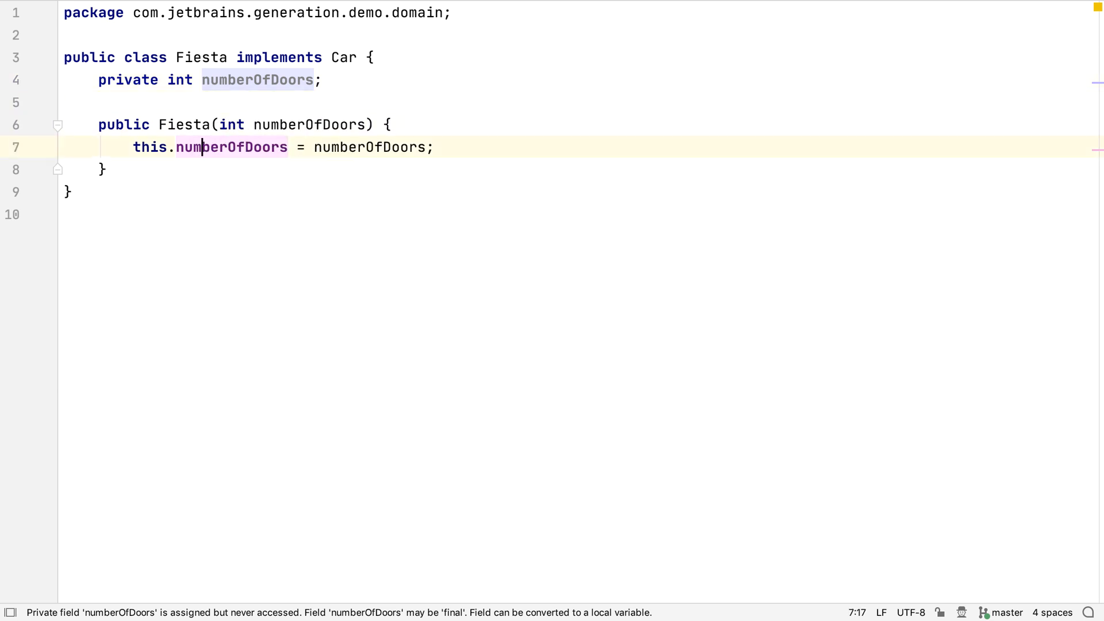
key("cmd+n")
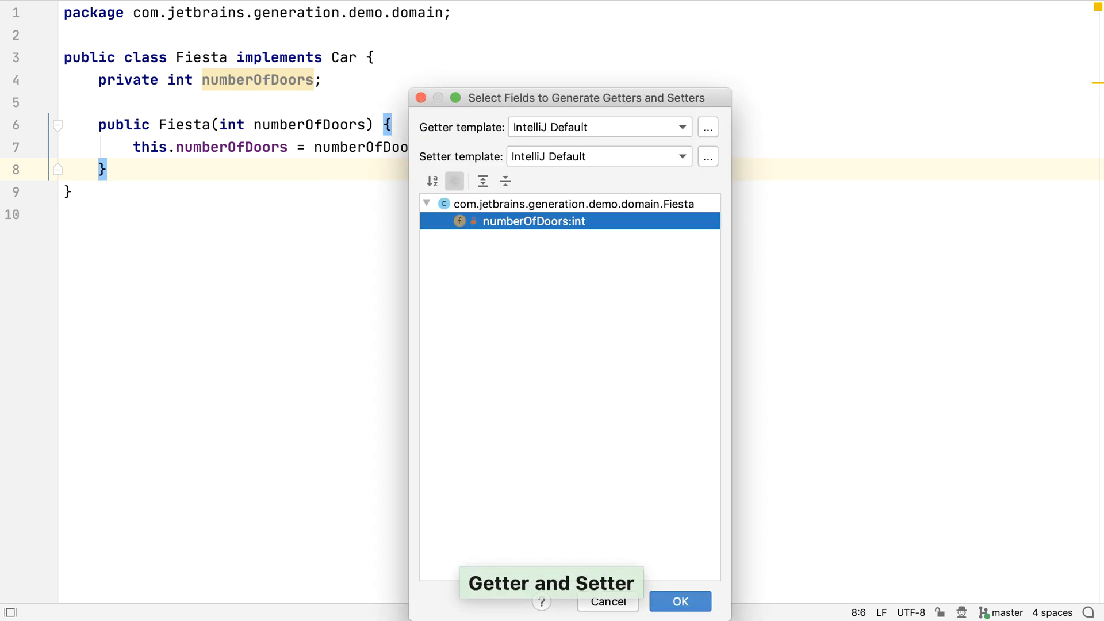
mouse_move(594, 124)
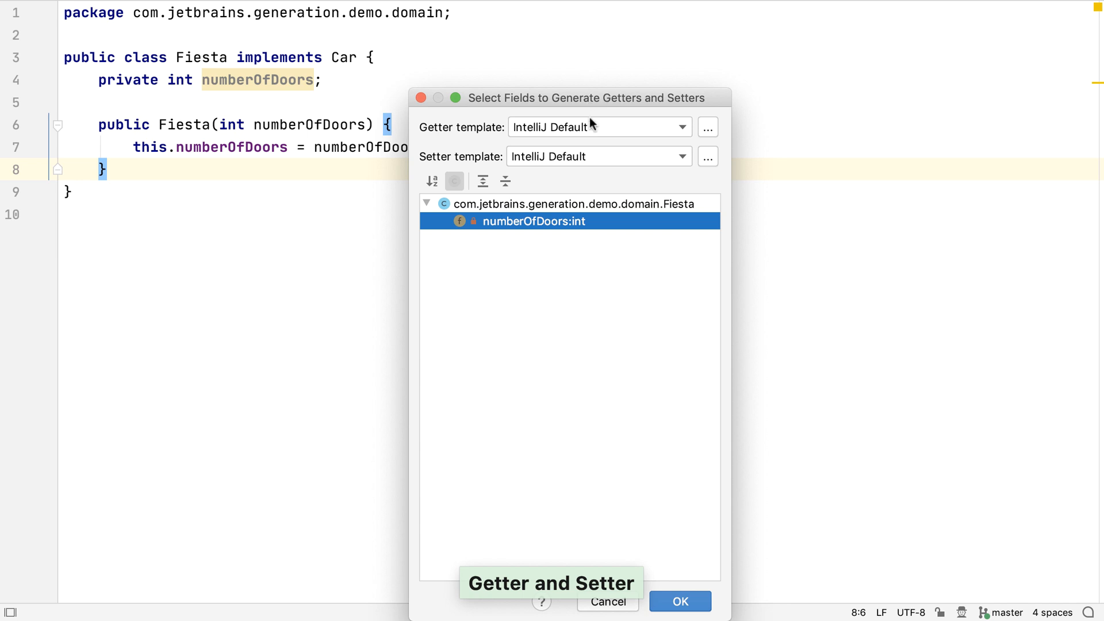
Generate getNumberOfDoors and a Builder-style setNumberOfDoors returning this
left_click(680, 126)
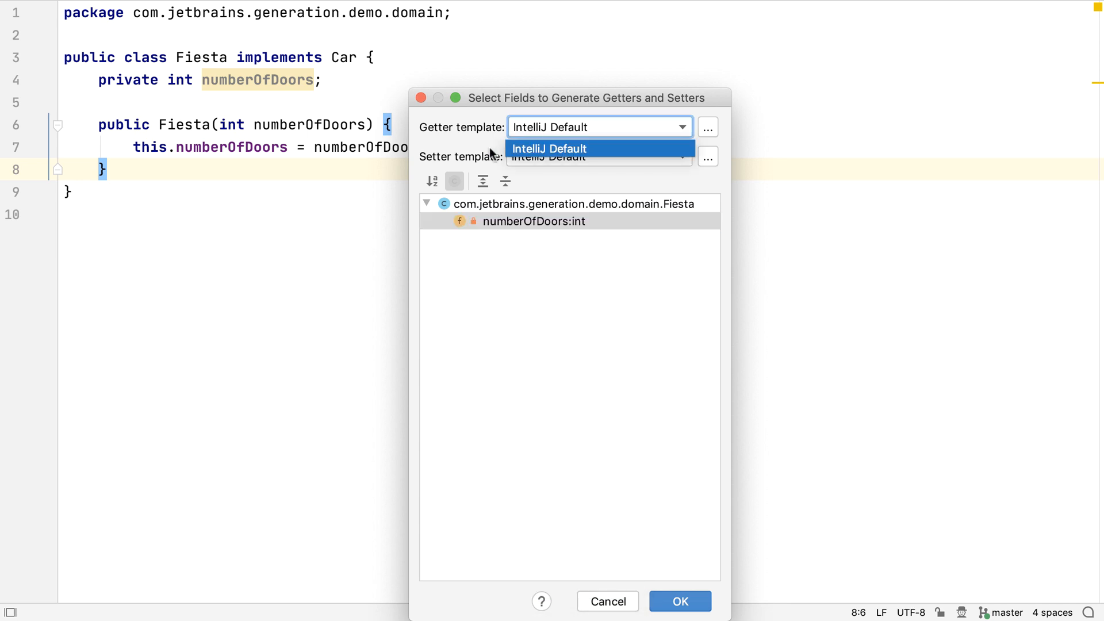
left_click(682, 157)
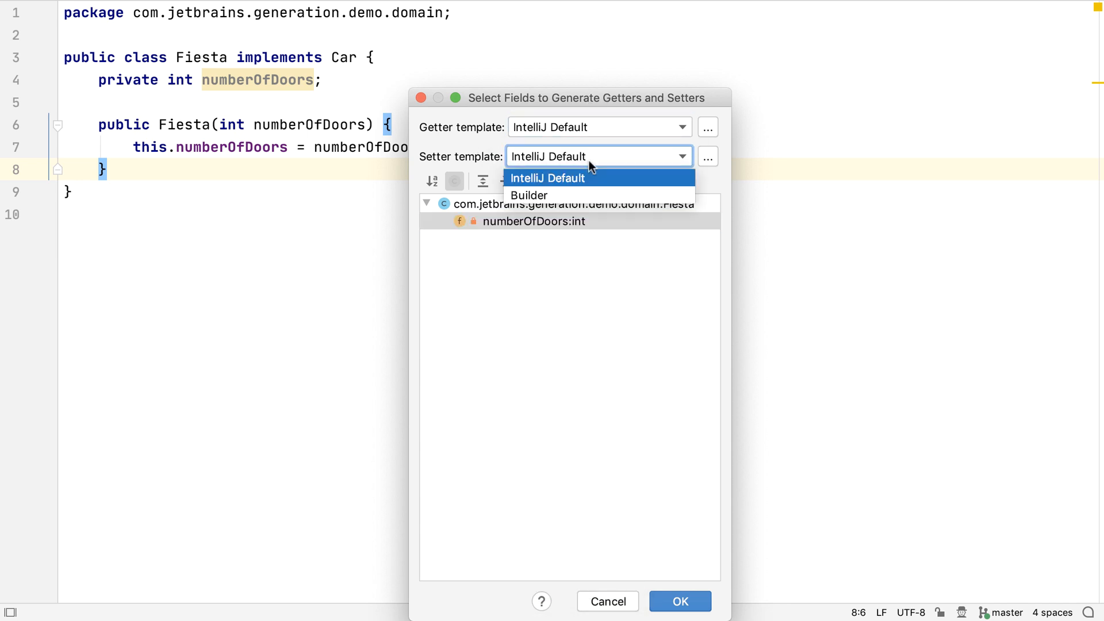
left_click(528, 195)
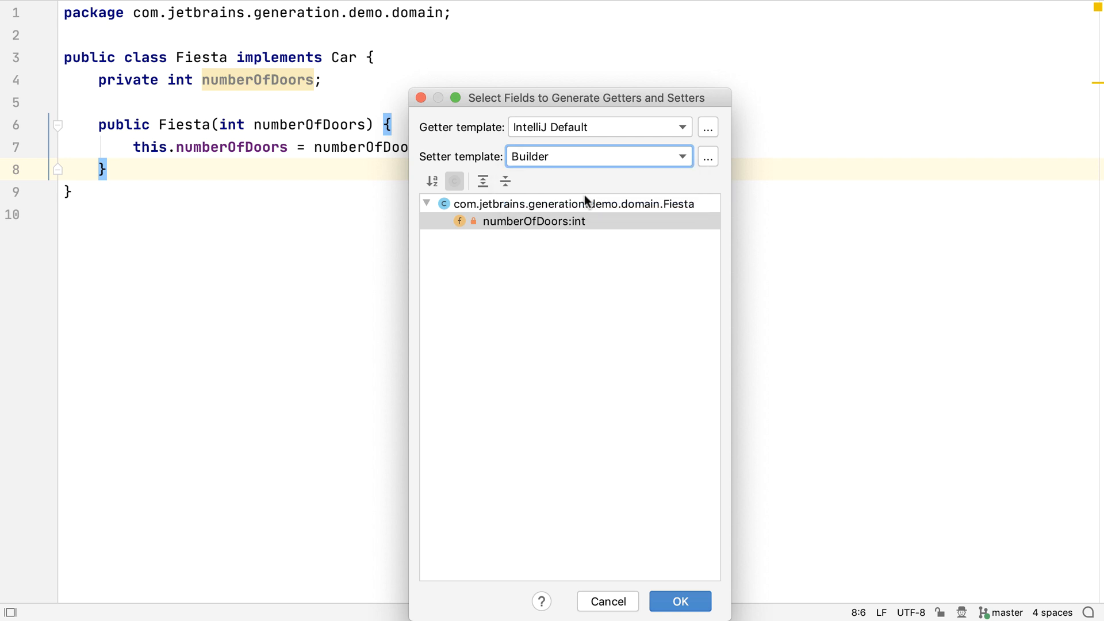
left_click(679, 602)
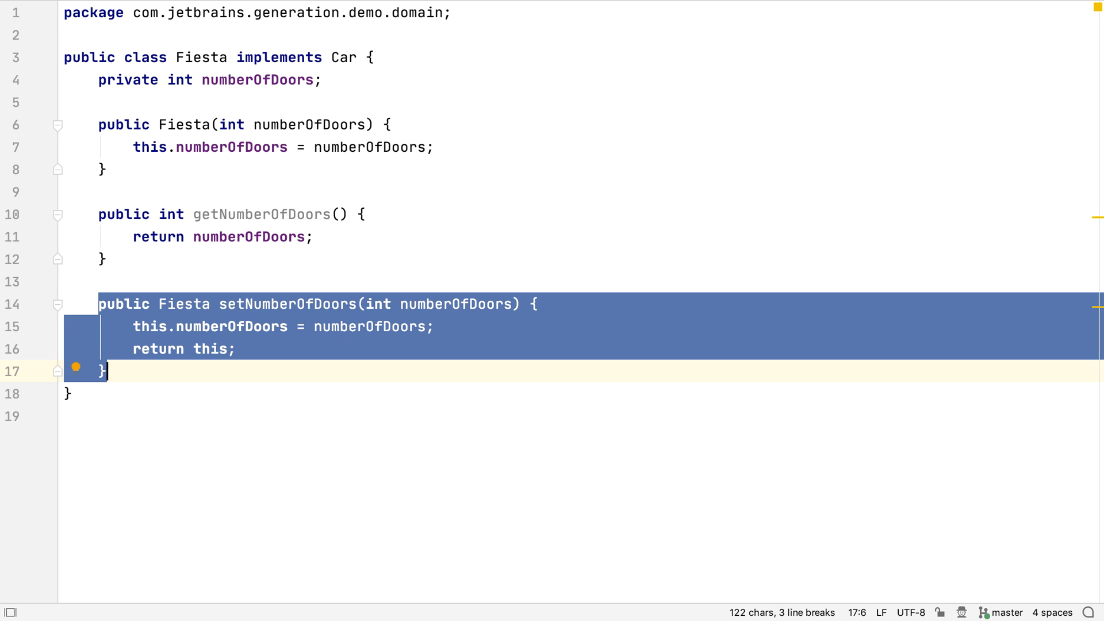
Delete the setNumberOfDoors setter and make numberOfDoors final again
key("cmd+backspace")
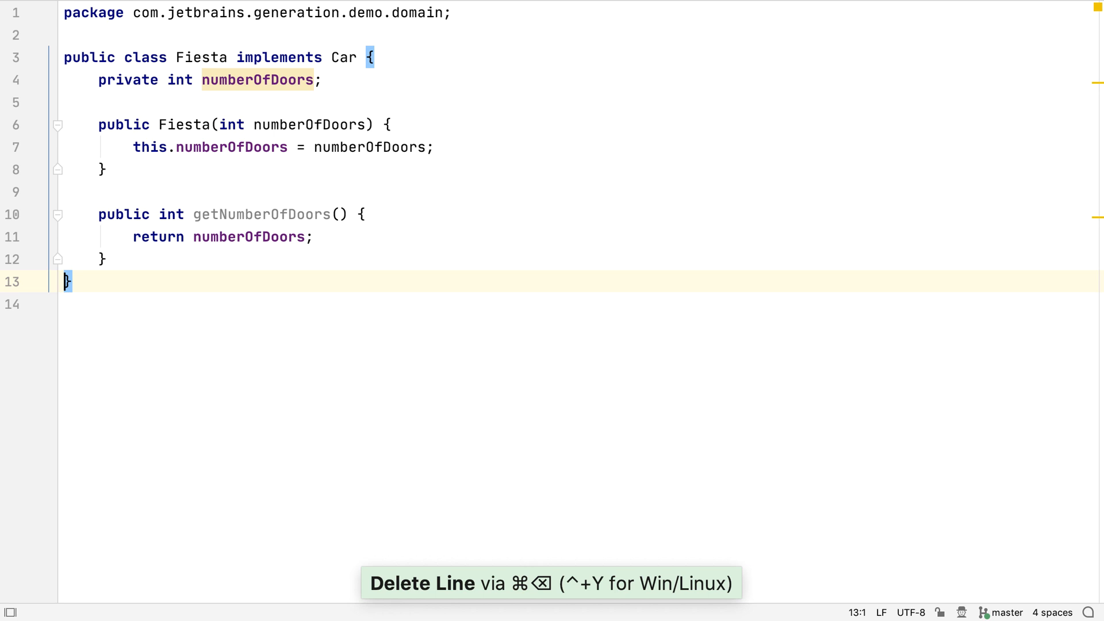
key("cmd+backspace")
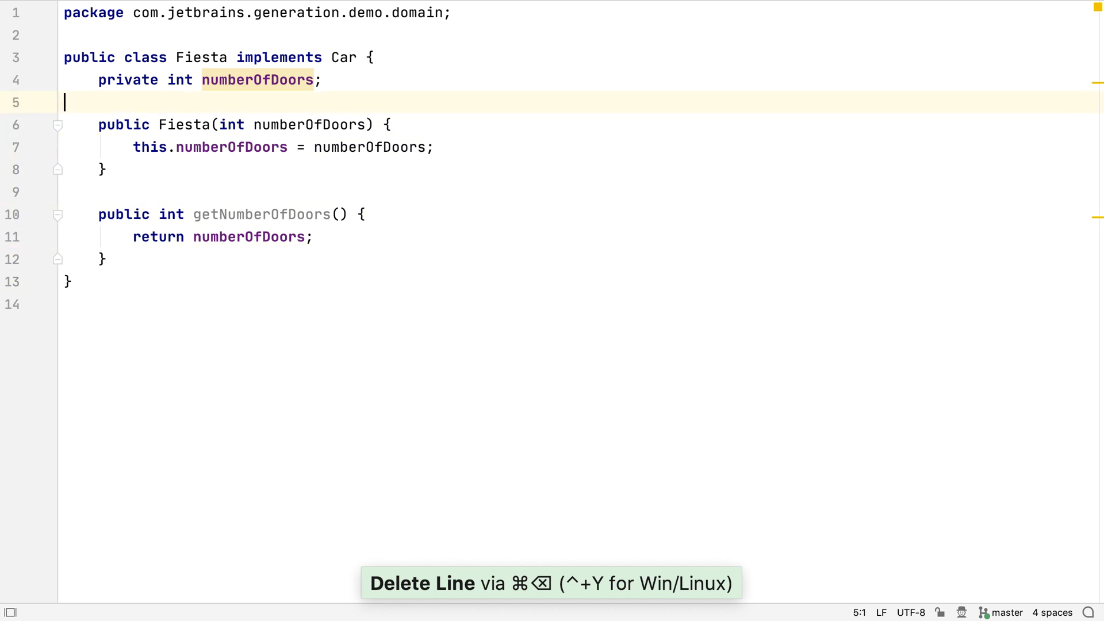
type("final")
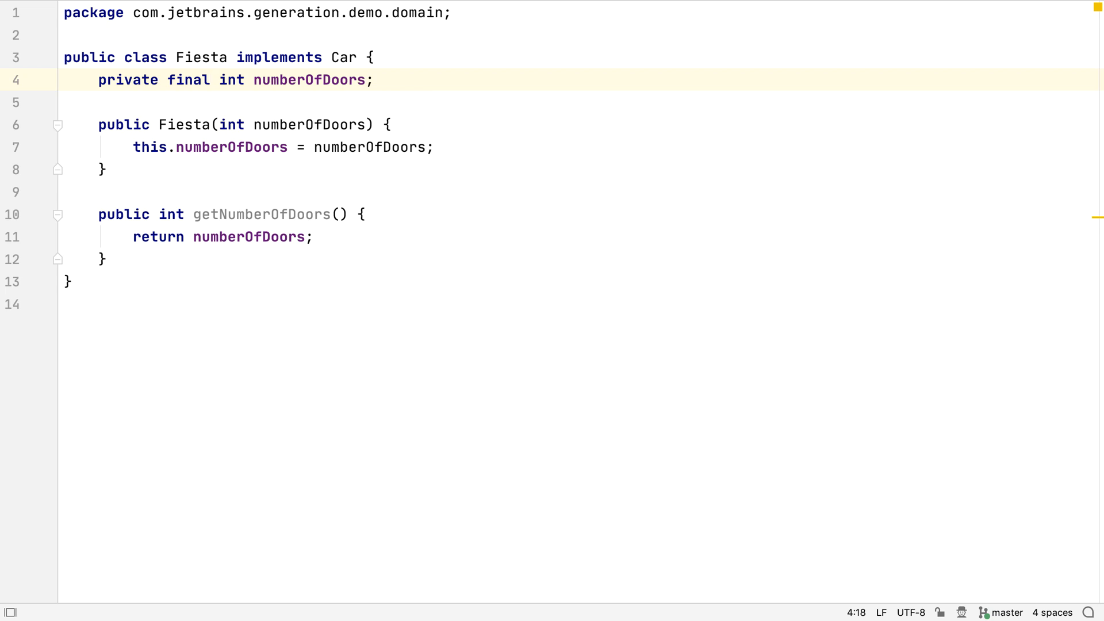
type("private Fuel")
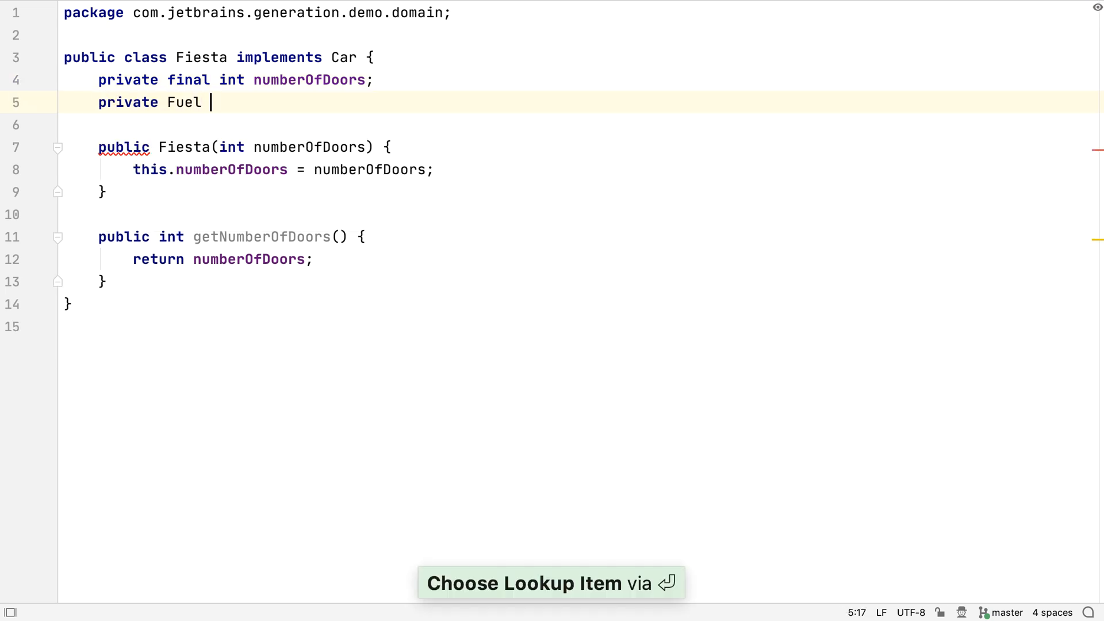
Declare a private Fuel fuel field and create Fuel as an enum in demo.domain
type("fuel;")
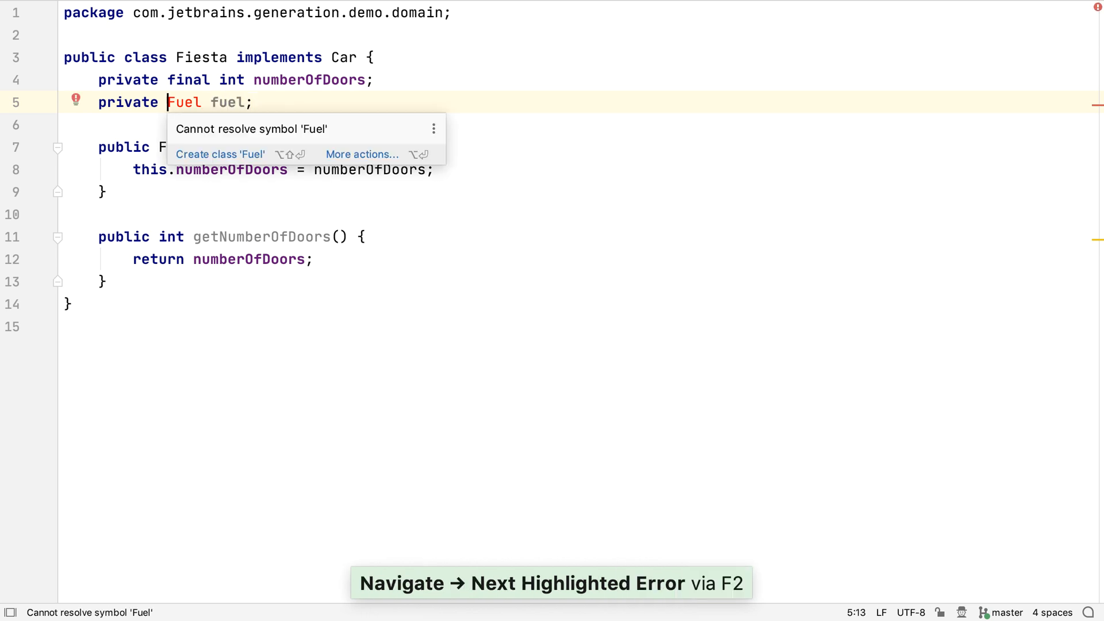
left_click(221, 154)
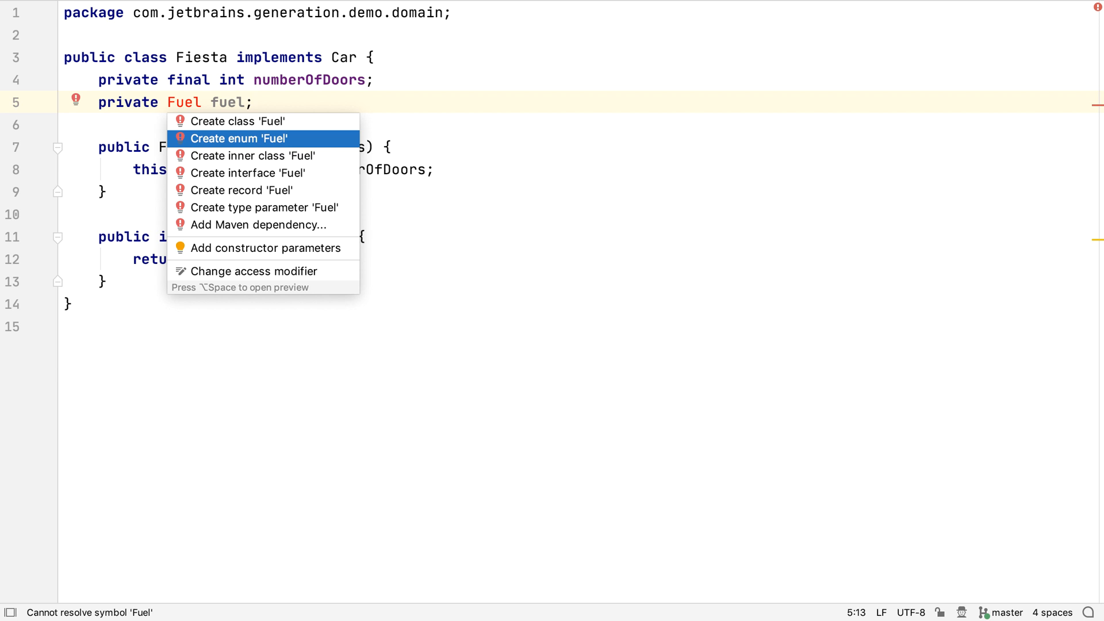
left_click(248, 138)
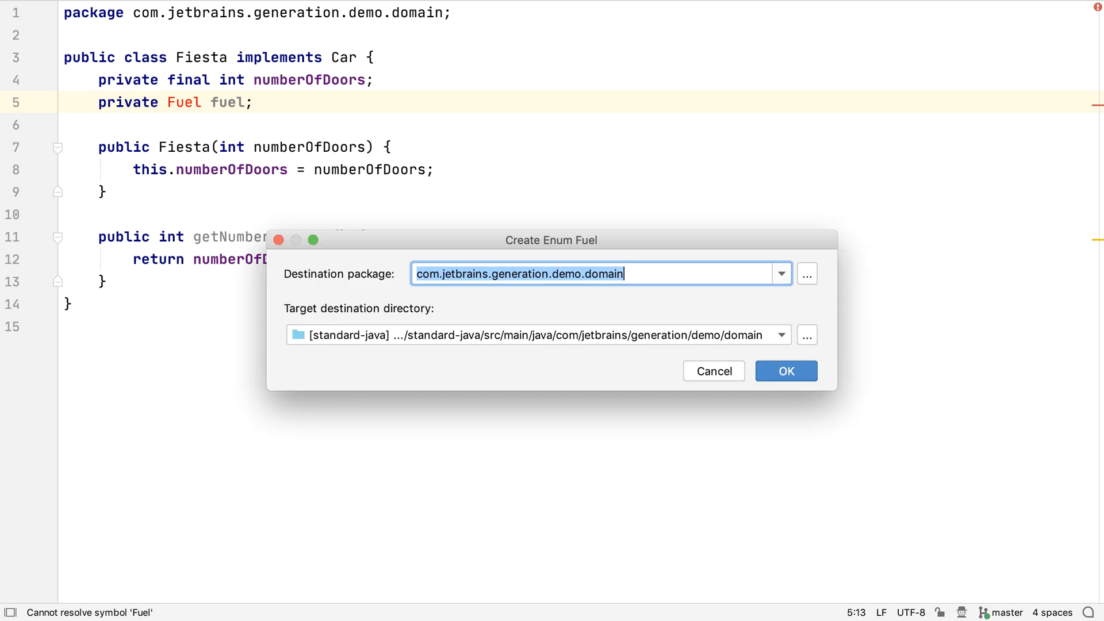
left_click(785, 372)
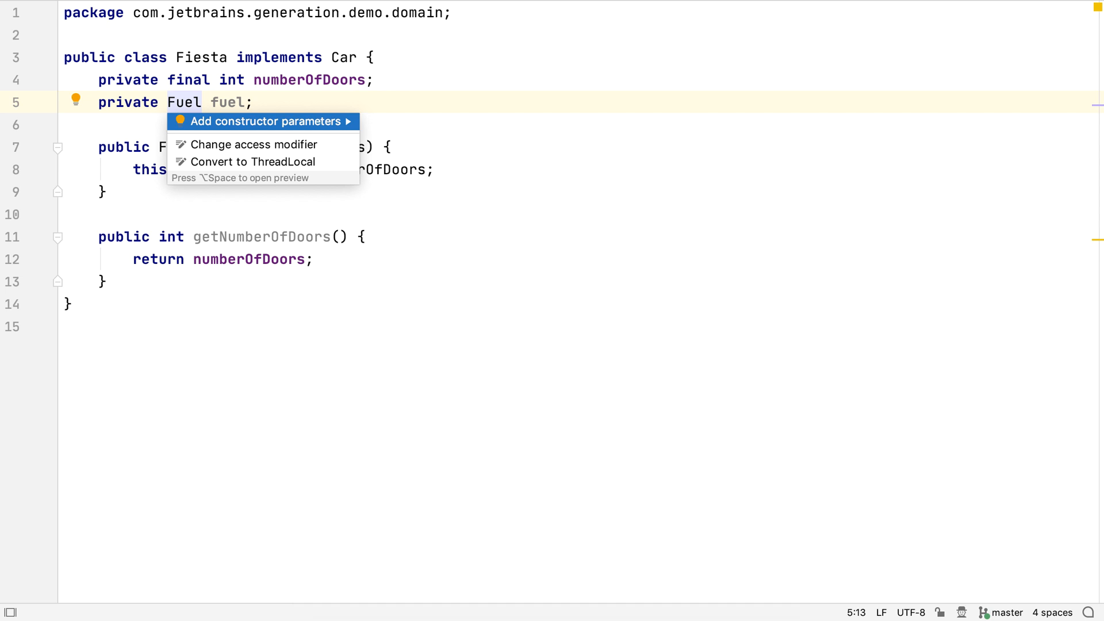
left_click(264, 121)
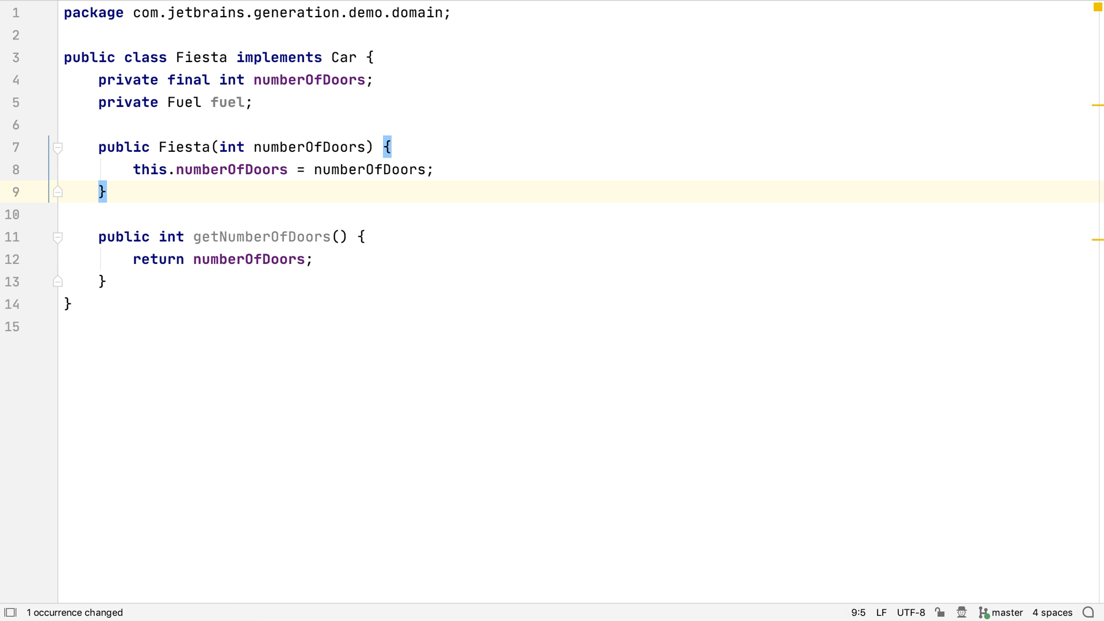
Generate a second constructor assigning both numberOfDoors and fuel
key("cmd+n")
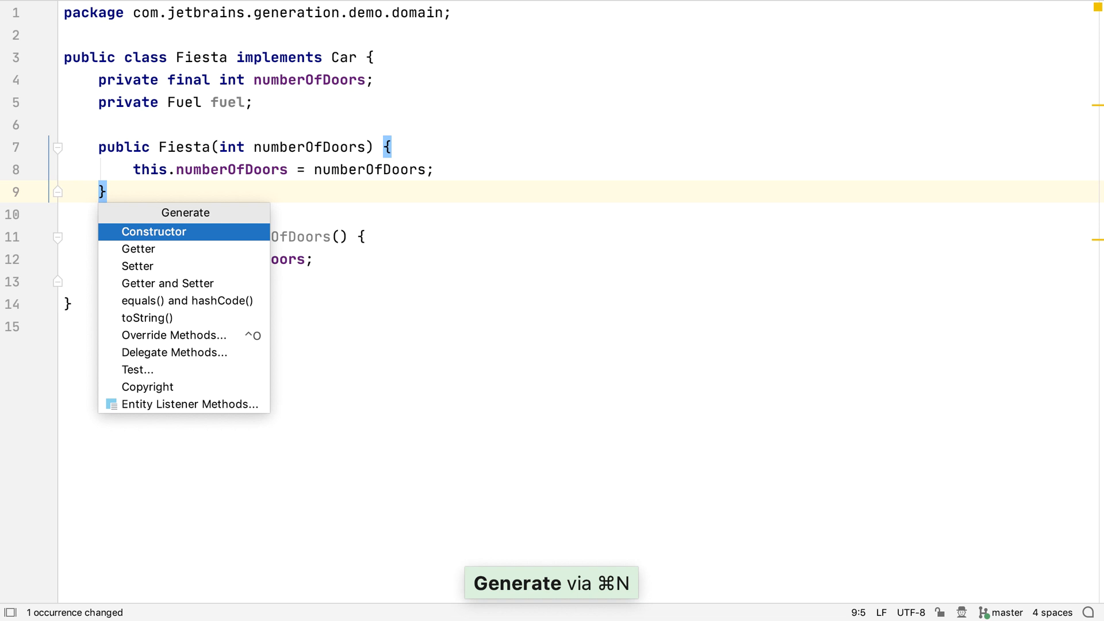
left_click(153, 231)
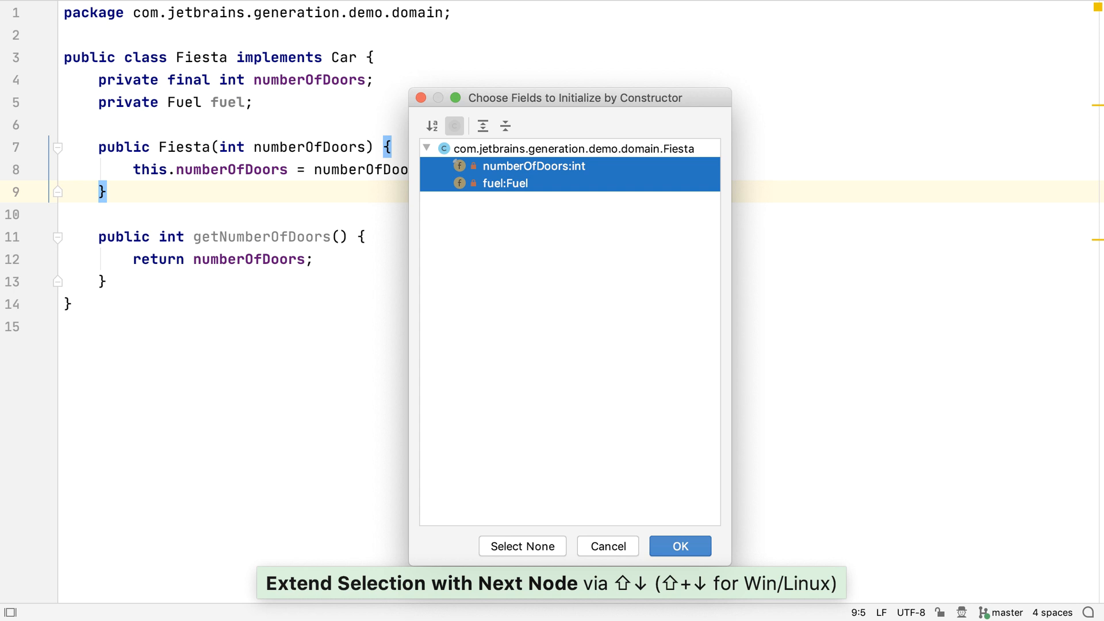
left_click(679, 545)
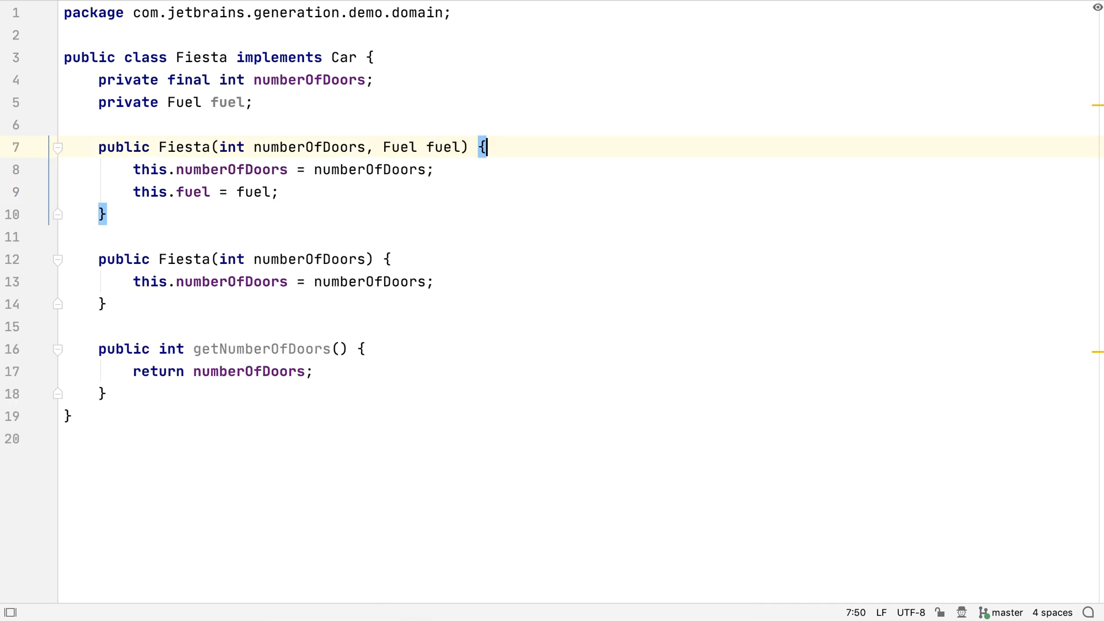
left_click(227, 103)
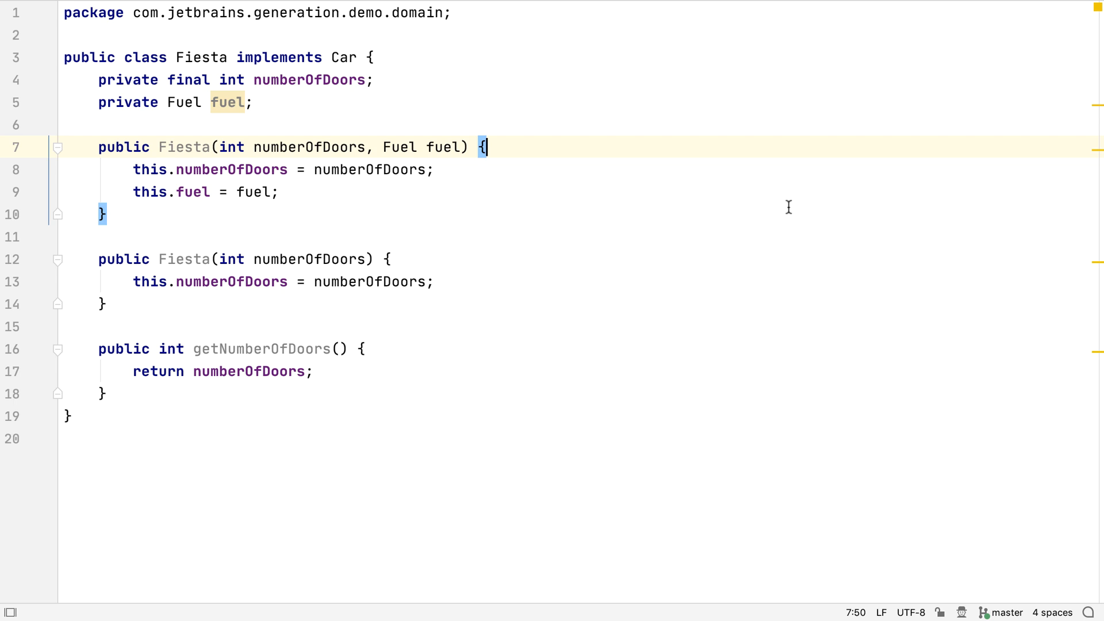
Add a String description parameter stored in a new private final description field
left_click(466, 146)
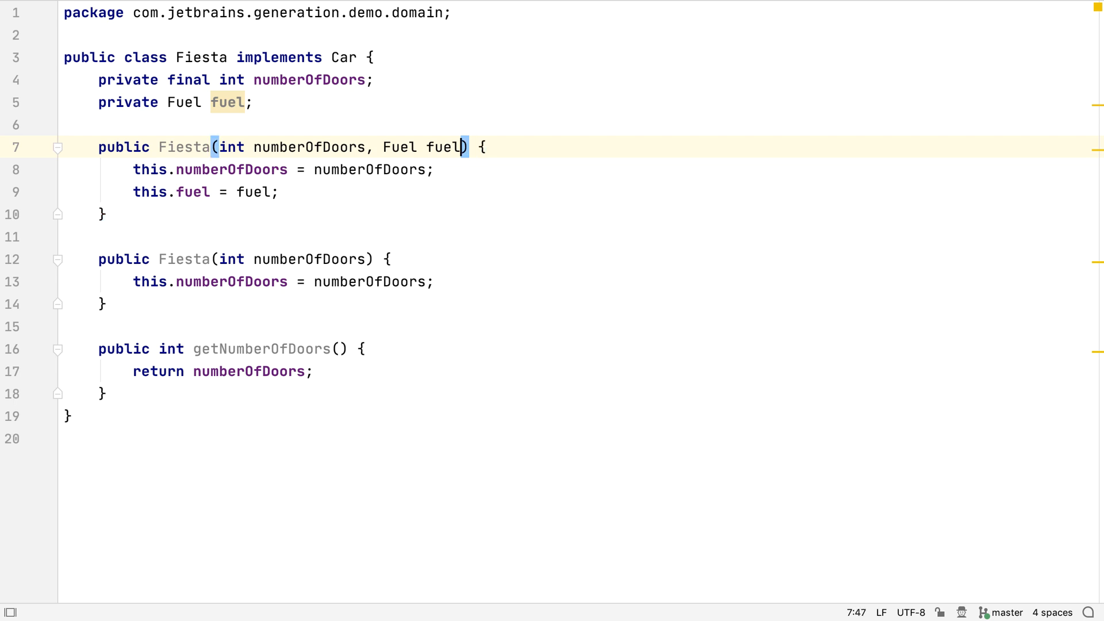
type(", String")
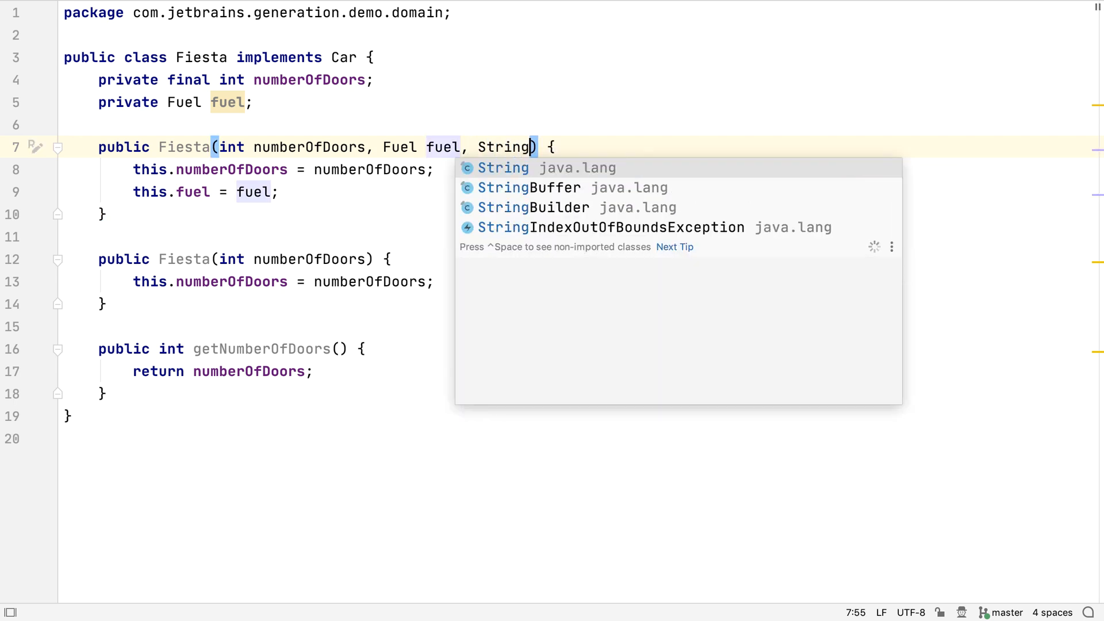
type("description")
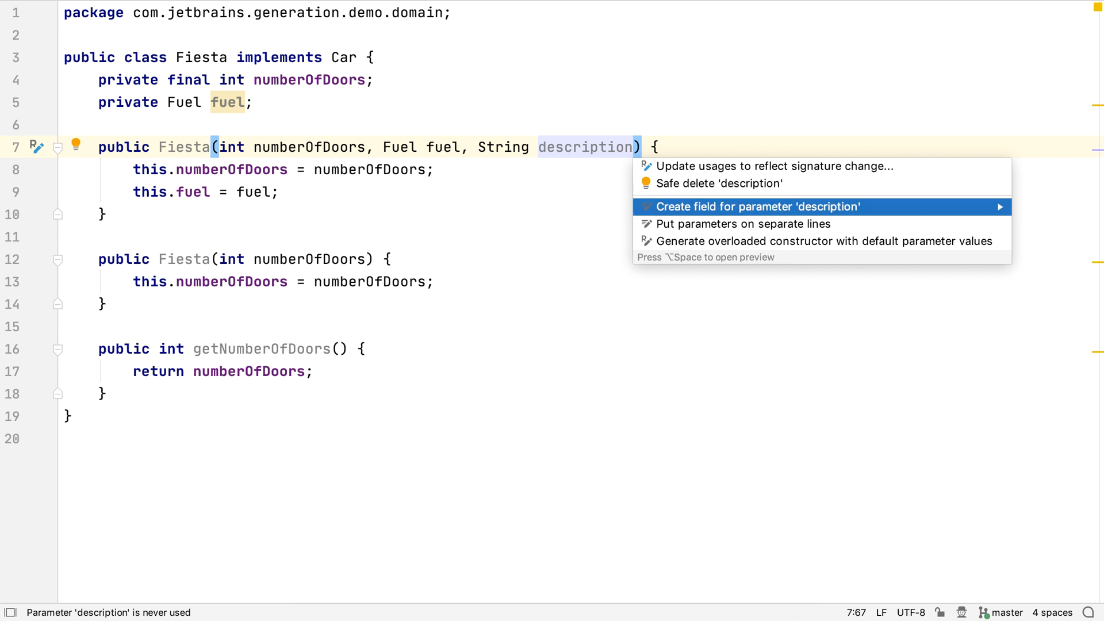
left_click(756, 206)
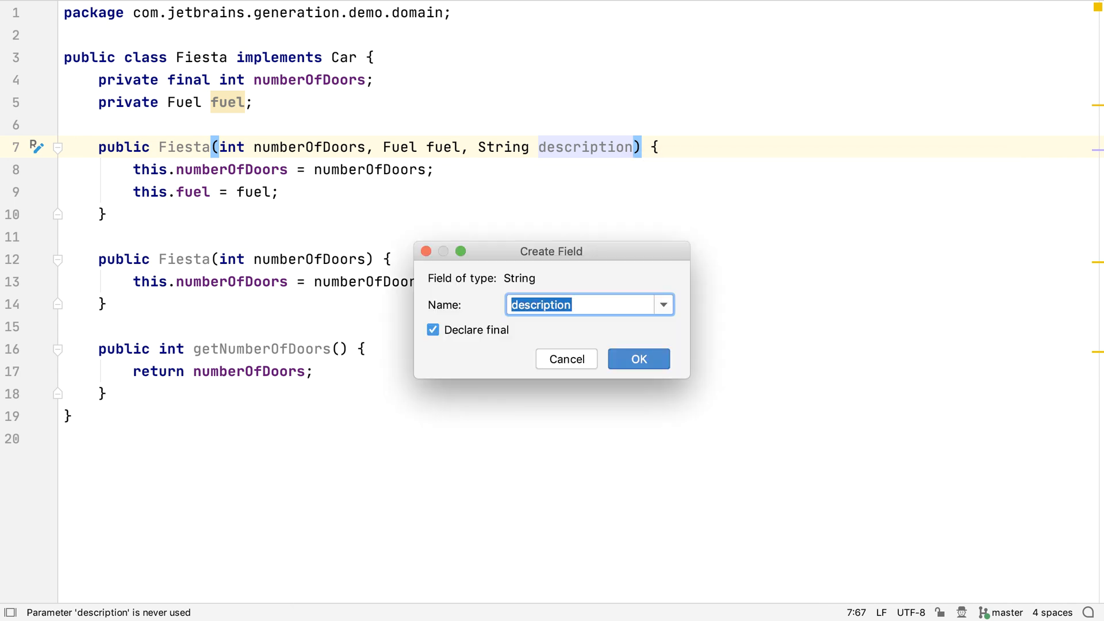
left_click(638, 359)
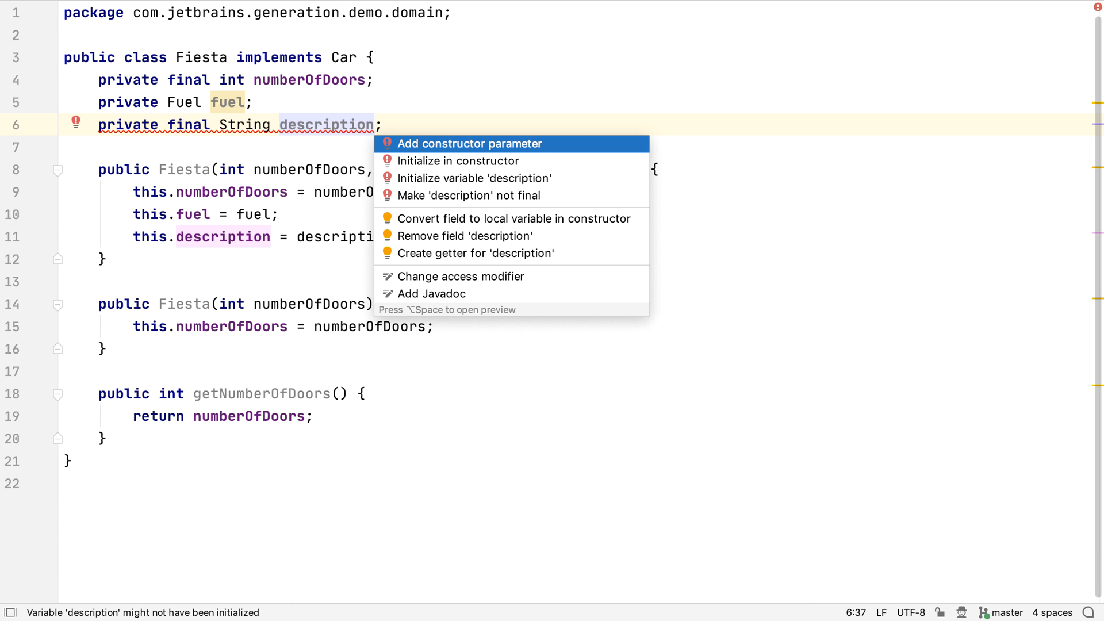
Add description to the three-parameter constructor and delete the old single-argument constructor
left_click(470, 142)
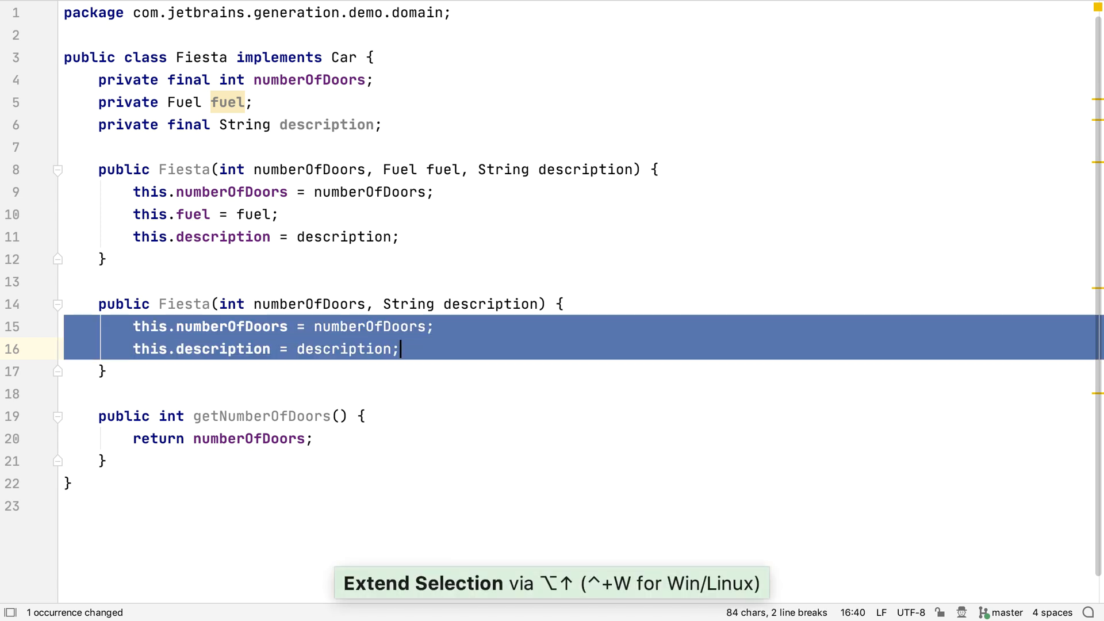
key("cmd+backspace")
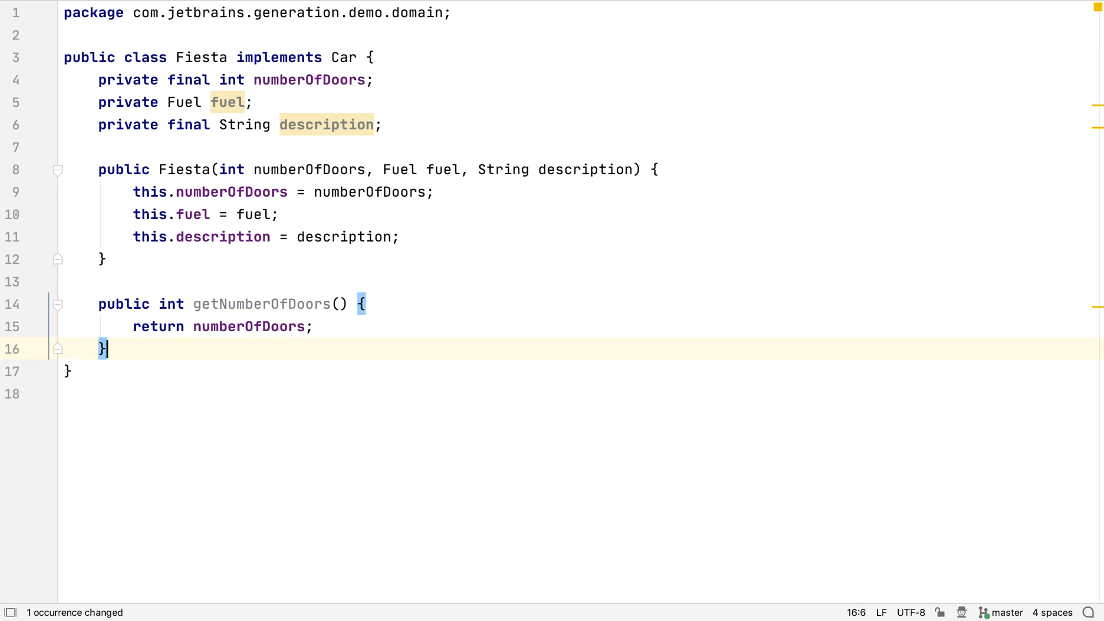
Start equals()/hashCode() generation for Fiesta keeping the java.util.Objects template after reviewing it
key("cmd+n")
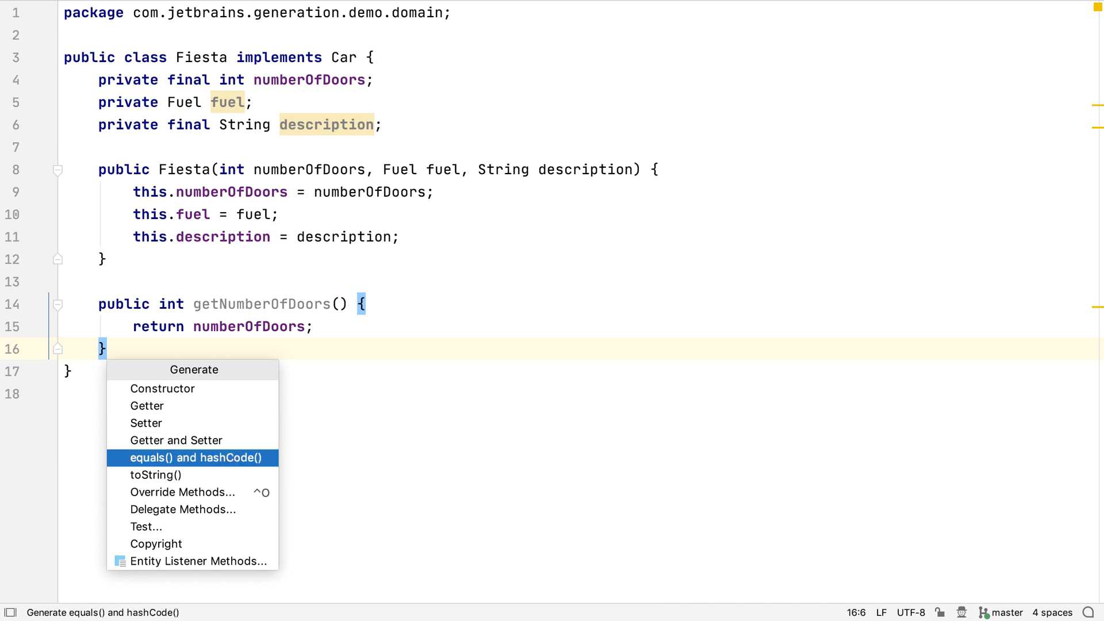
left_click(199, 458)
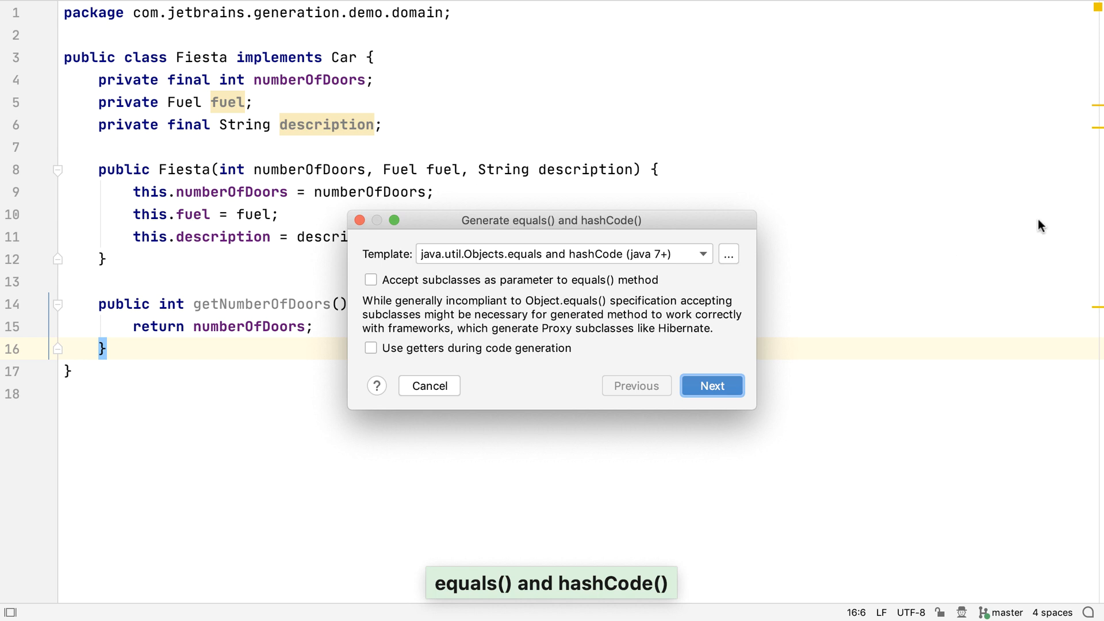
left_click(702, 253)
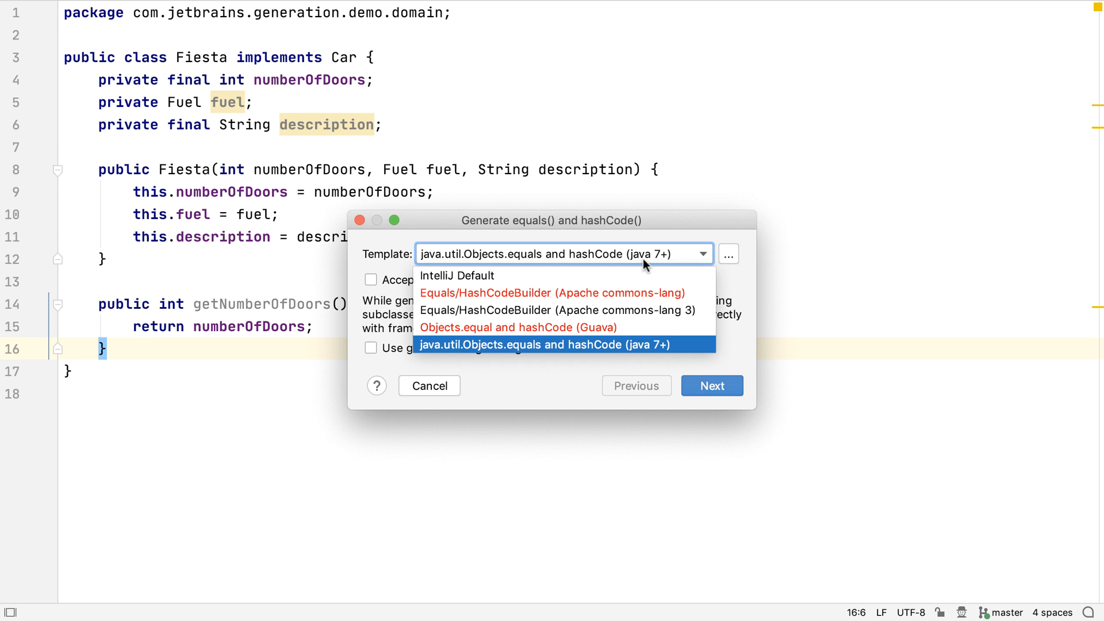
left_click(561, 343)
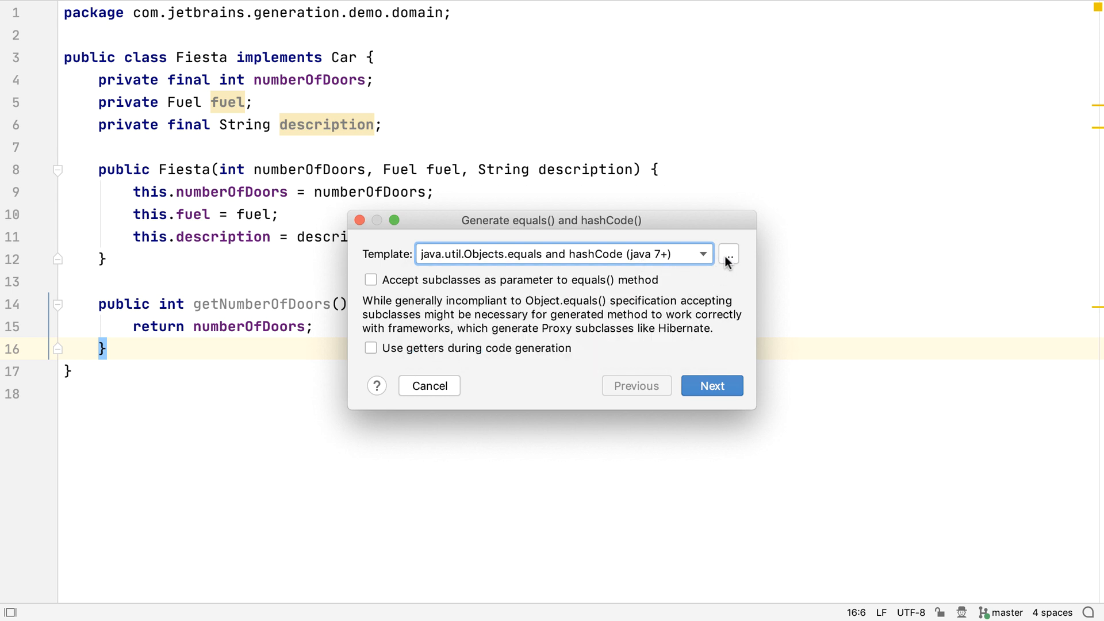
left_click(729, 253)
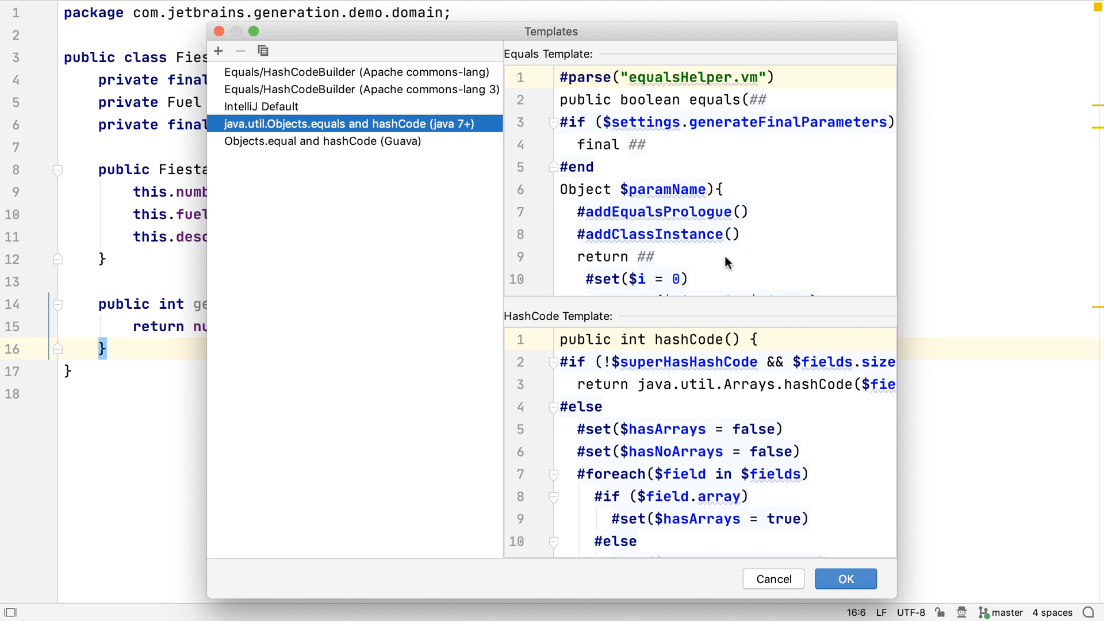
mouse_move(372, 225)
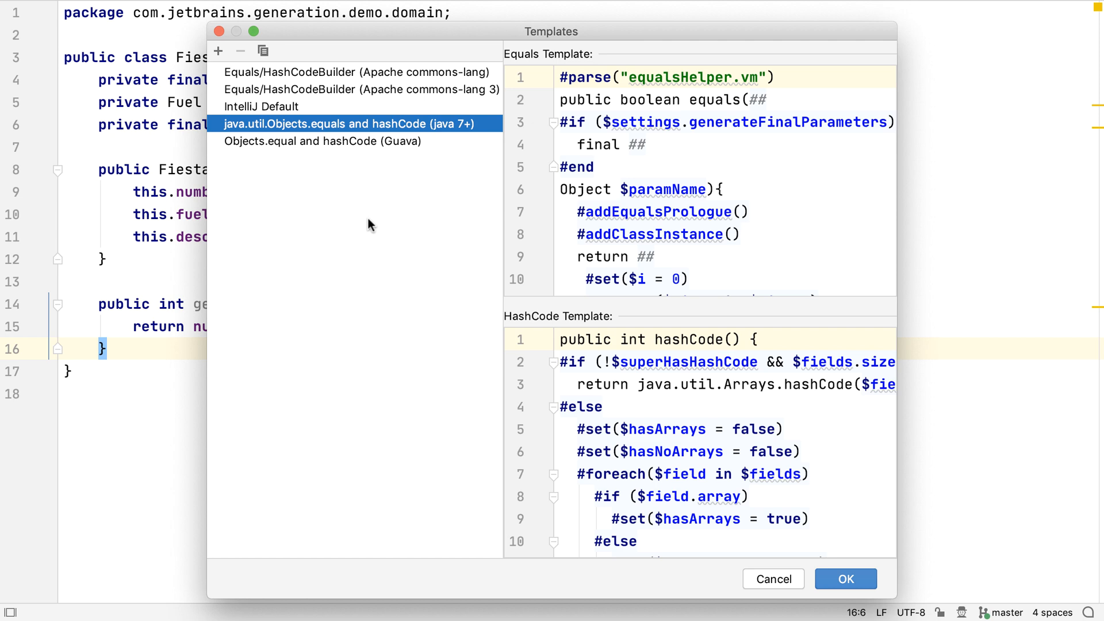
left_click(844, 578)
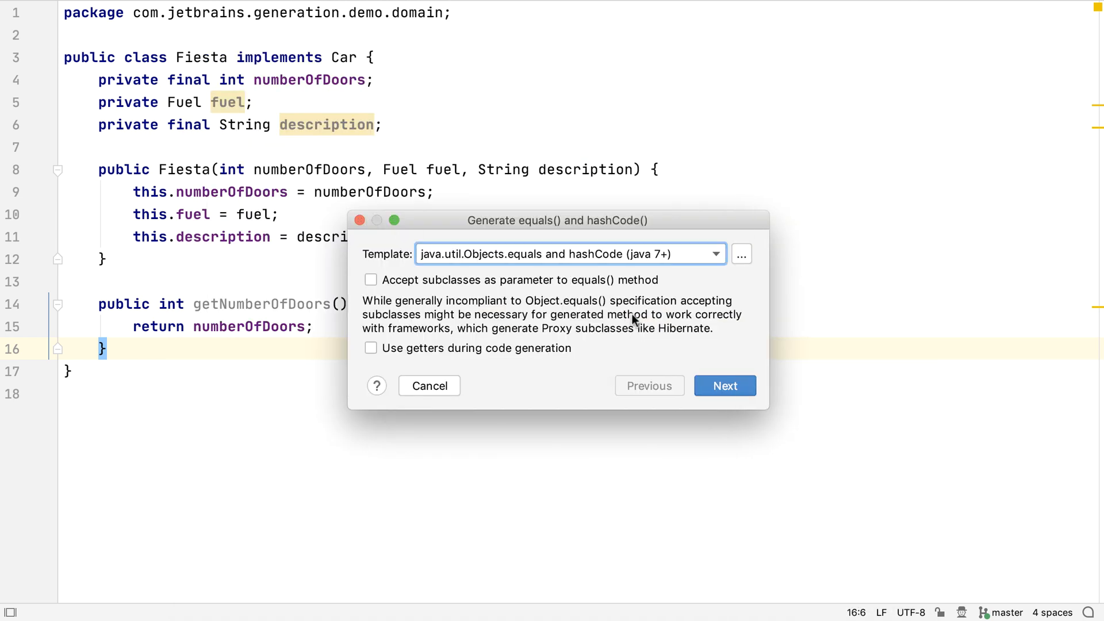
Keep all three fields for equals and hashCode and mark description as non-null
left_click(724, 386)
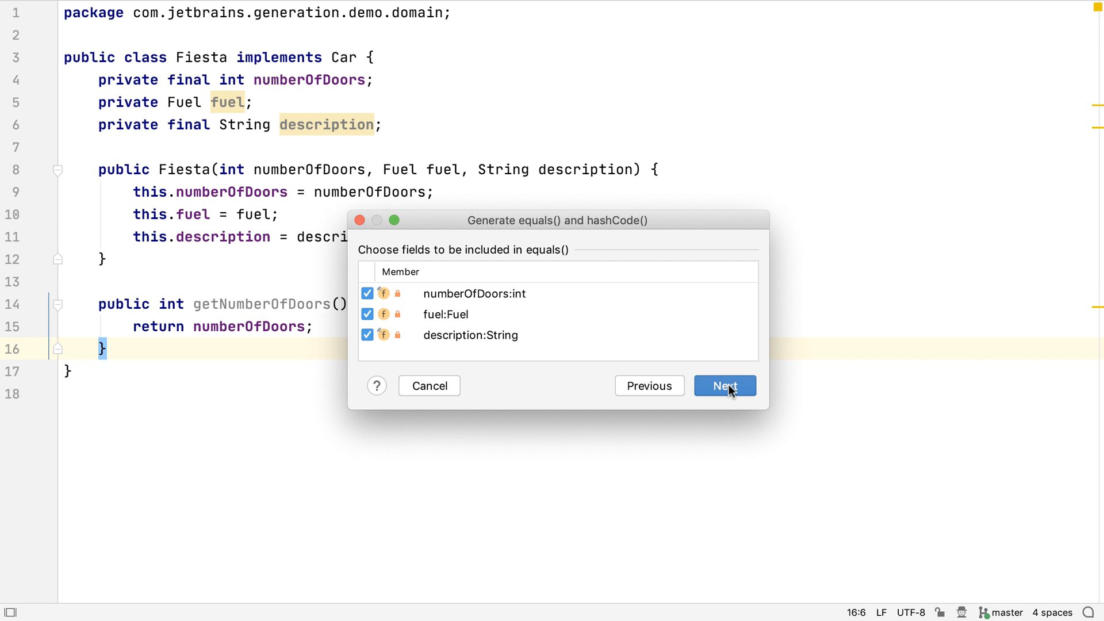
left_click(724, 386)
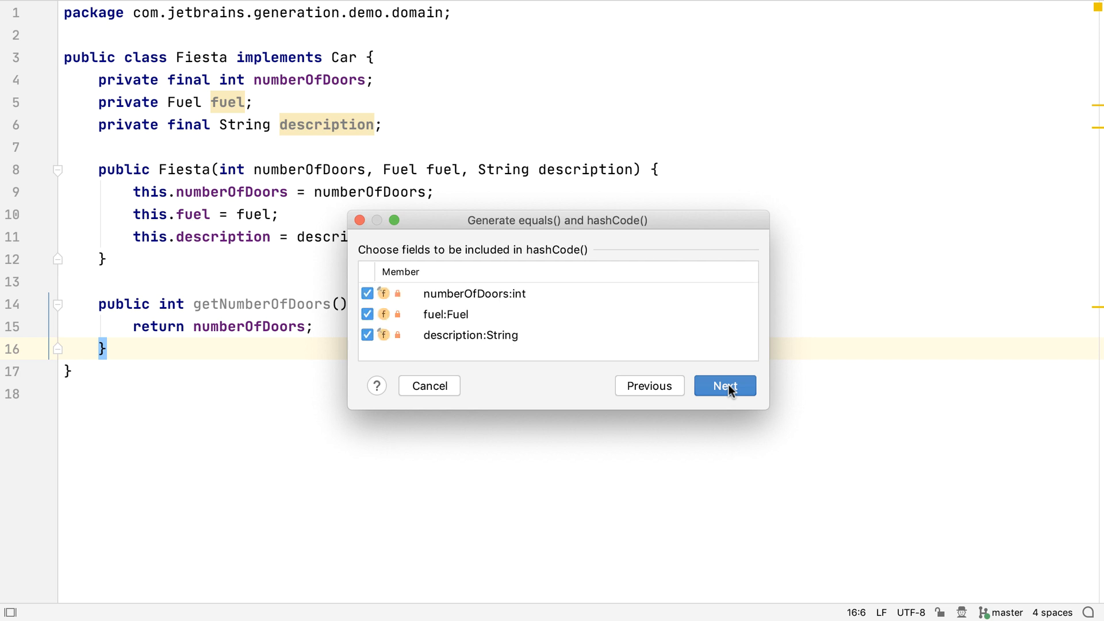
left_click(724, 387)
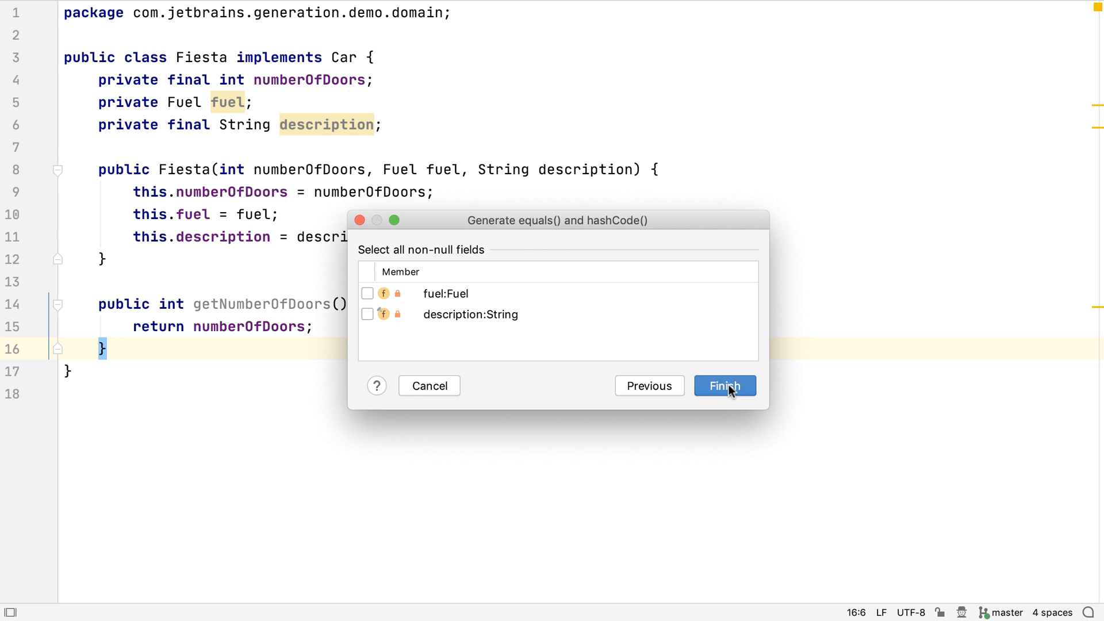
mouse_move(371, 314)
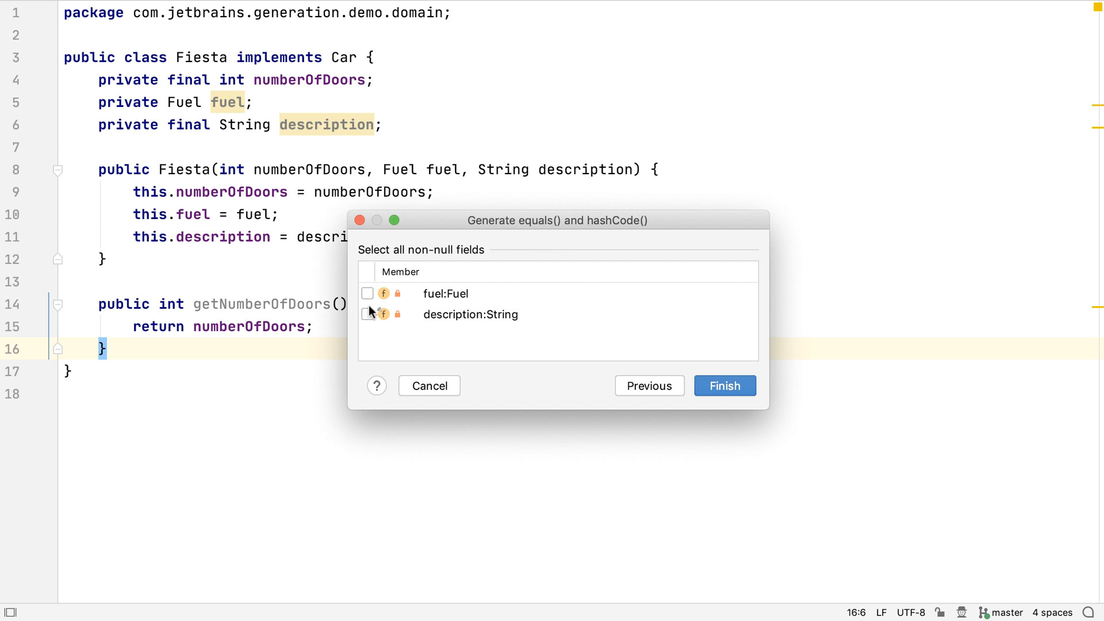
left_click(366, 314)
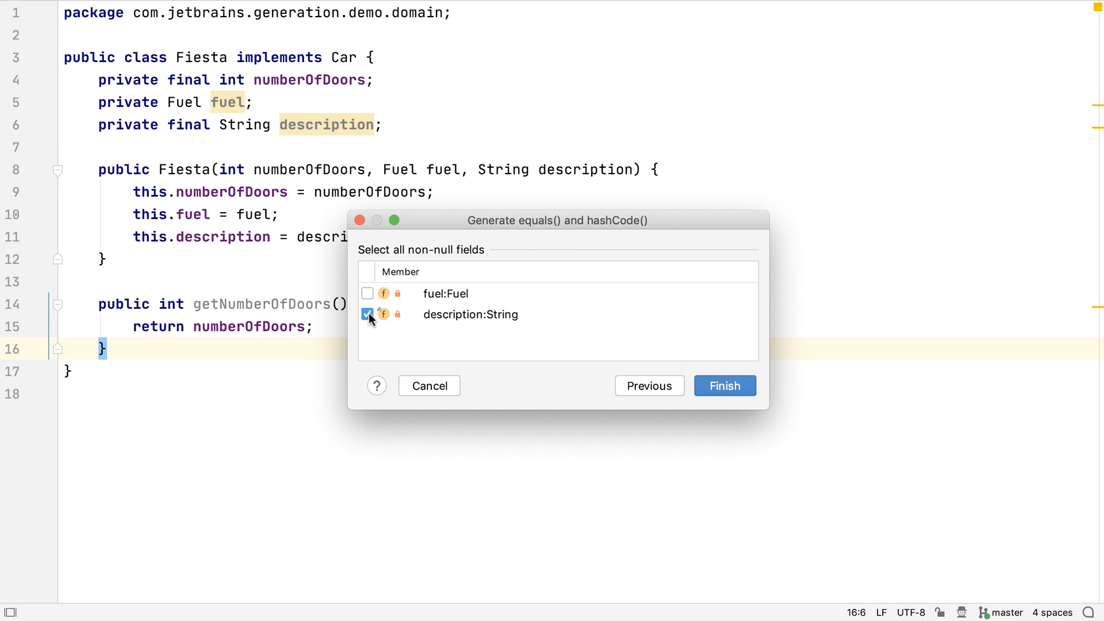
mouse_move(724, 385)
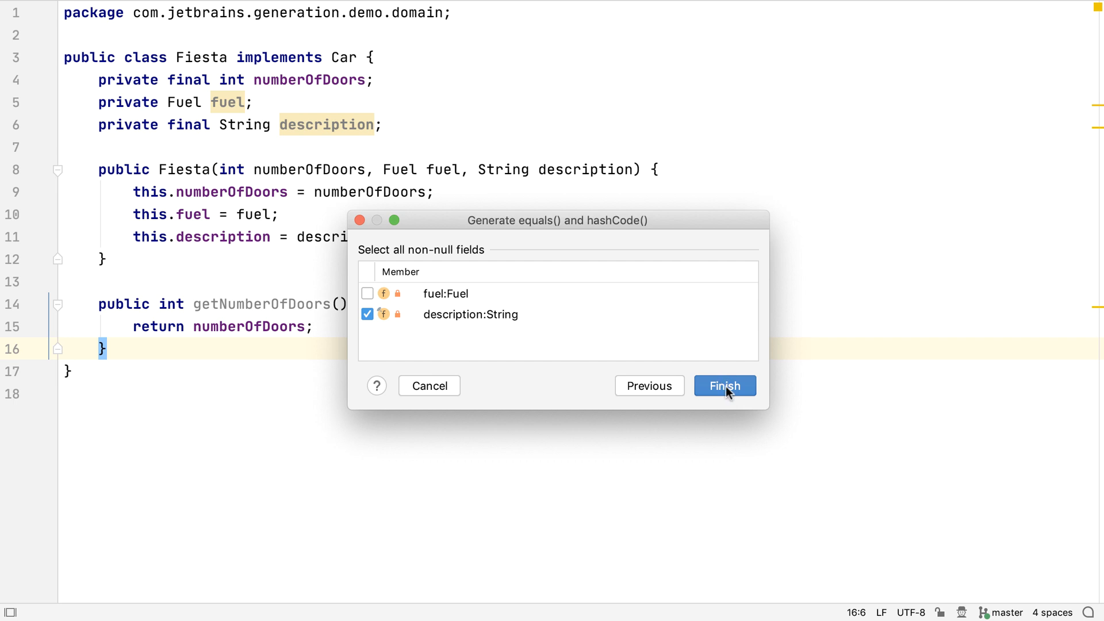
Finish the wizard so Fiesta gets the generated equals() and hashCode() methods
left_click(723, 387)
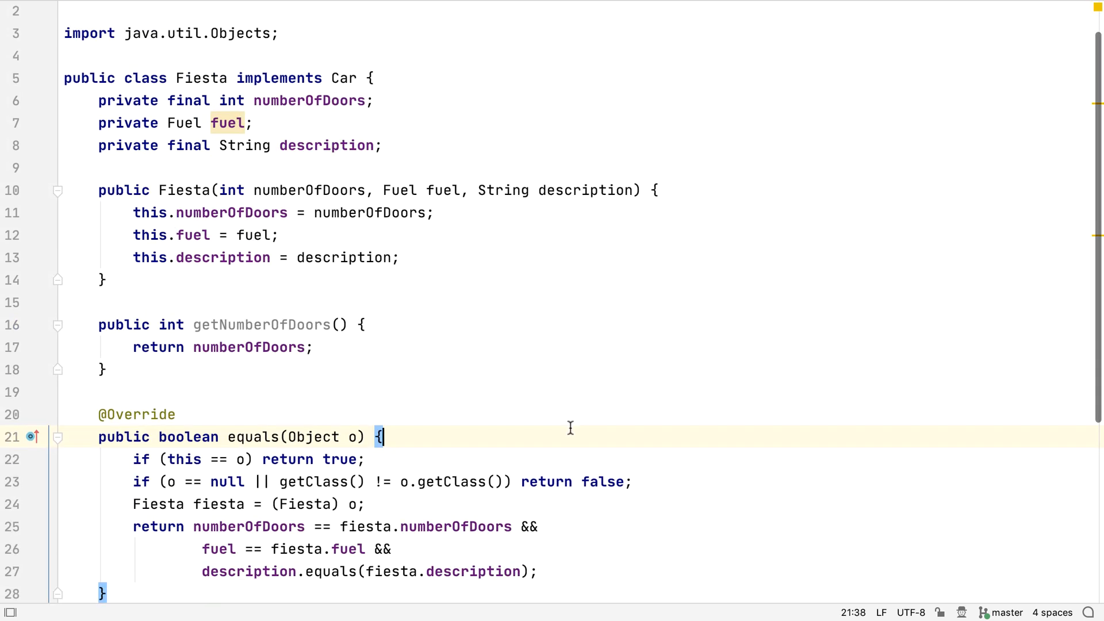
scroll("down", 3)
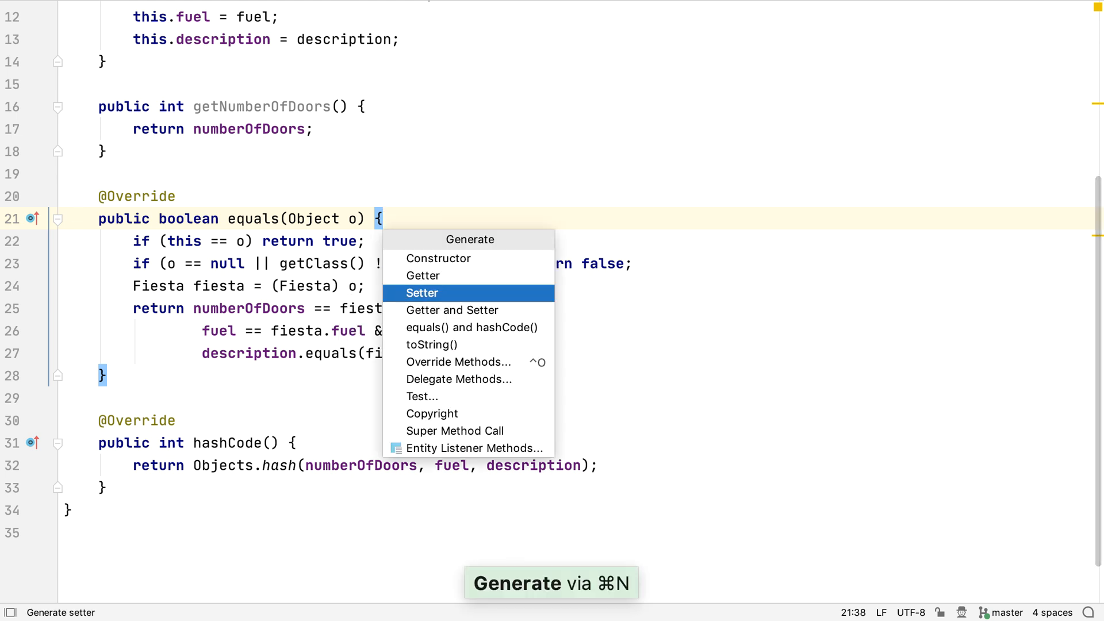
Generate toString() for Fiesta with the String concat (+) template over all three fields
left_click(431, 344)
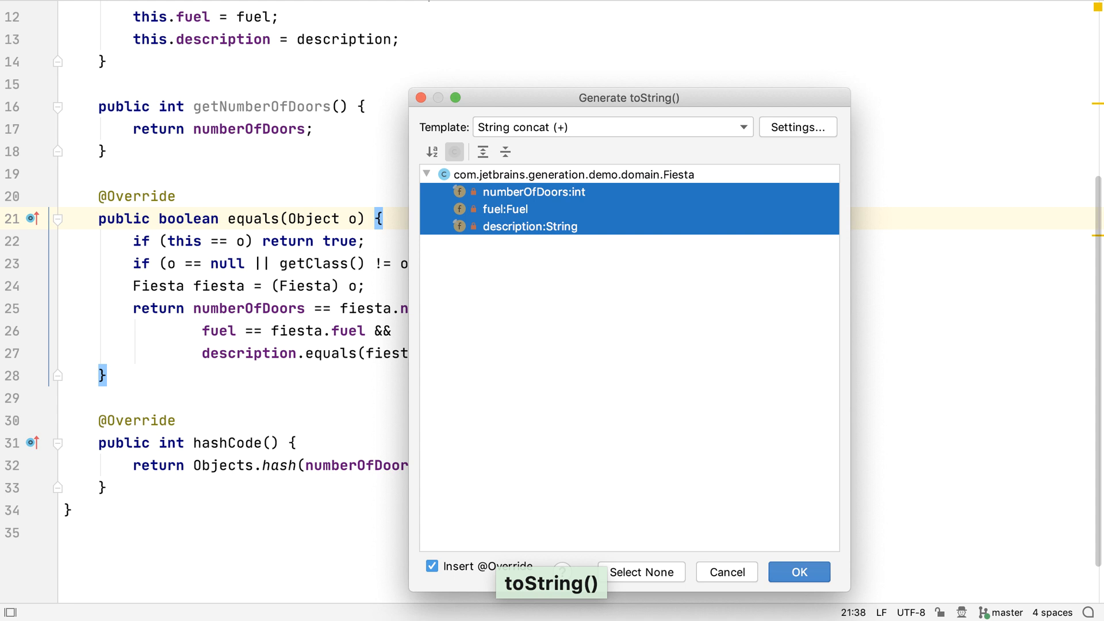
mouse_move(526, 133)
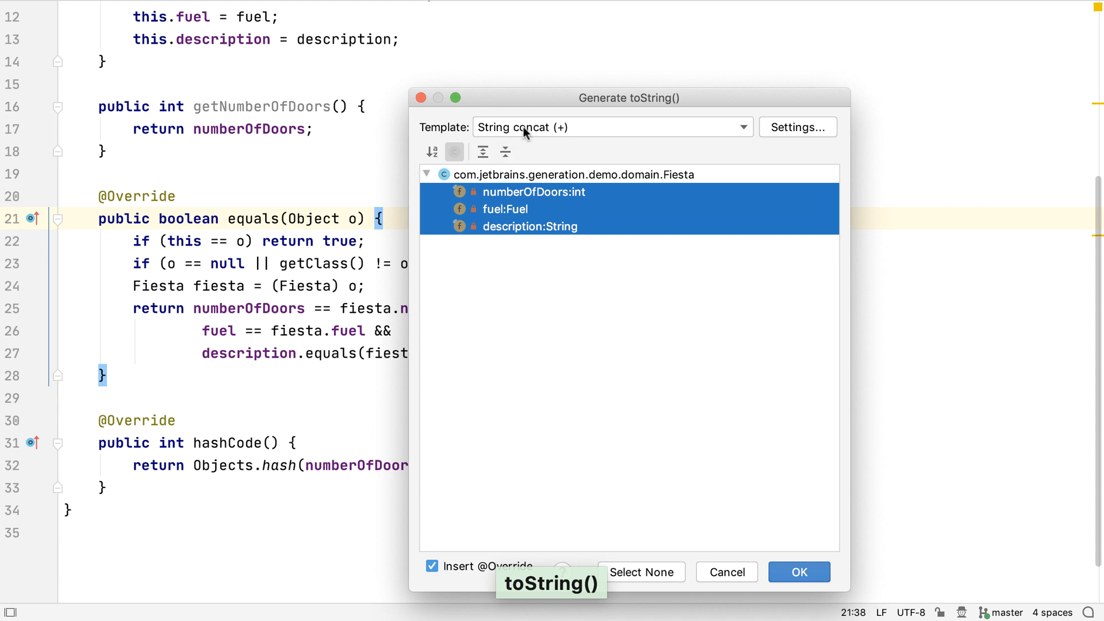
left_click(742, 128)
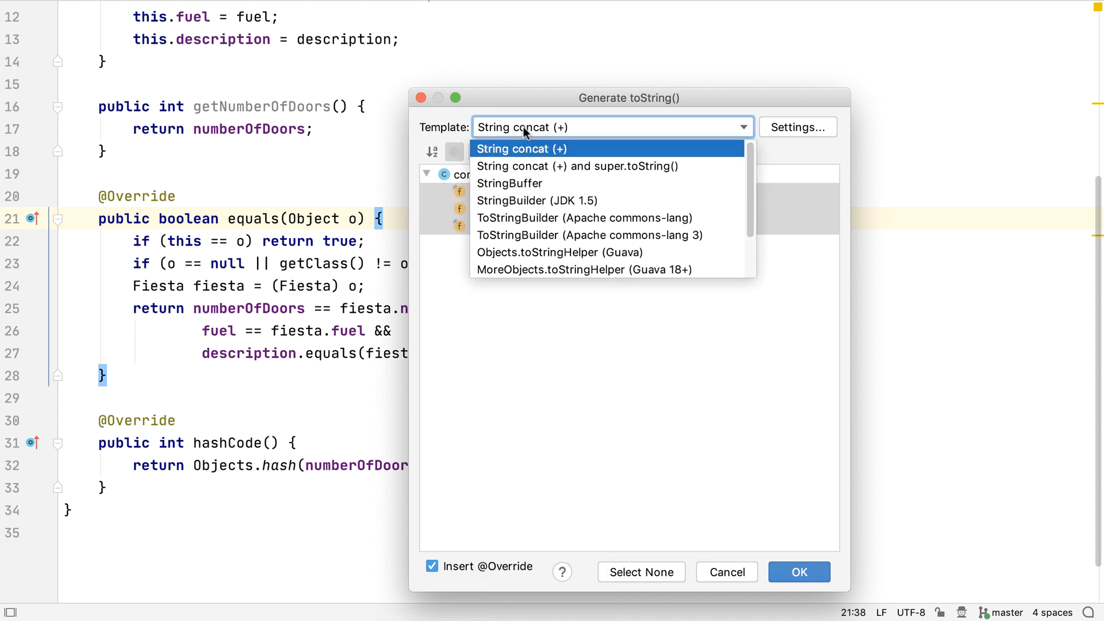
left_click(520, 148)
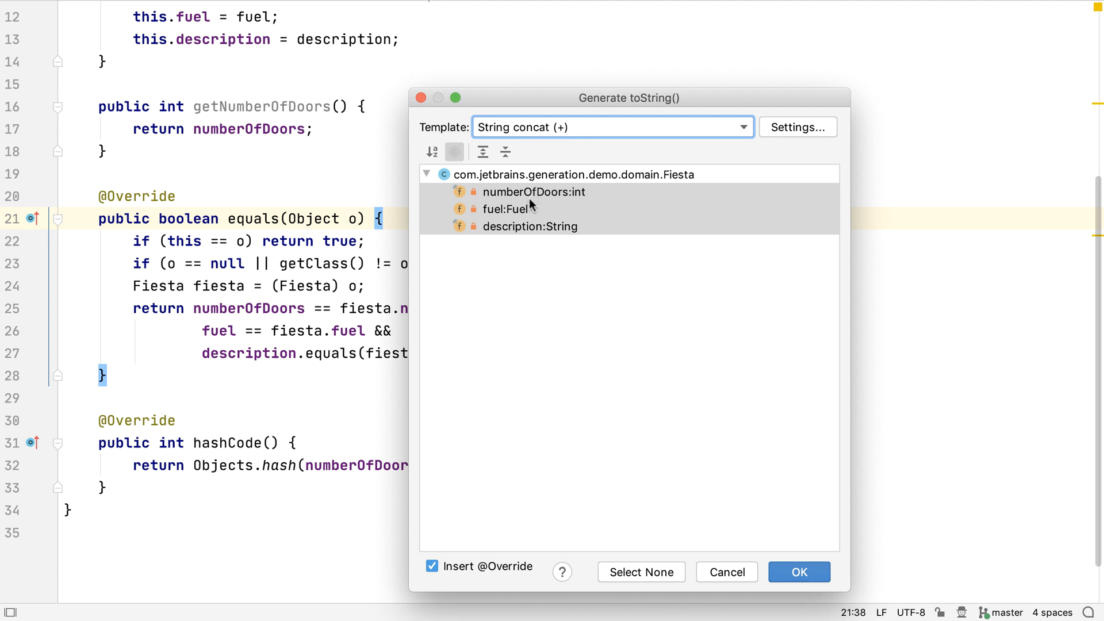
mouse_move(529, 231)
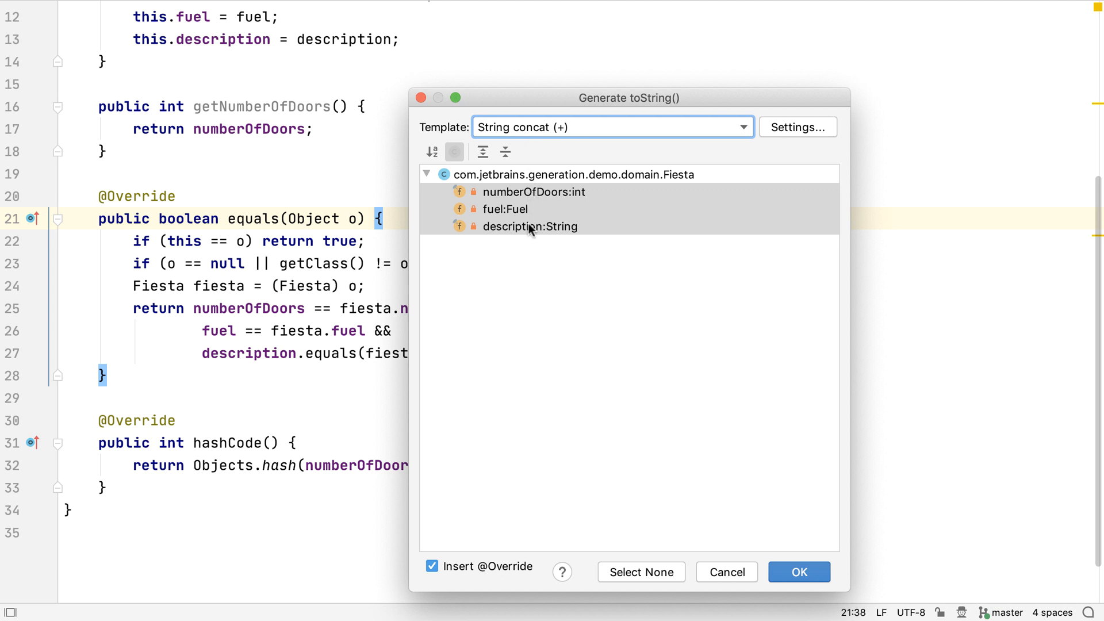
left_click(798, 572)
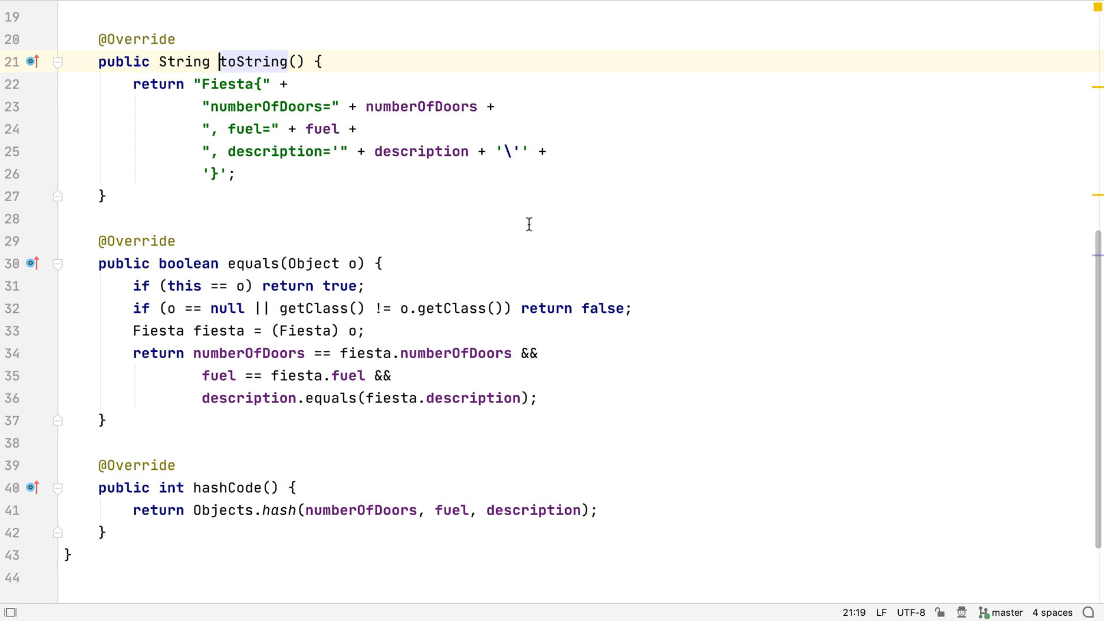
scroll("up", 3)
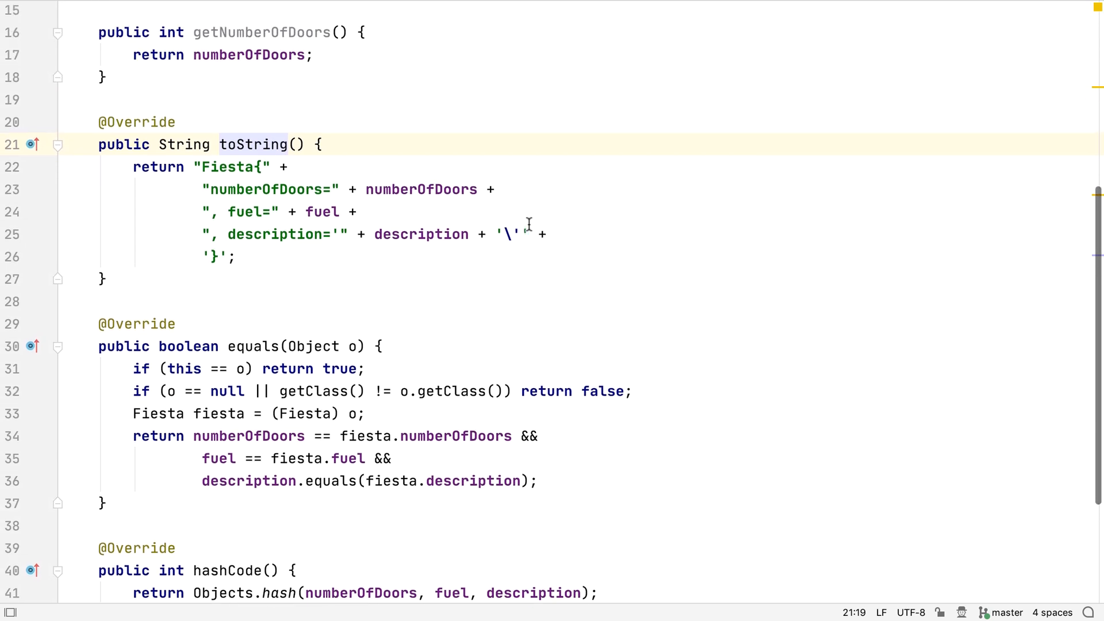
scroll("up", 3)
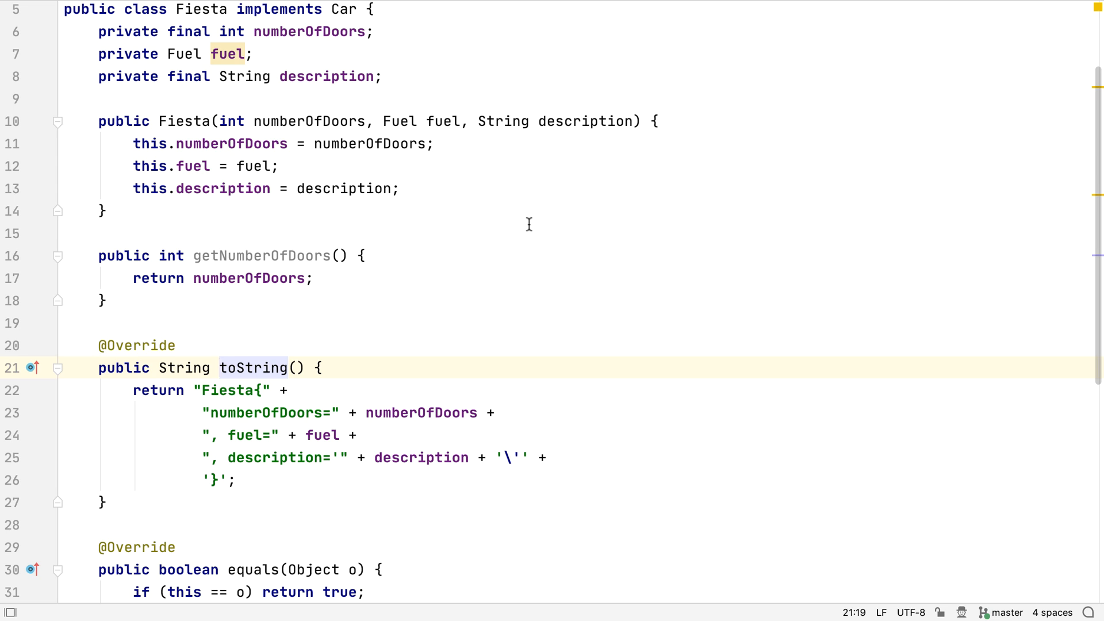
Switch to Car.java via Recent Files and declare void drive(); in the interface
key("cmd+e")
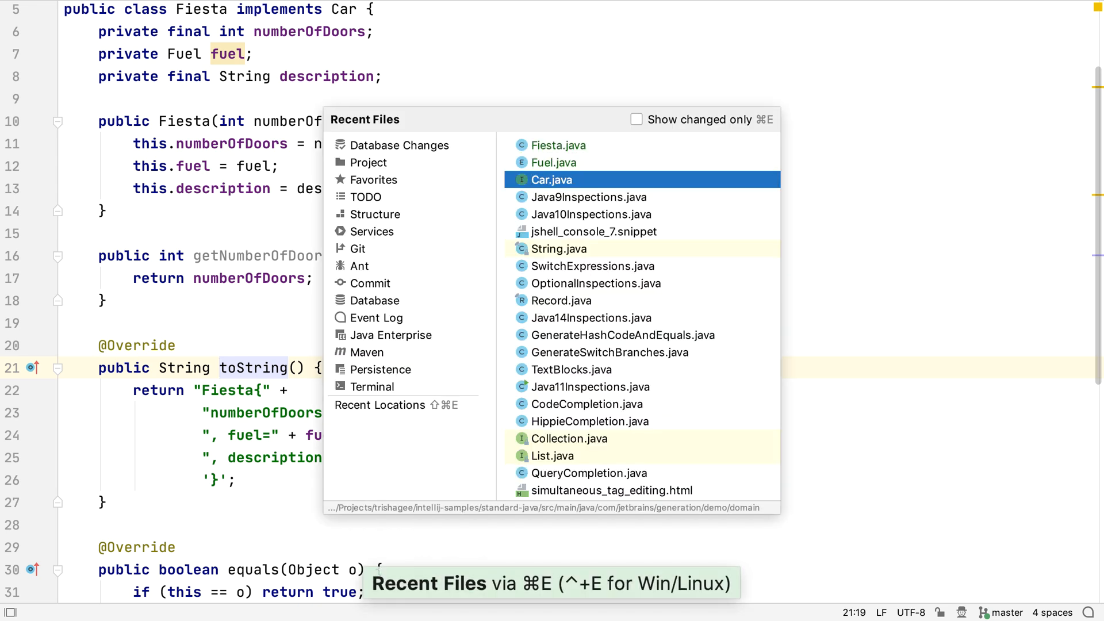
left_click(553, 180)
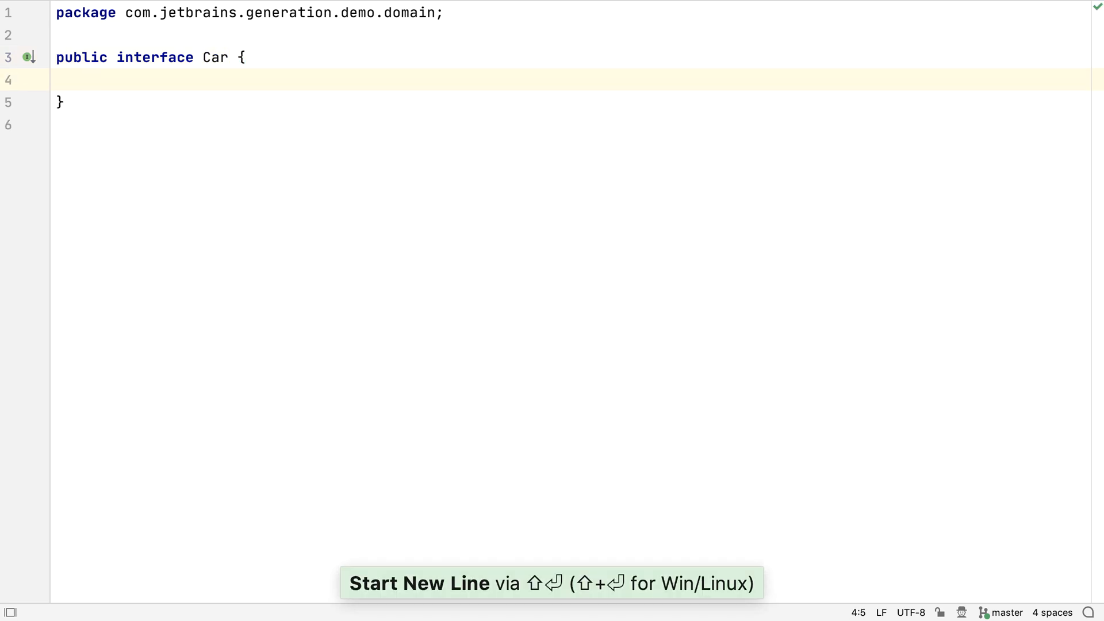
type("void")
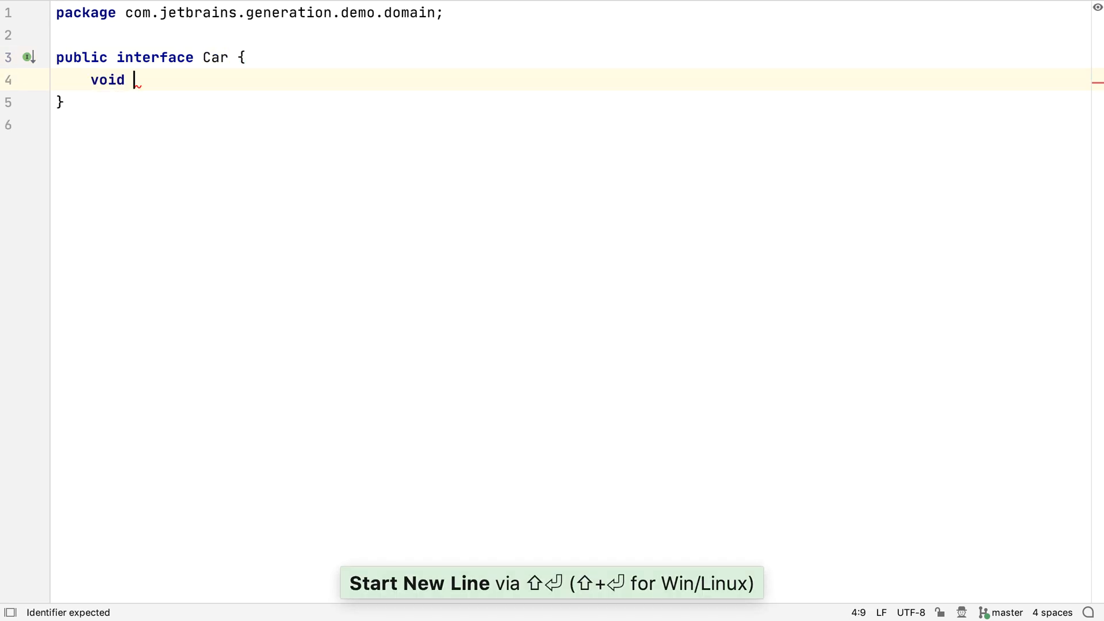
type("drive")
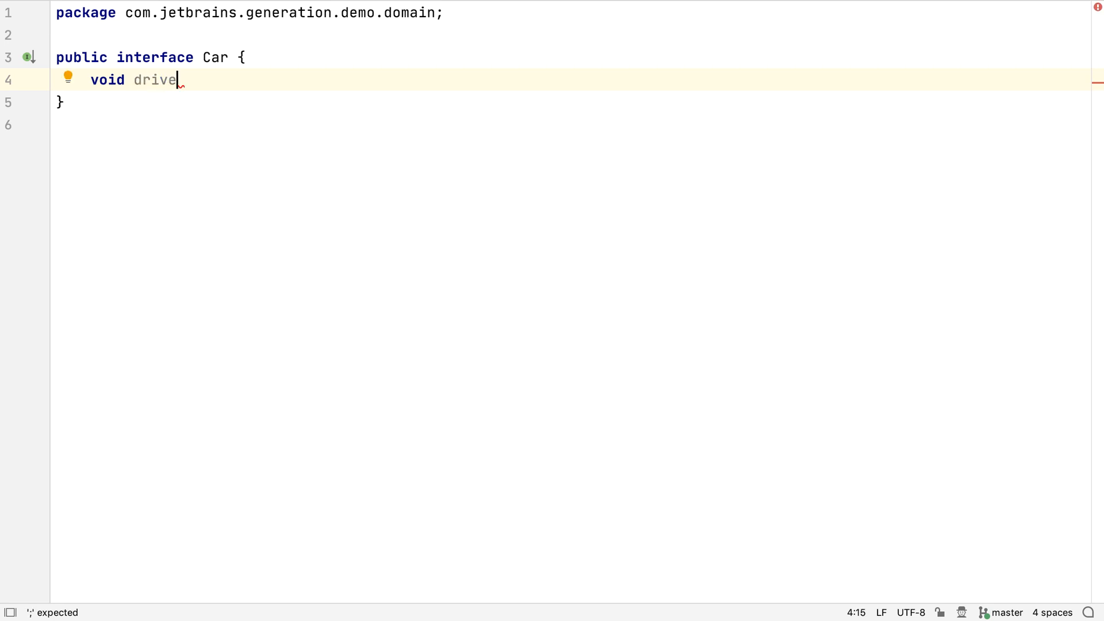
type("();")
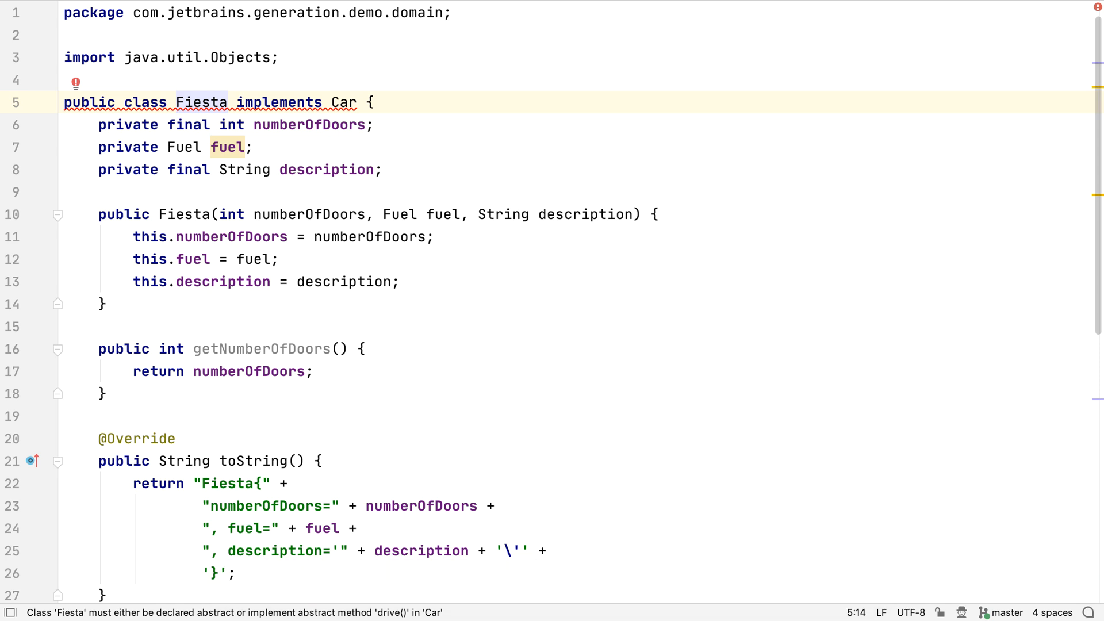
mouse_move(285, 103)
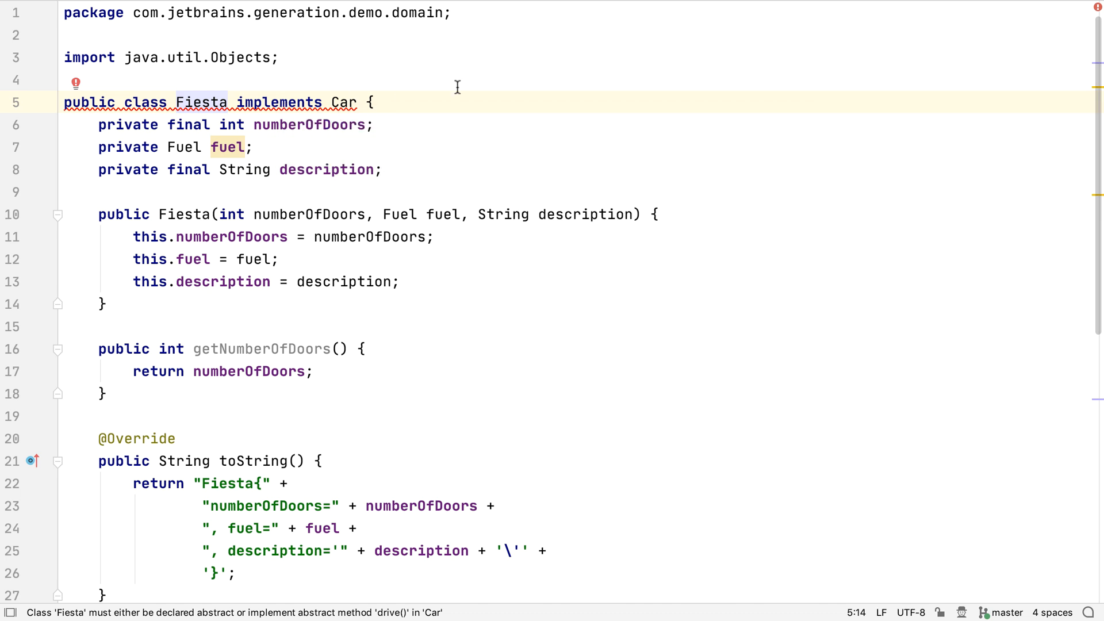
mouse_move(506, 80)
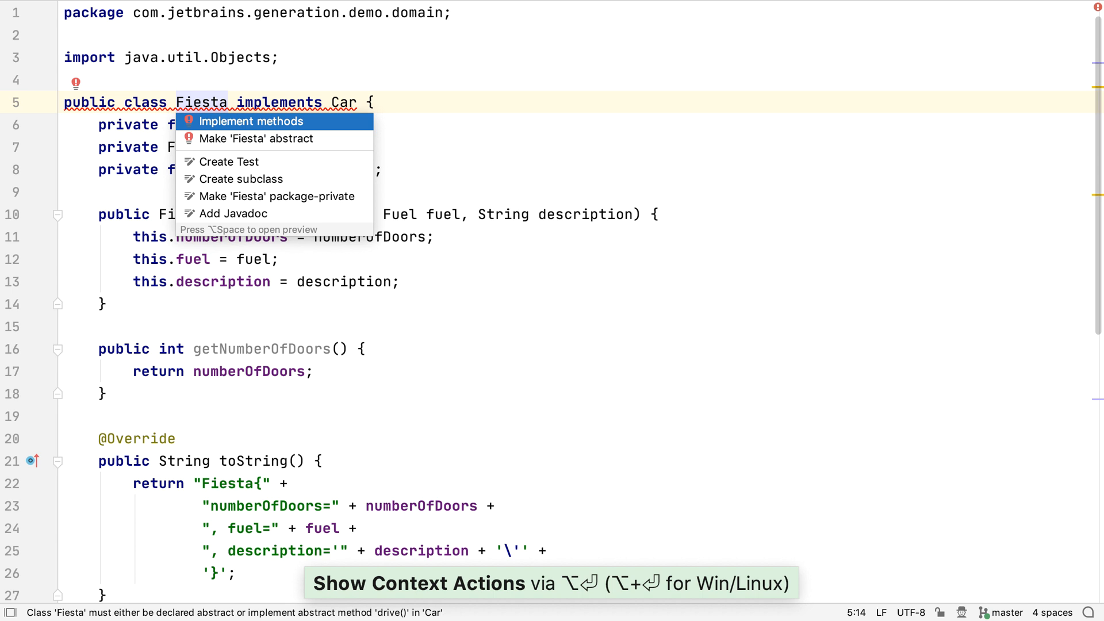
Implement an empty drive() in Fiesta and move it up after getNumberOfDoors()
left_click(250, 121)
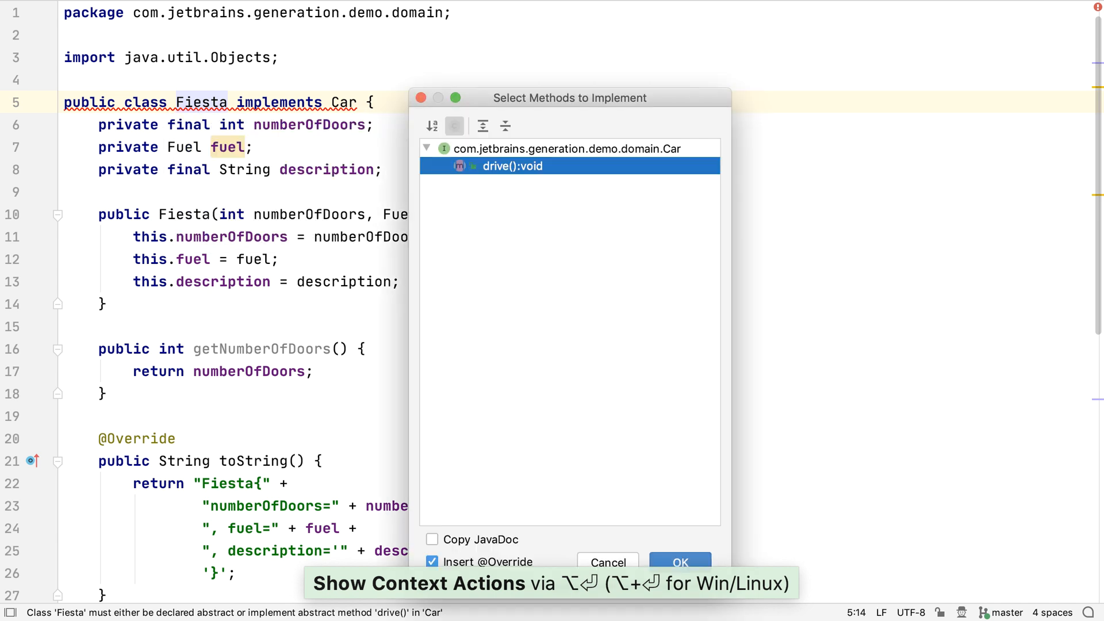
left_click(679, 563)
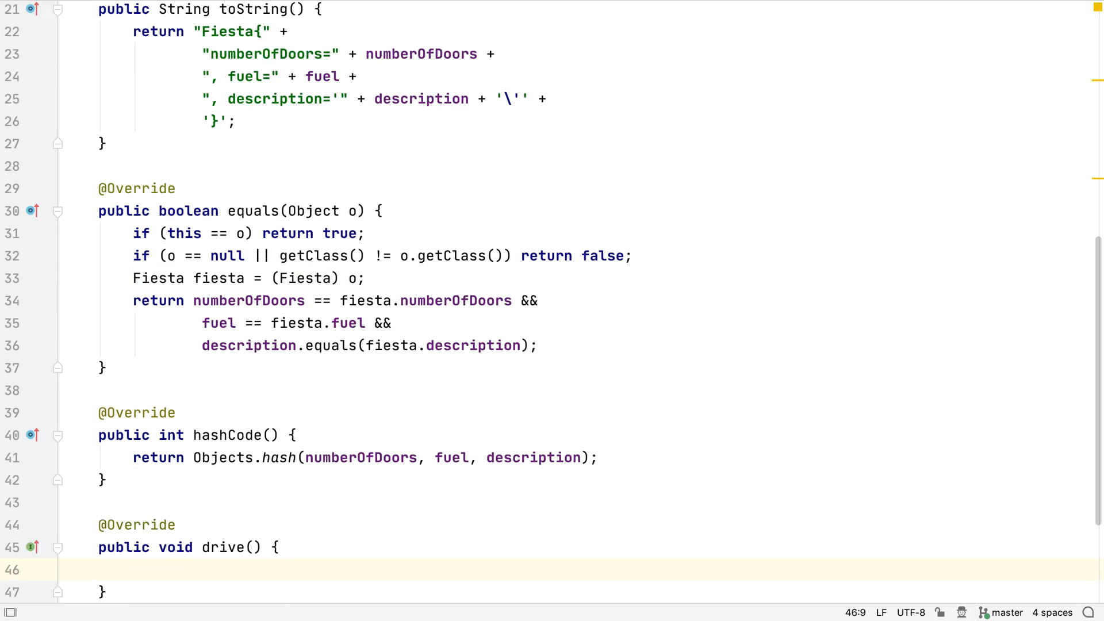
left_click(132, 548)
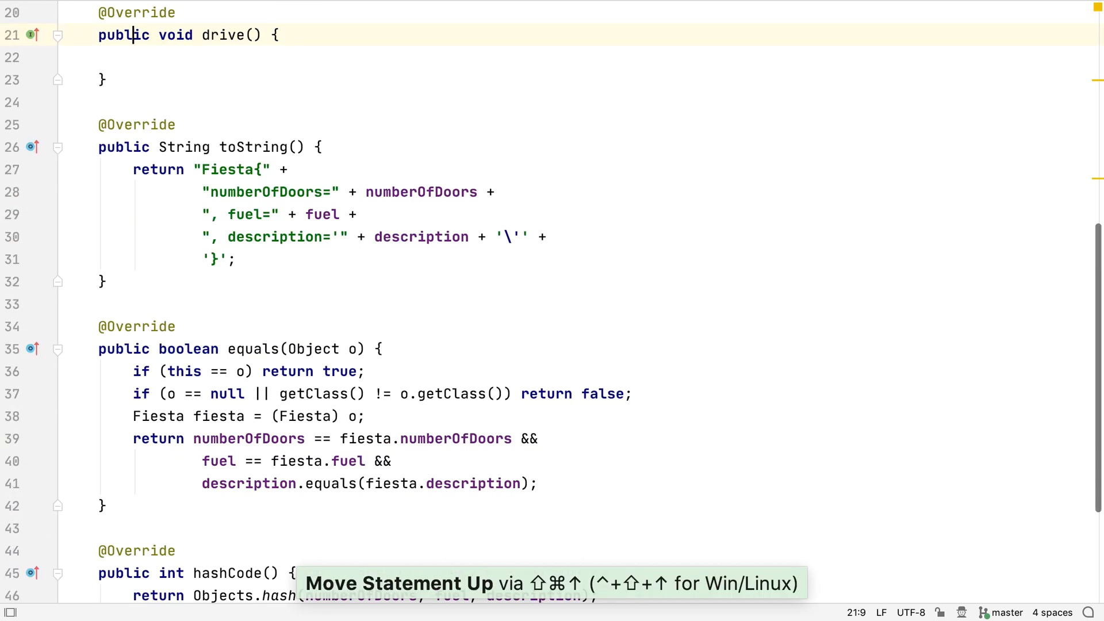
scroll("up", 3)
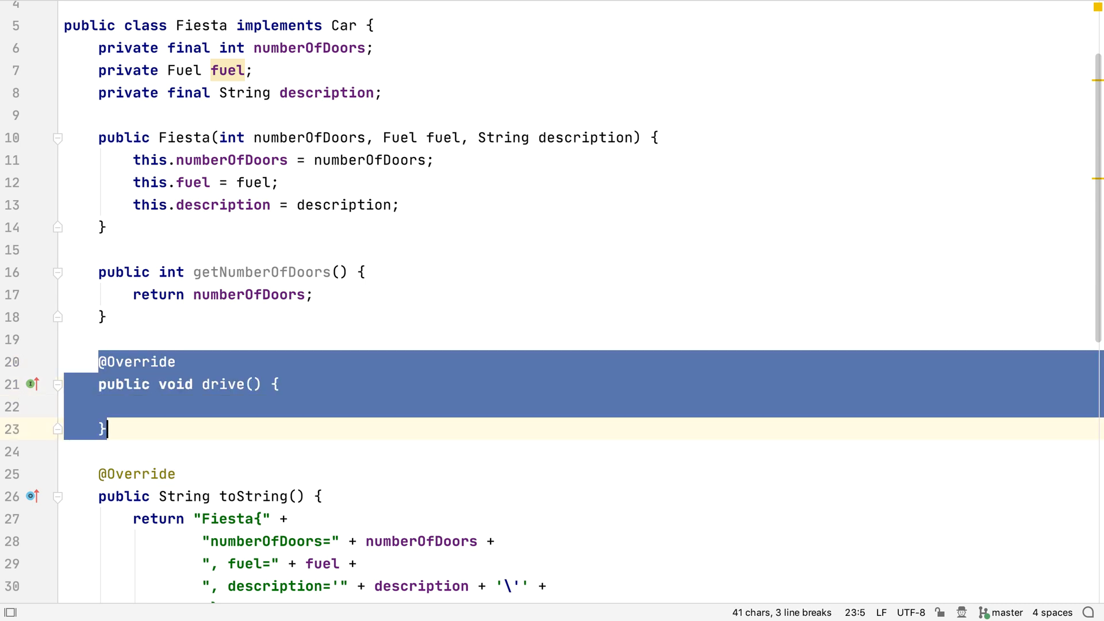
Delete the empty drive() and regenerate the stub via Implement methods
key("Delete")
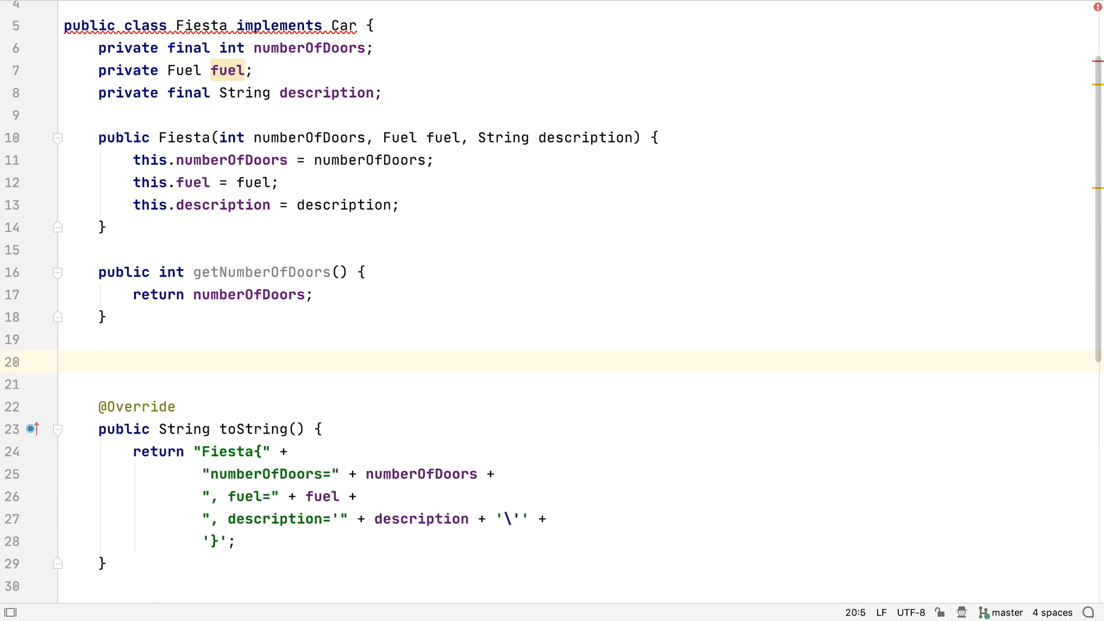
key("cmd+n")
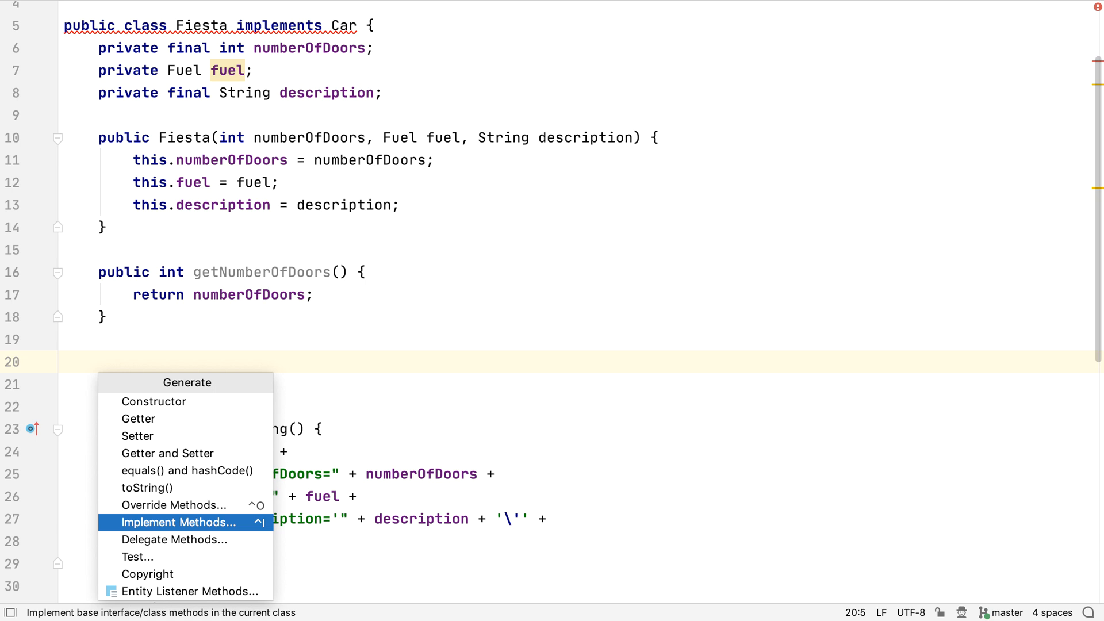
left_click(178, 522)
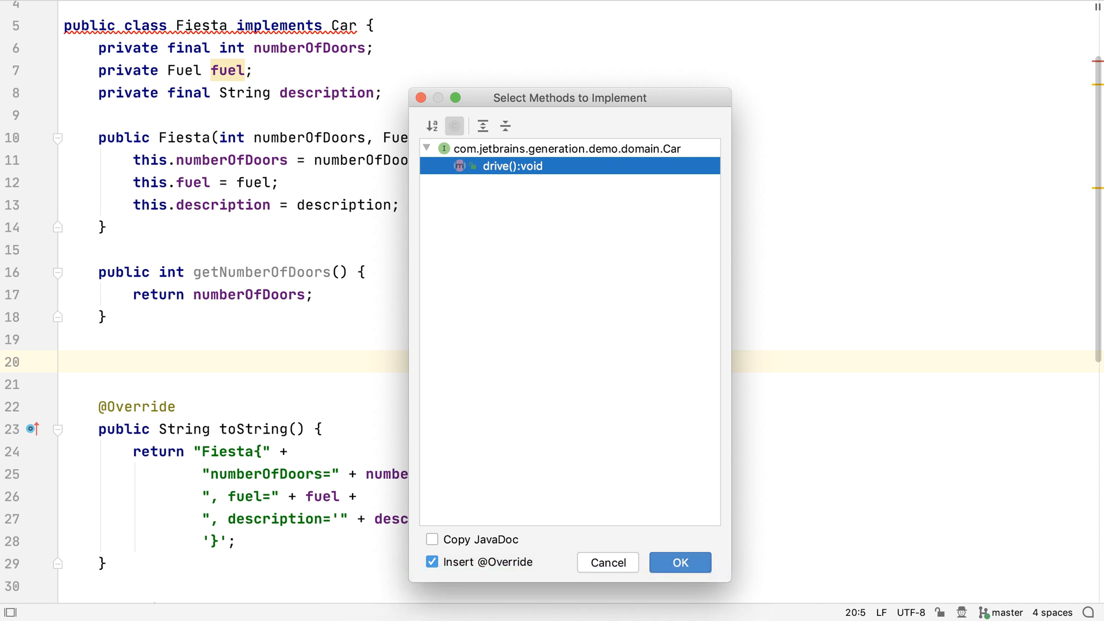
left_click(679, 562)
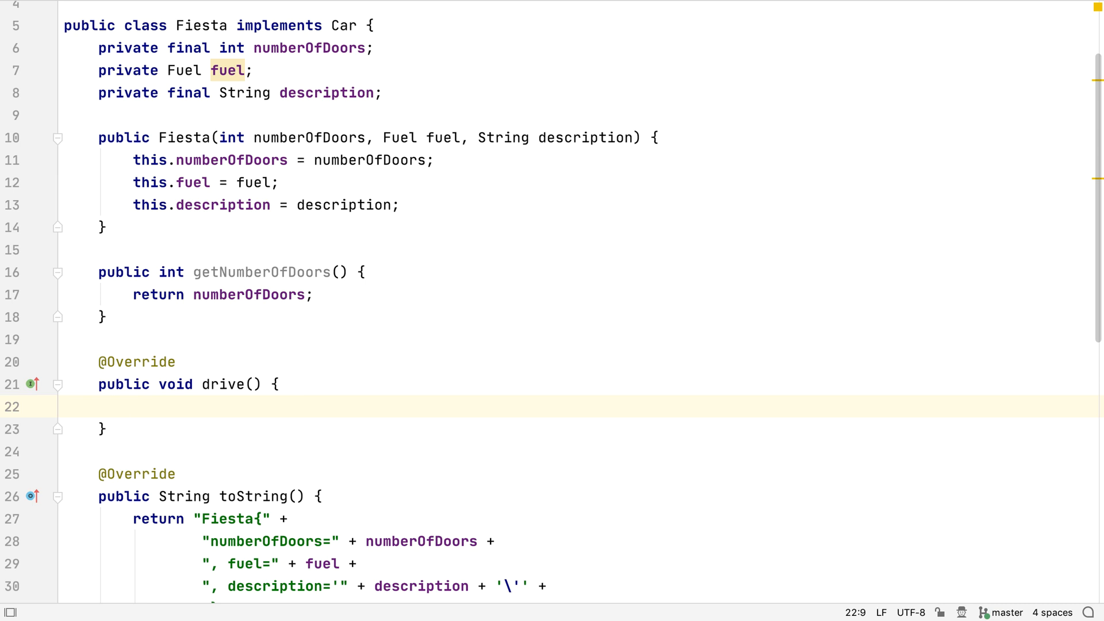
Make drive() print "I like driving in my car" using the sout template
type("sout")
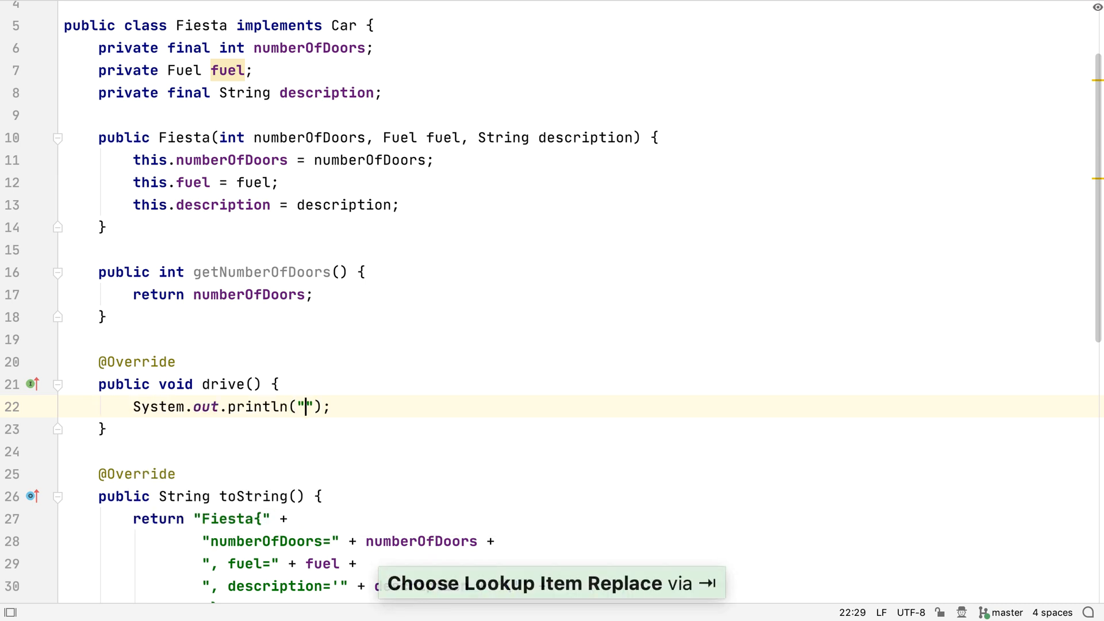
type("I like driving")
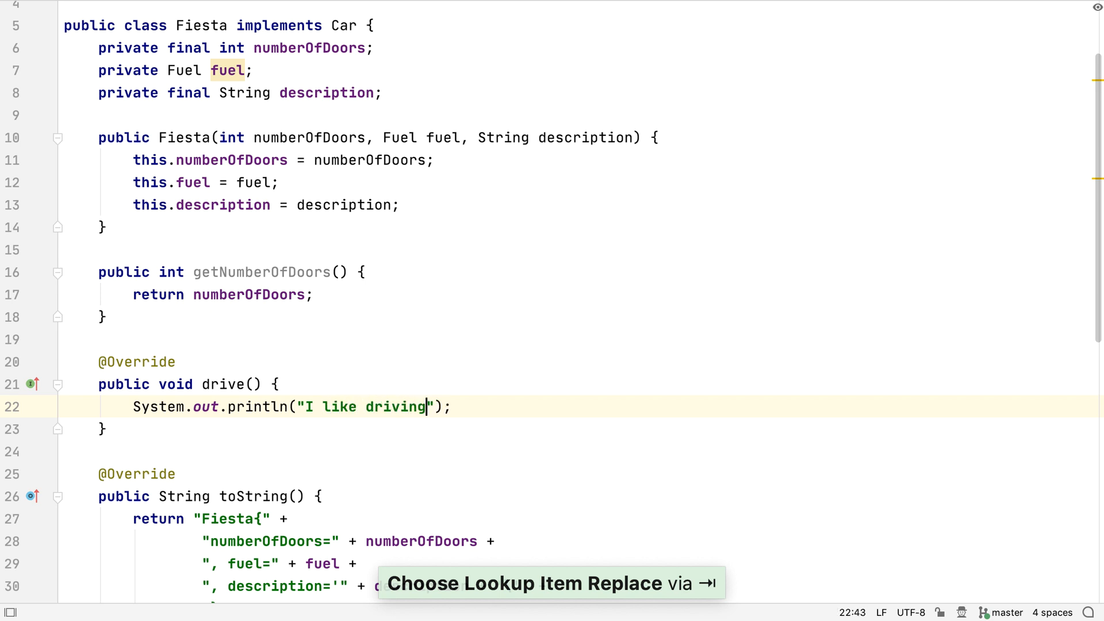
type("in my car")
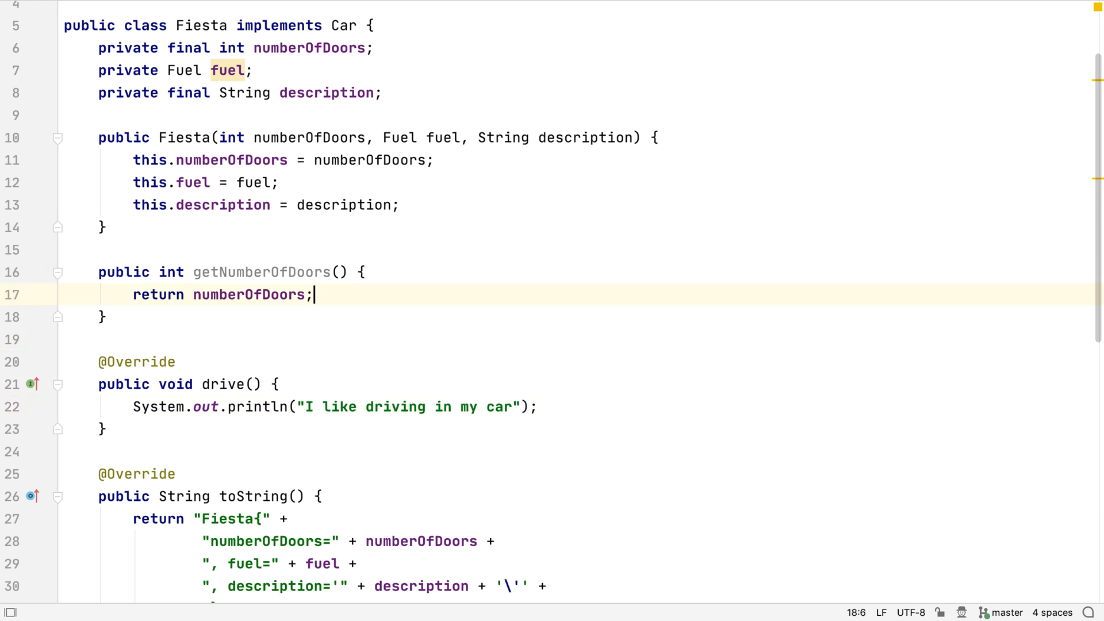
key("Return")
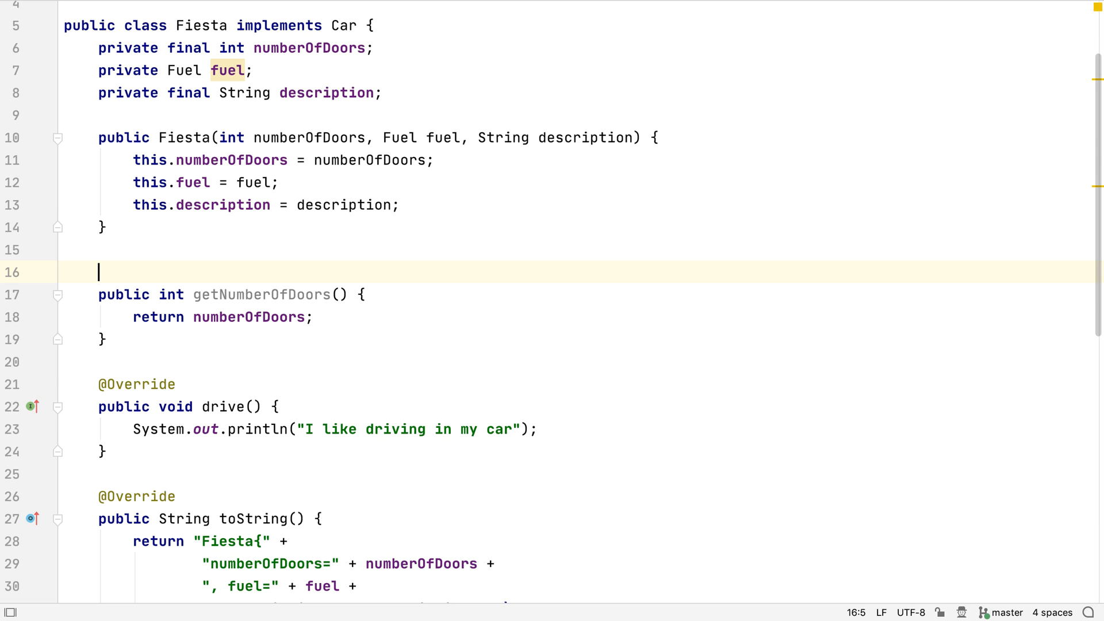
type("@Override")
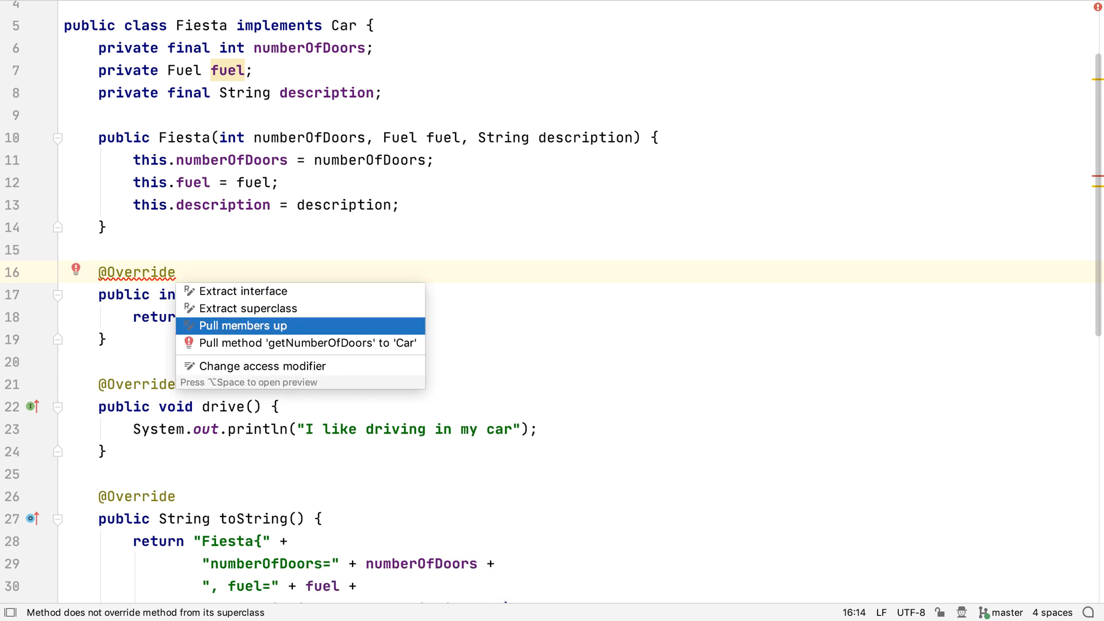
mouse_move(308, 343)
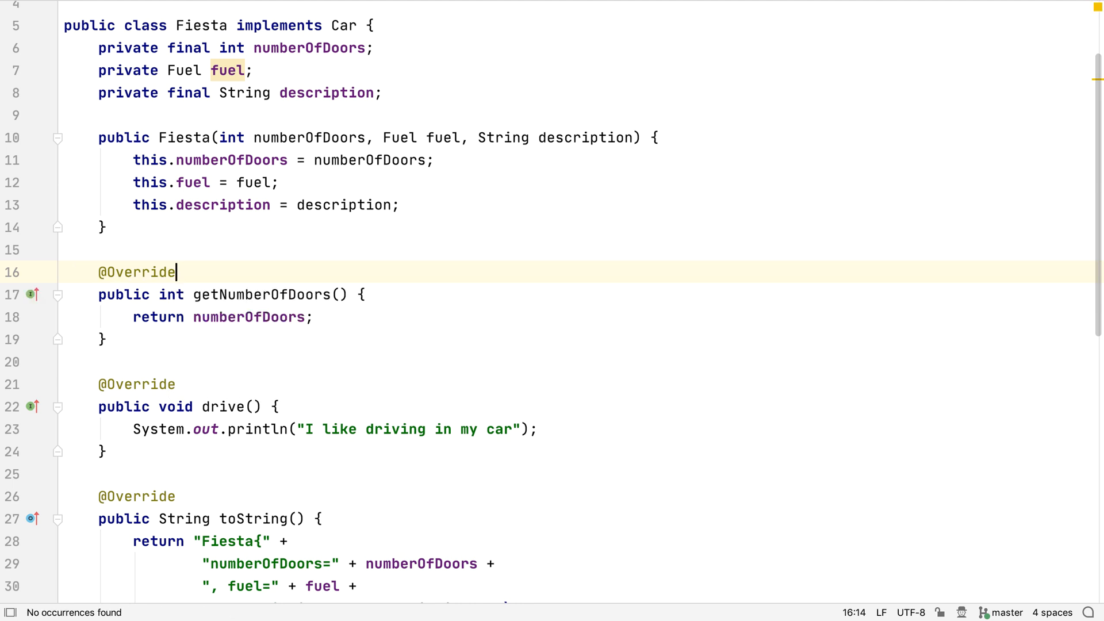
mouse_move(323, 348)
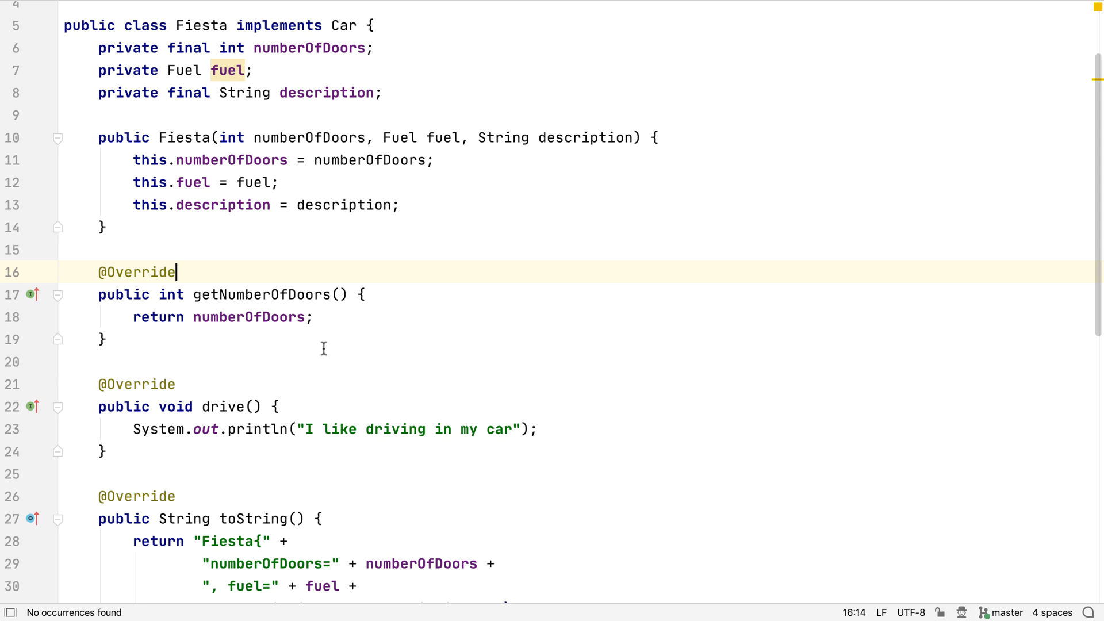
mouse_move(30, 295)
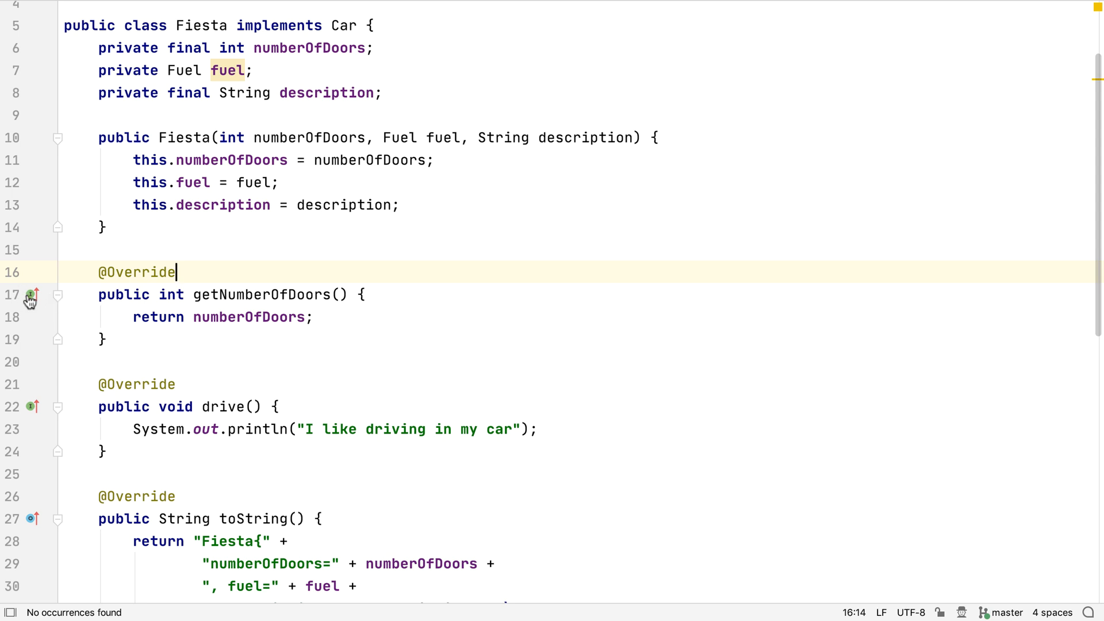
mouse_move(30, 296)
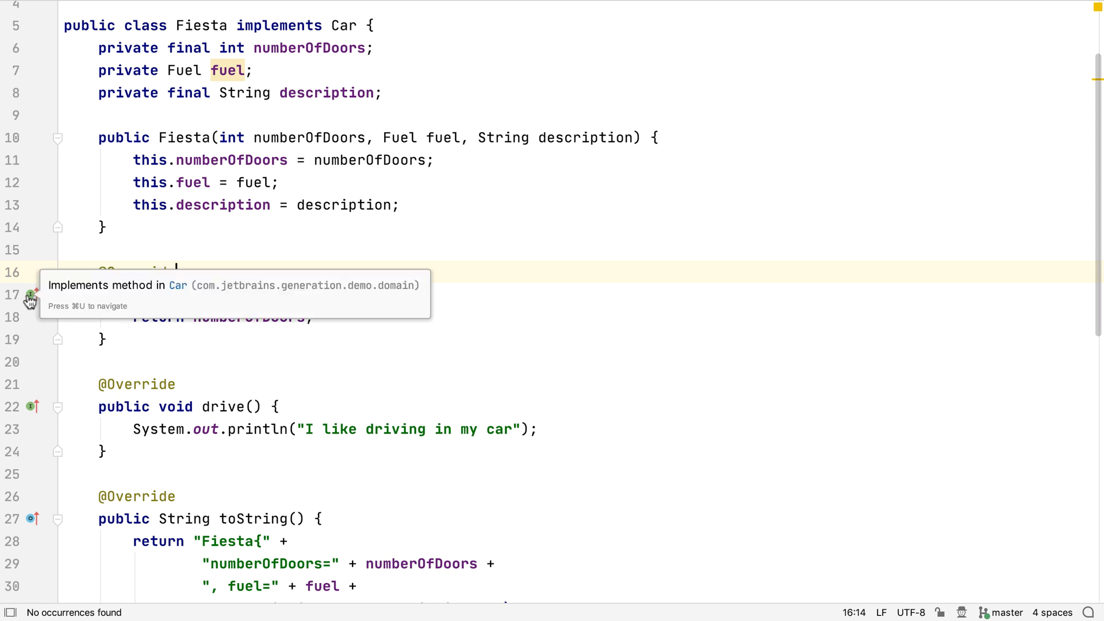
mouse_move(81, 292)
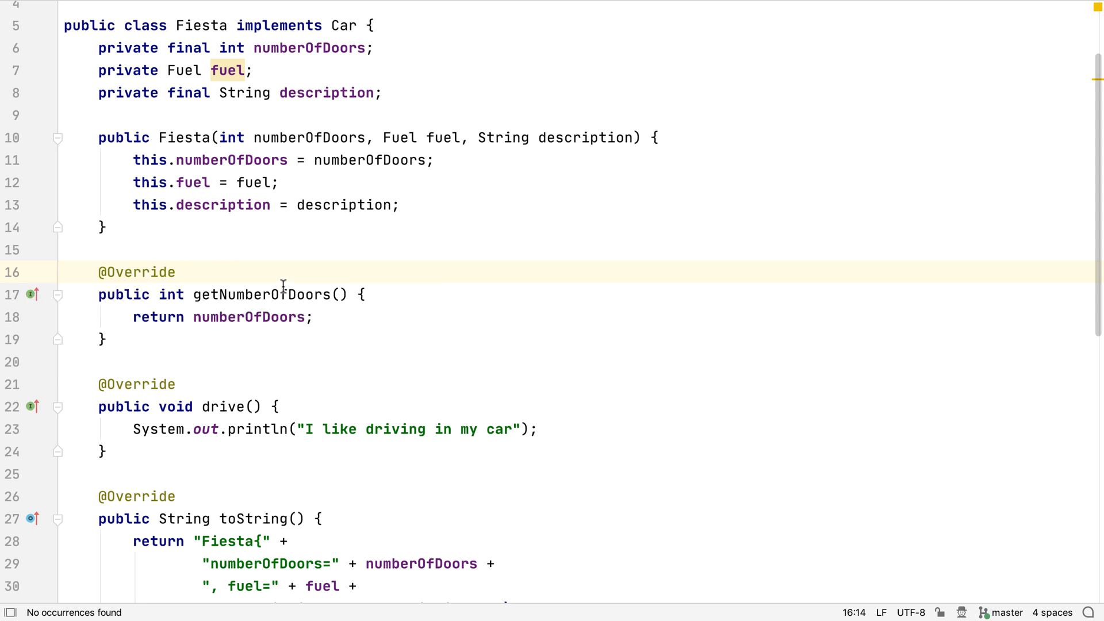
left_click(34, 293)
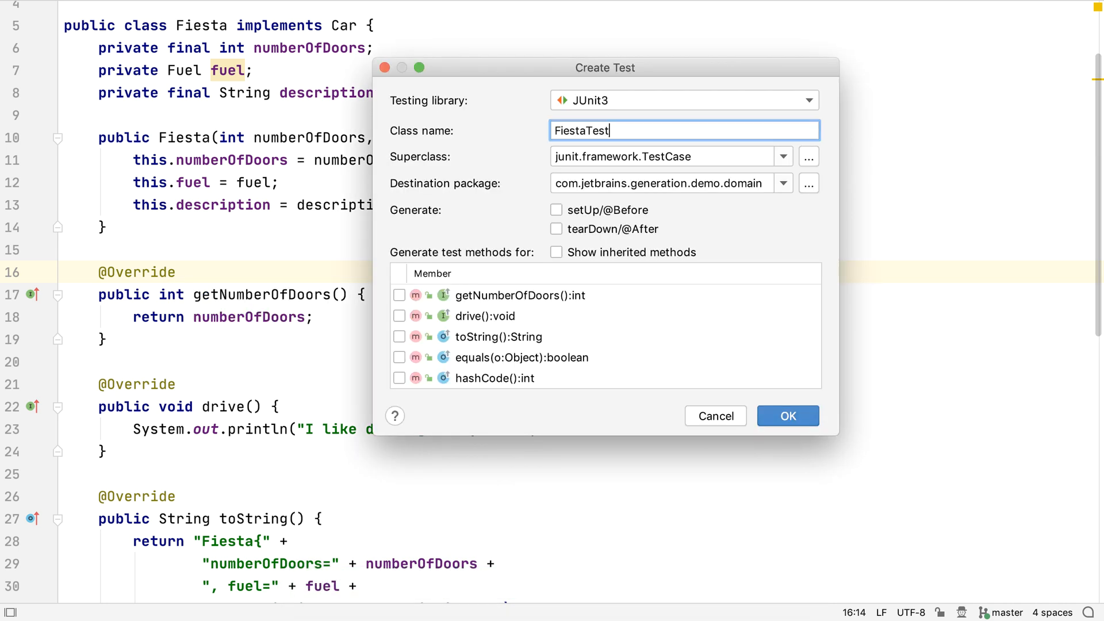
mouse_move(808, 484)
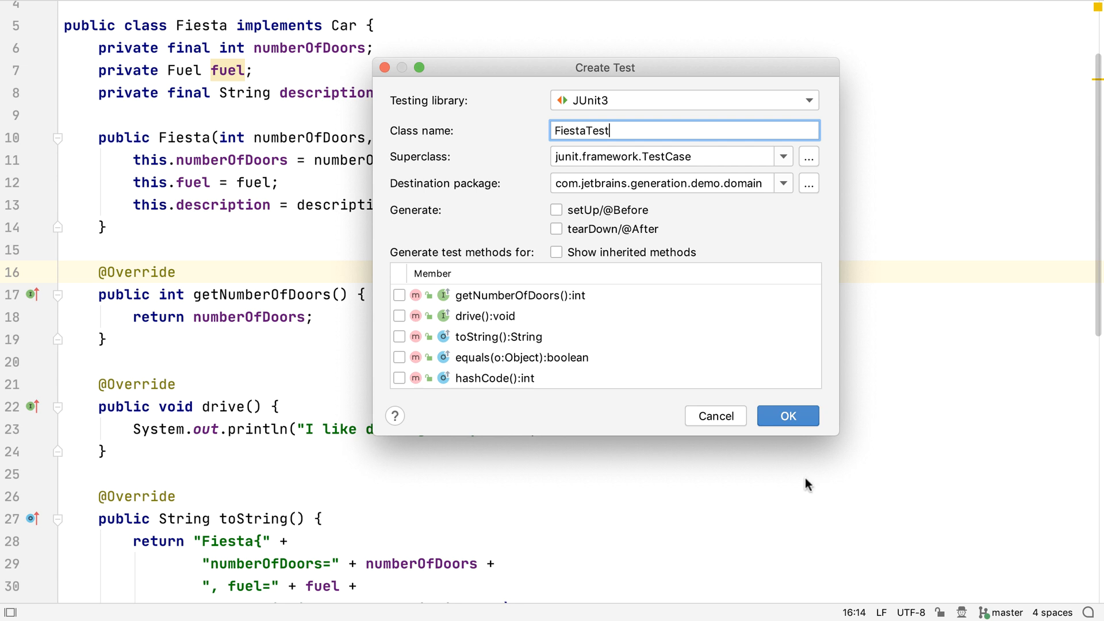
Create the FiestaTest class with JUnit4 as the testing library
left_click(807, 100)
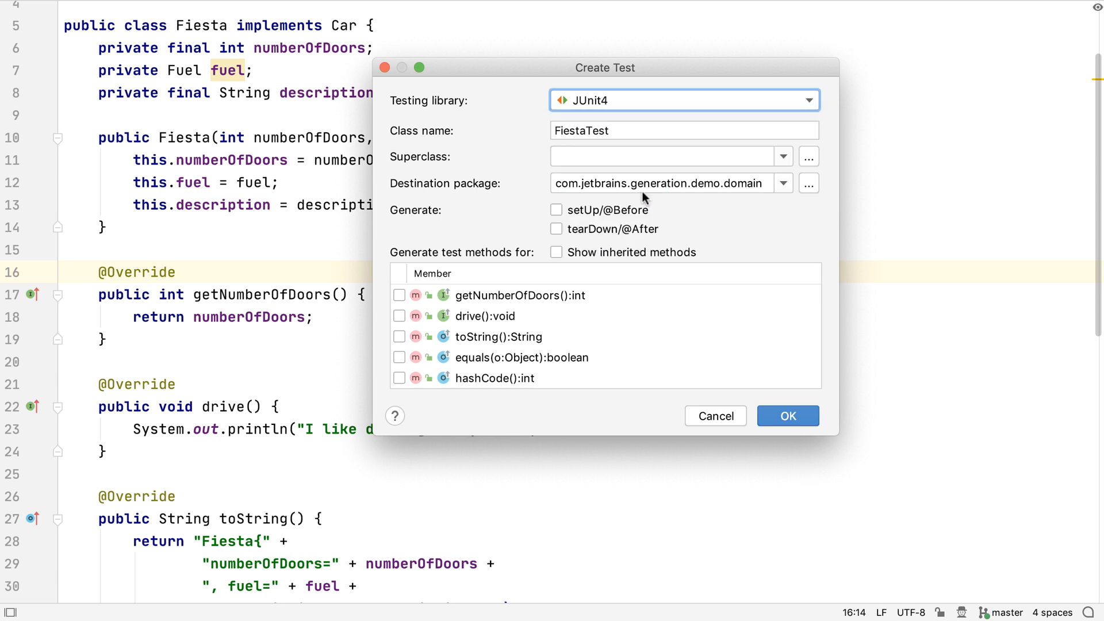
mouse_move(522, 189)
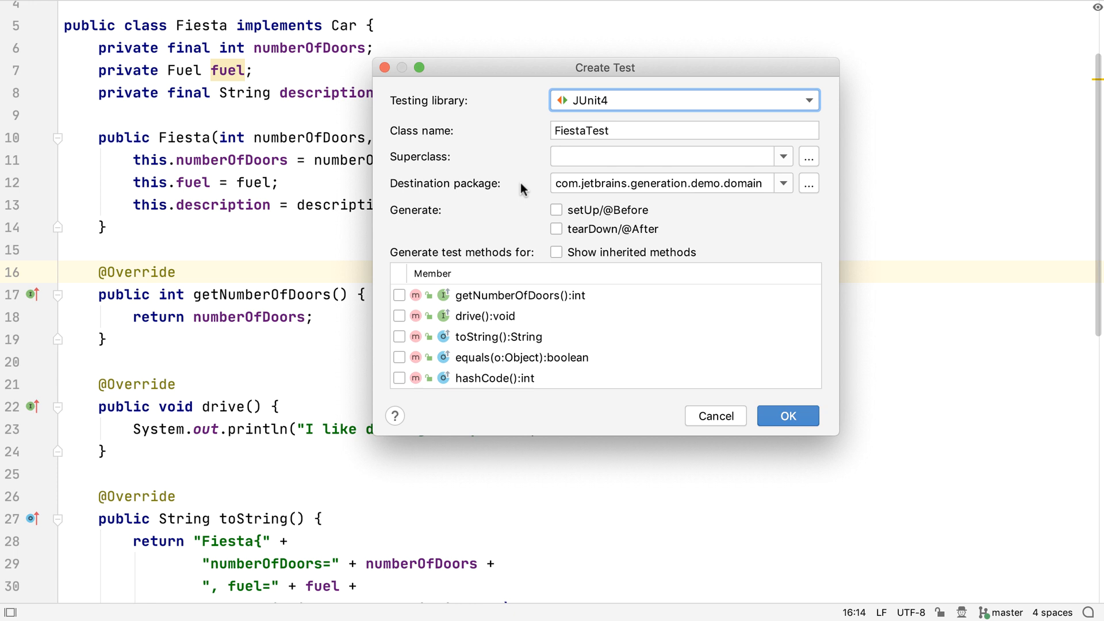
mouse_move(788, 415)
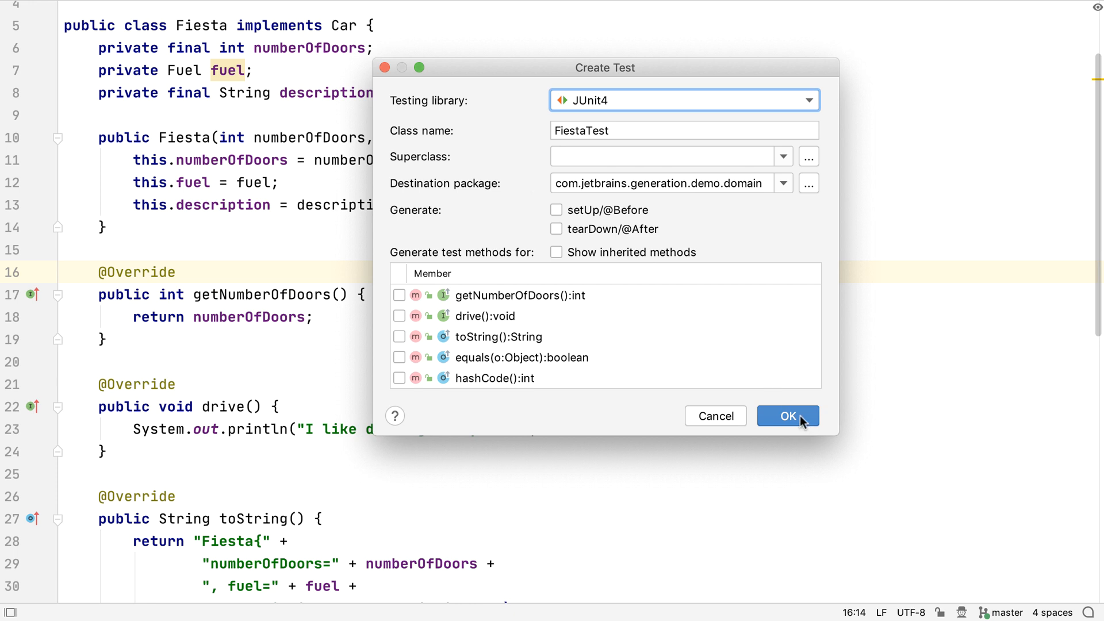
left_click(787, 415)
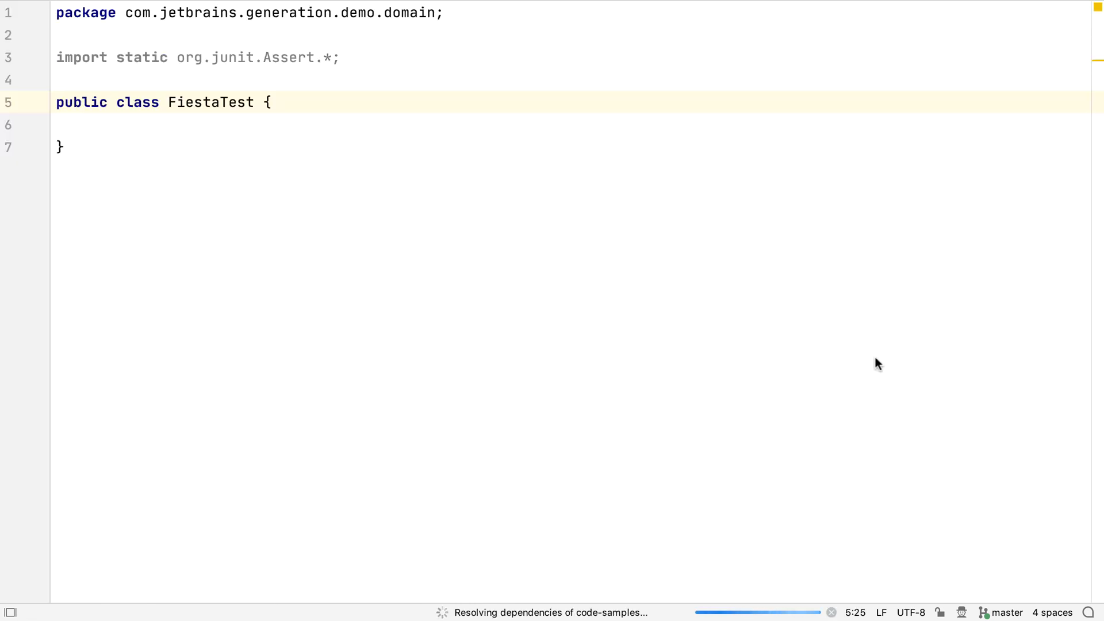
Generate a first test method shouldBeAbl... with a // TODO: write test body
key("cmd+n")
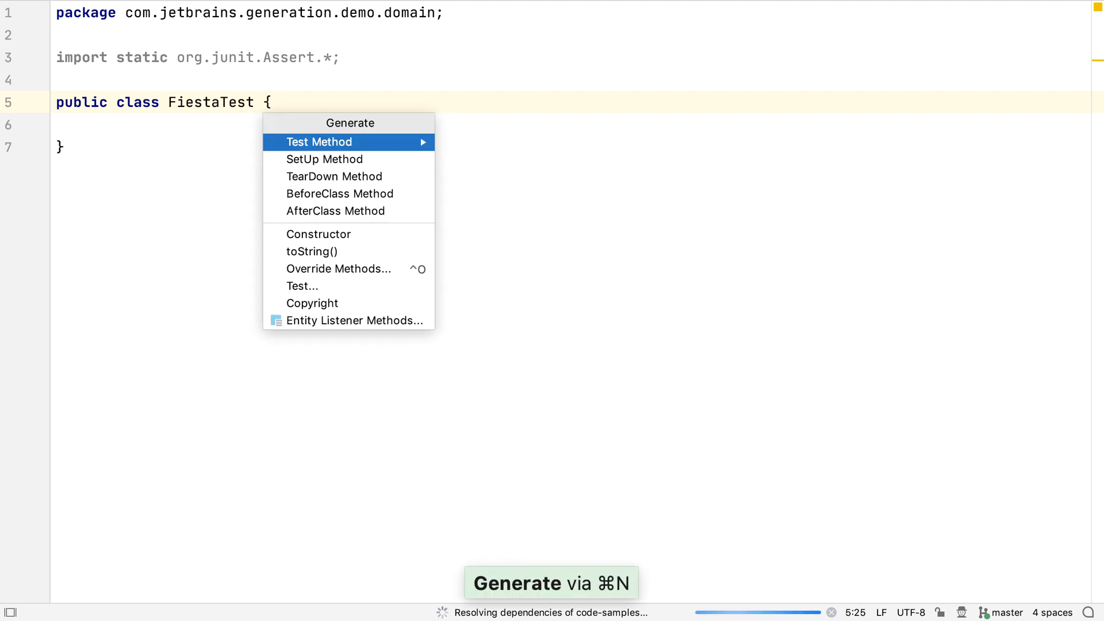
left_click(318, 142)
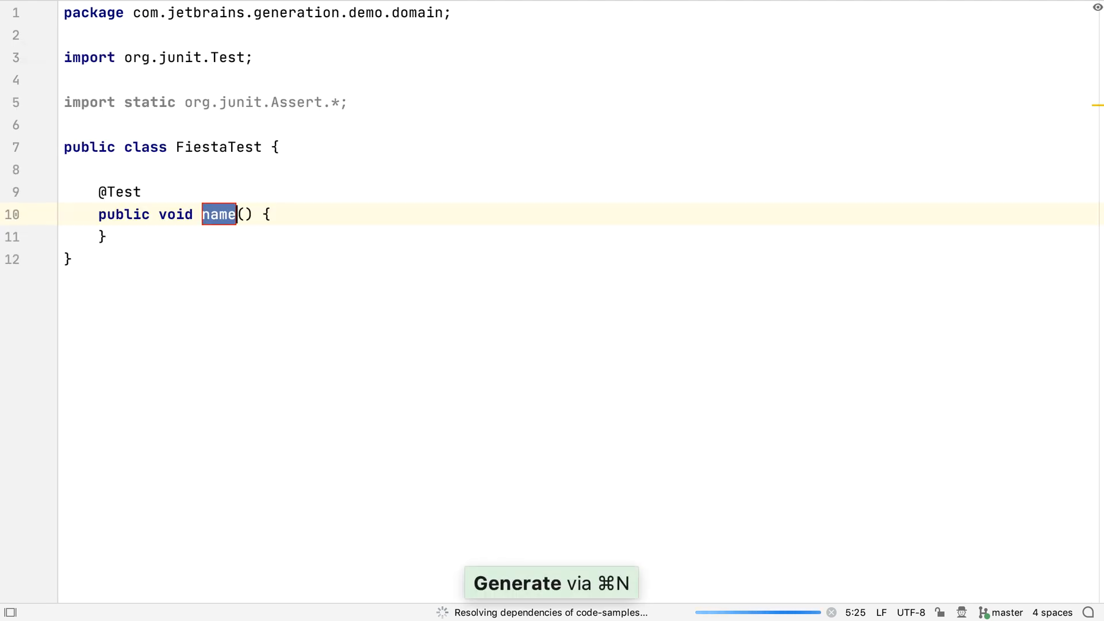
type("shouldBeAbleToDriveACar")
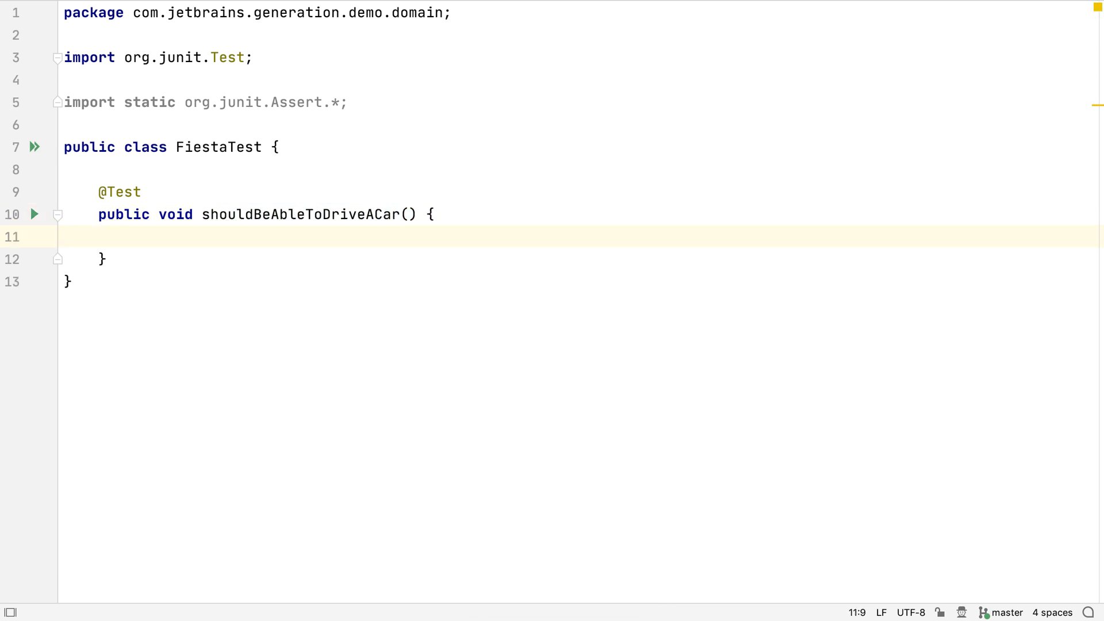
type("// TODO: write test")
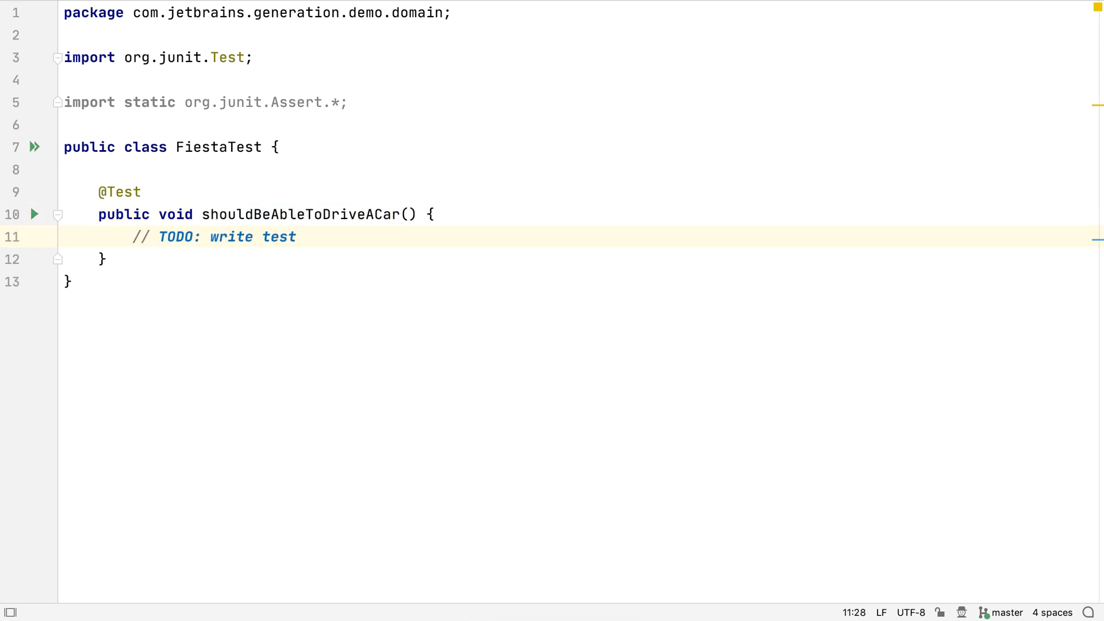
left_click(297, 237)
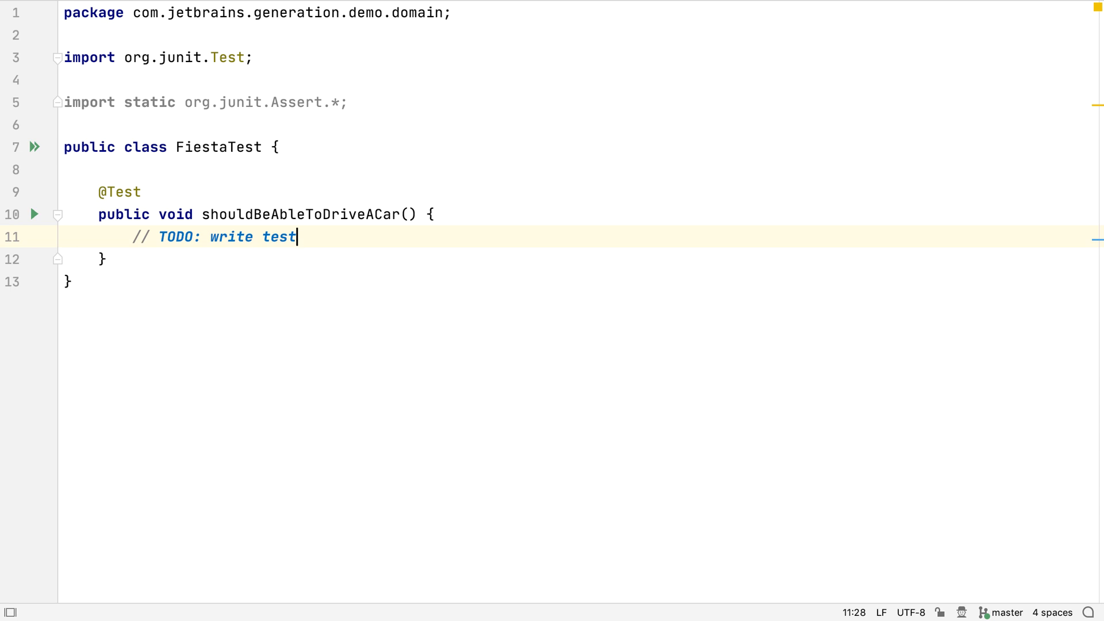
Generate a second test method named shouldBeAbleToParkTheCar
key("cmd+n")
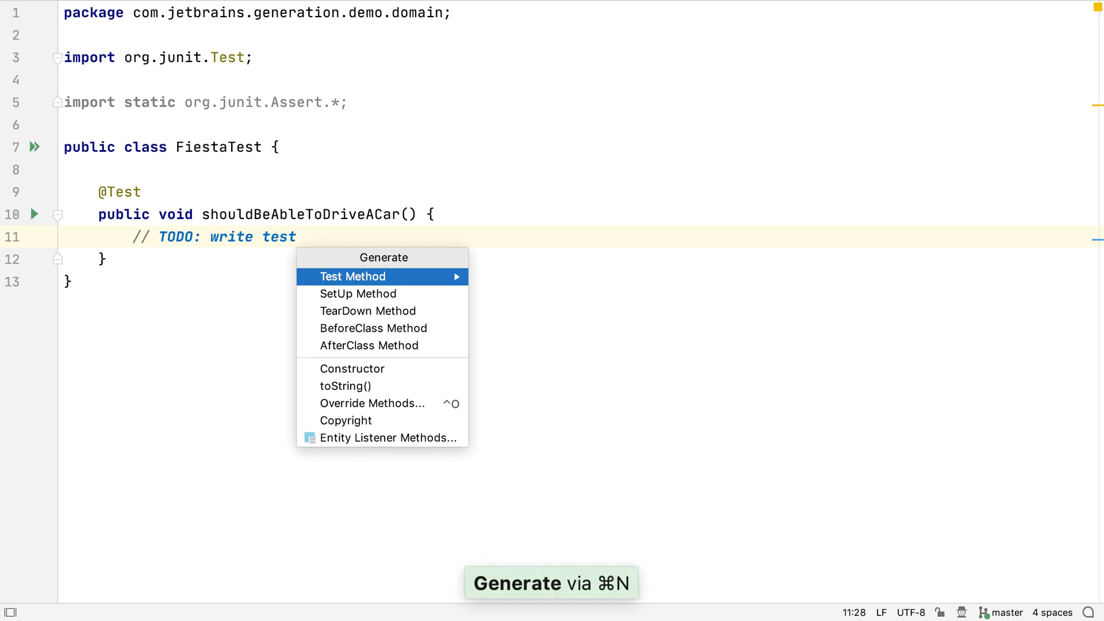
left_click(353, 276)
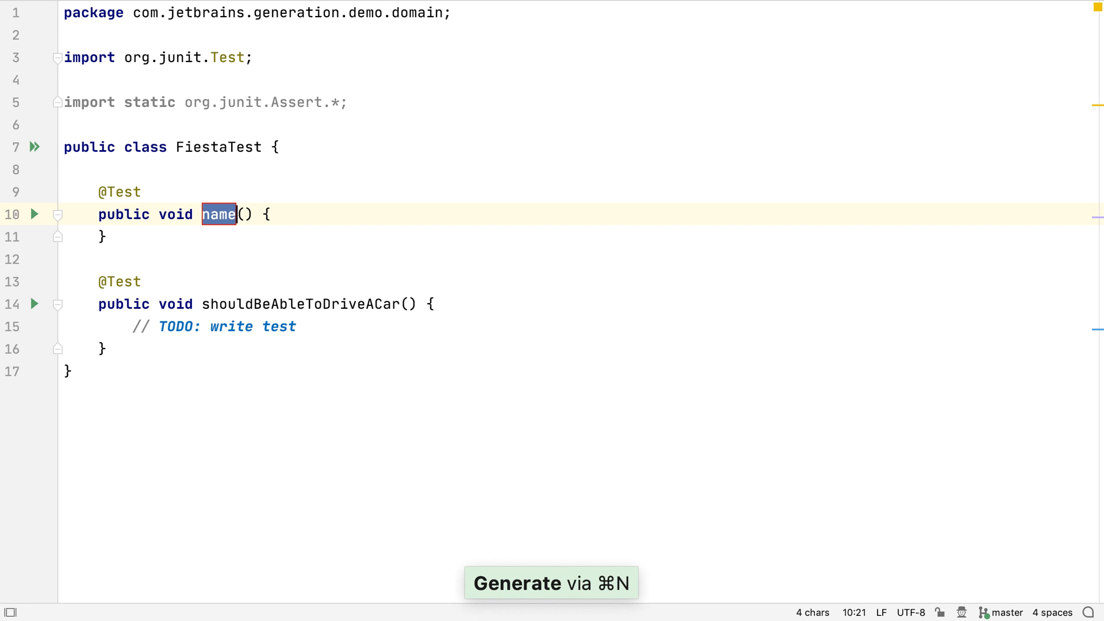
type("shouldBeAbleTo")
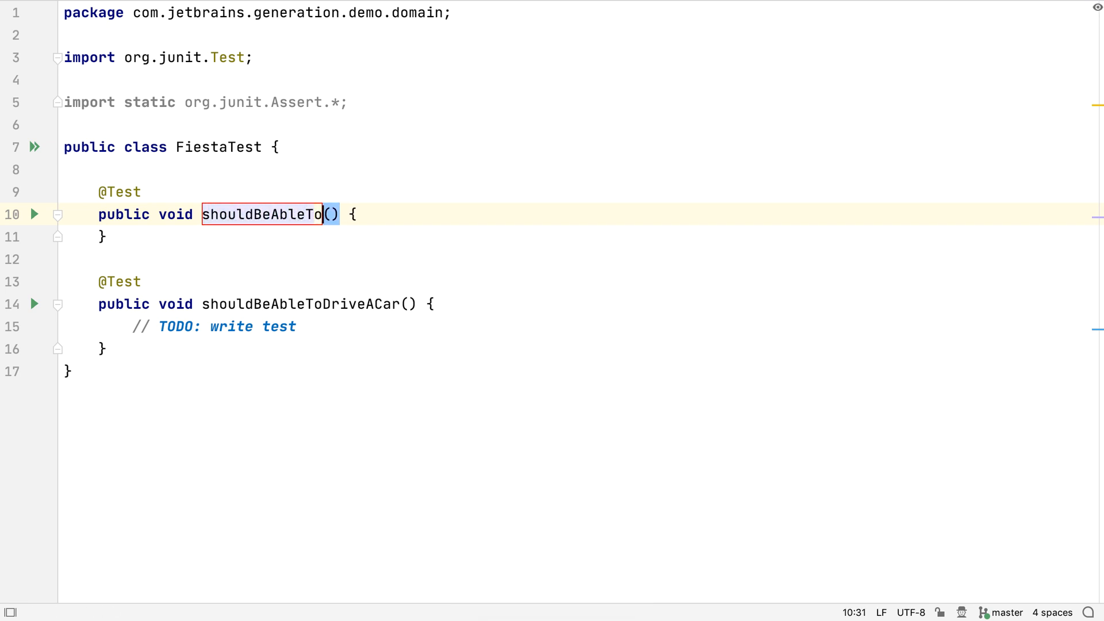
type("ParkTheCa")
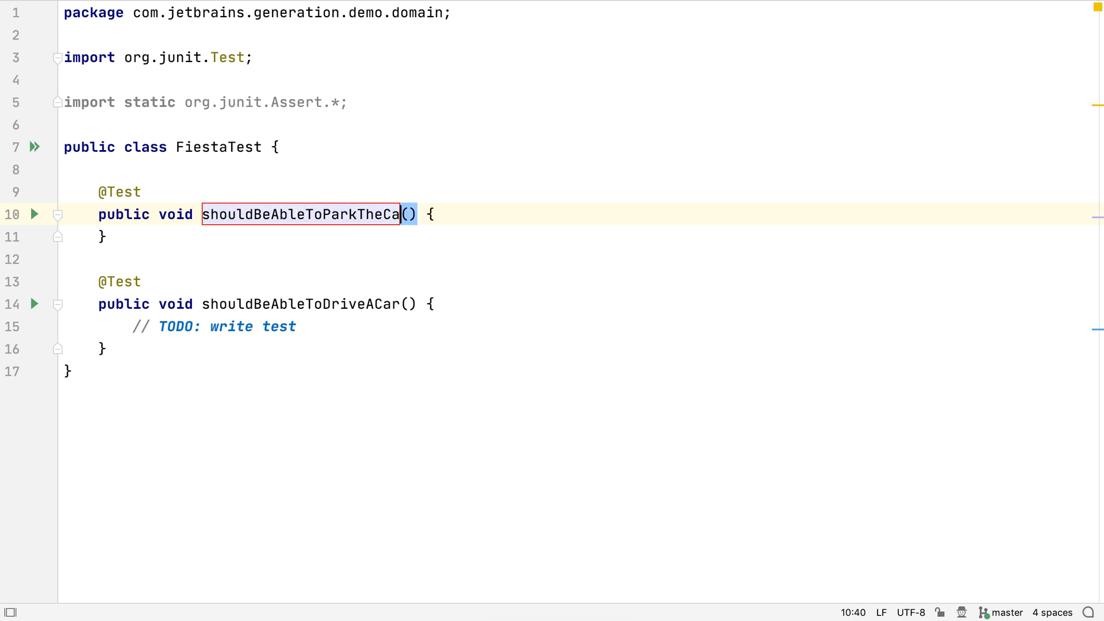
Construct new Fiesta(4, Fuel.PETROL, "Orange car") inside the park test
type("new Fi")
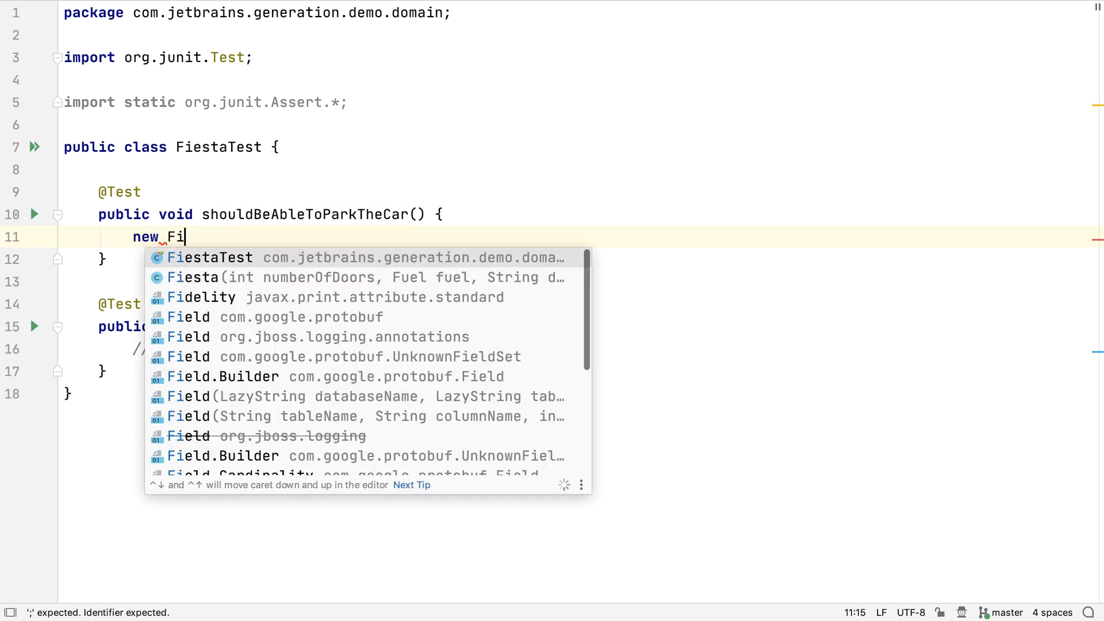
left_click(192, 277)
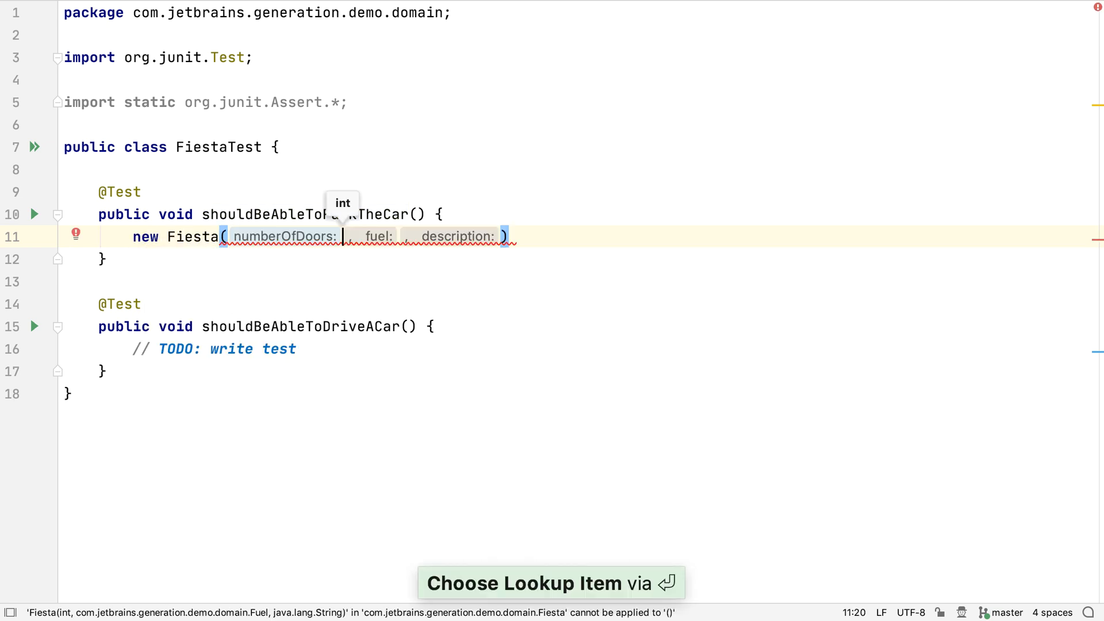
type("4,")
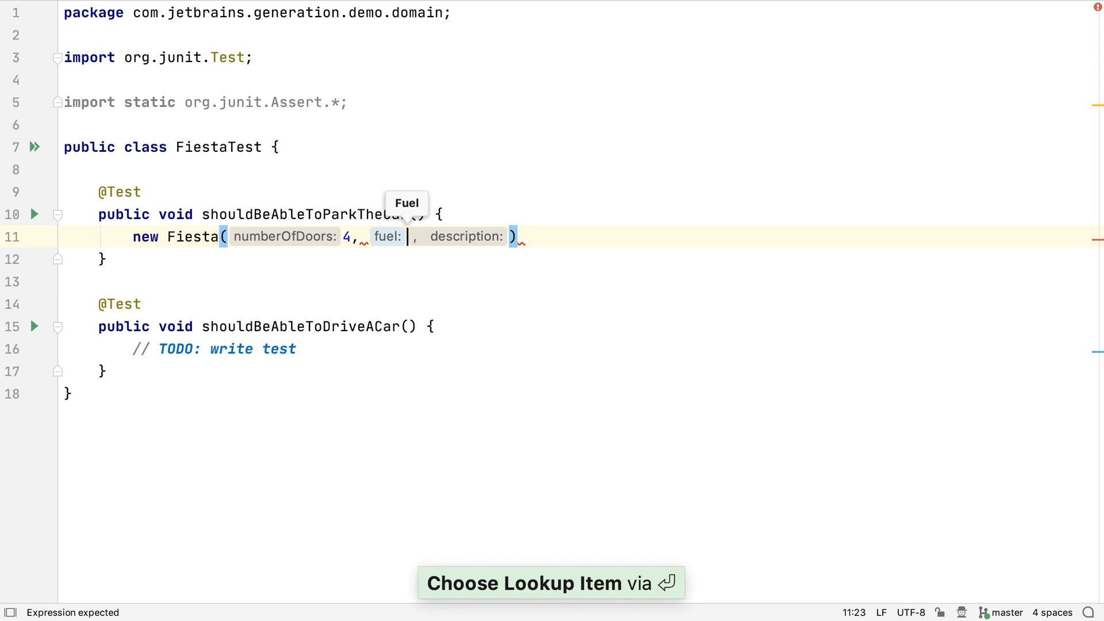
type("Fuel.")
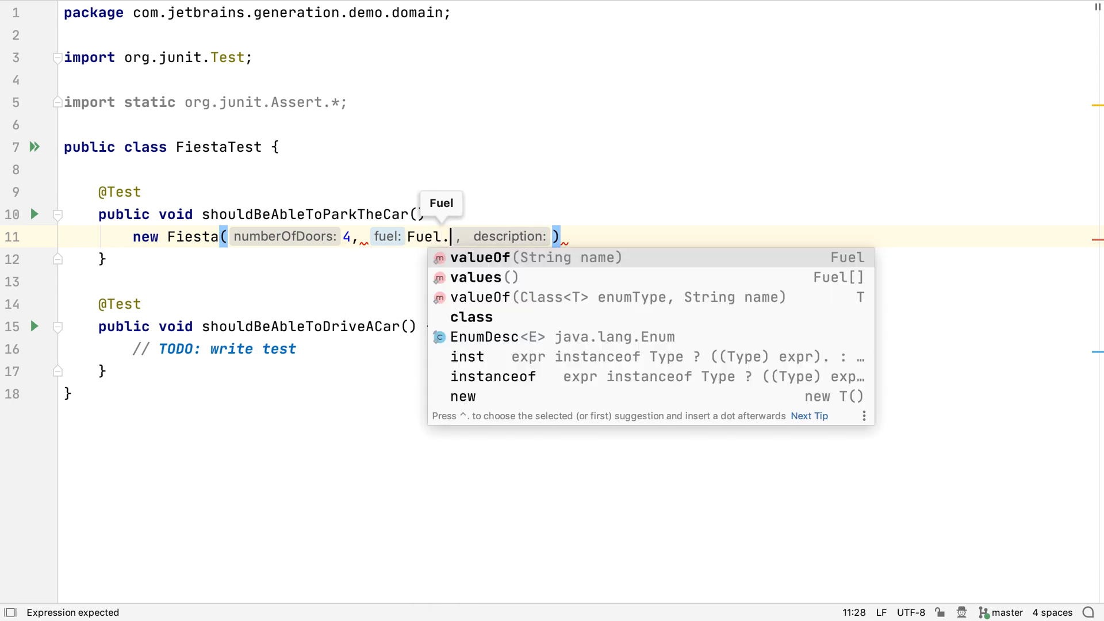
type("PET")
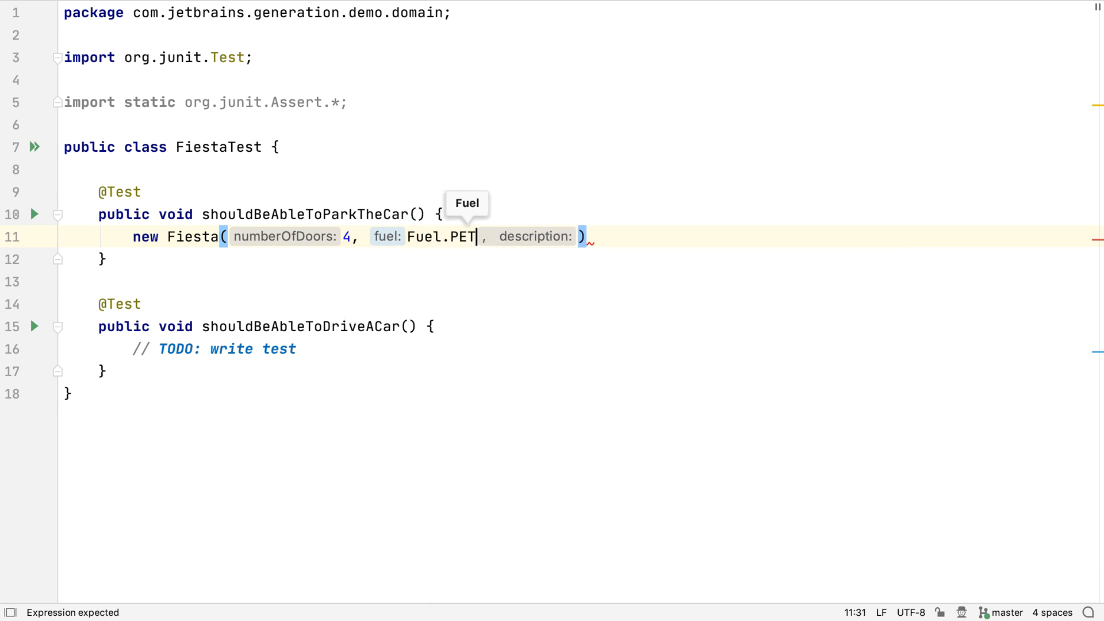
type("ROL,")
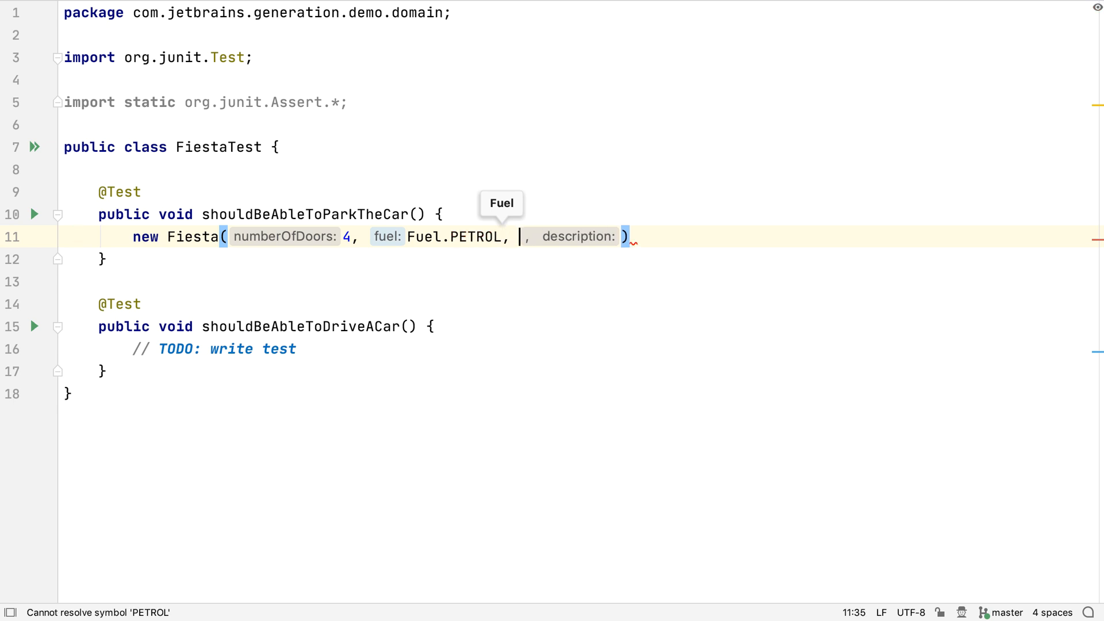
type("\"Orange car")
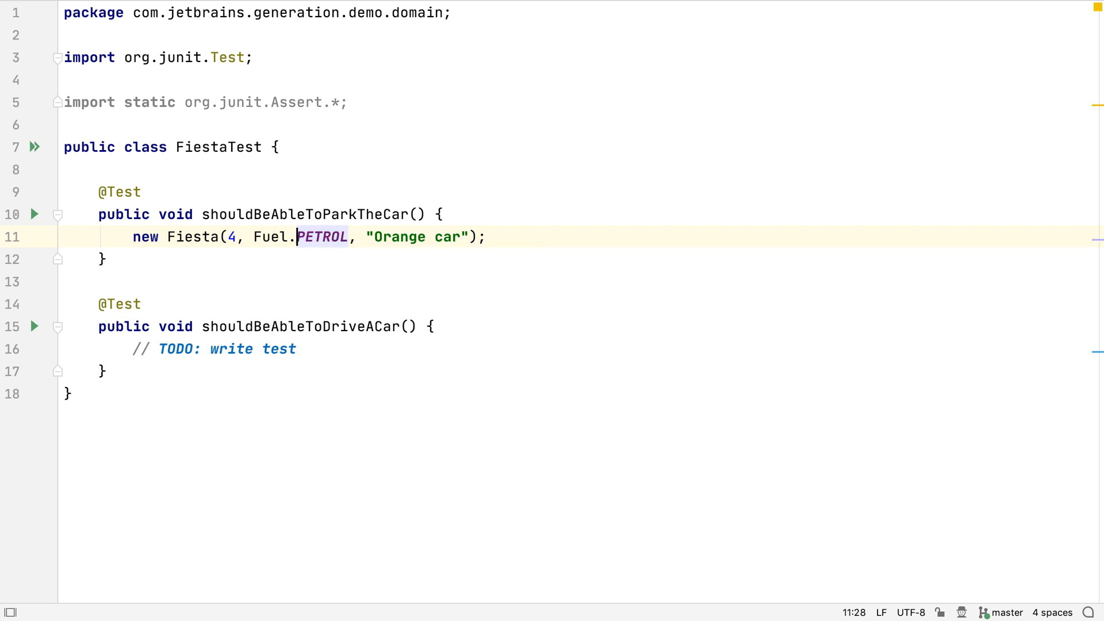
Store the new Fiesta in a local variable, call fiesta.park(), and generate the missing park() method in Fiesta
left_click(322, 236)
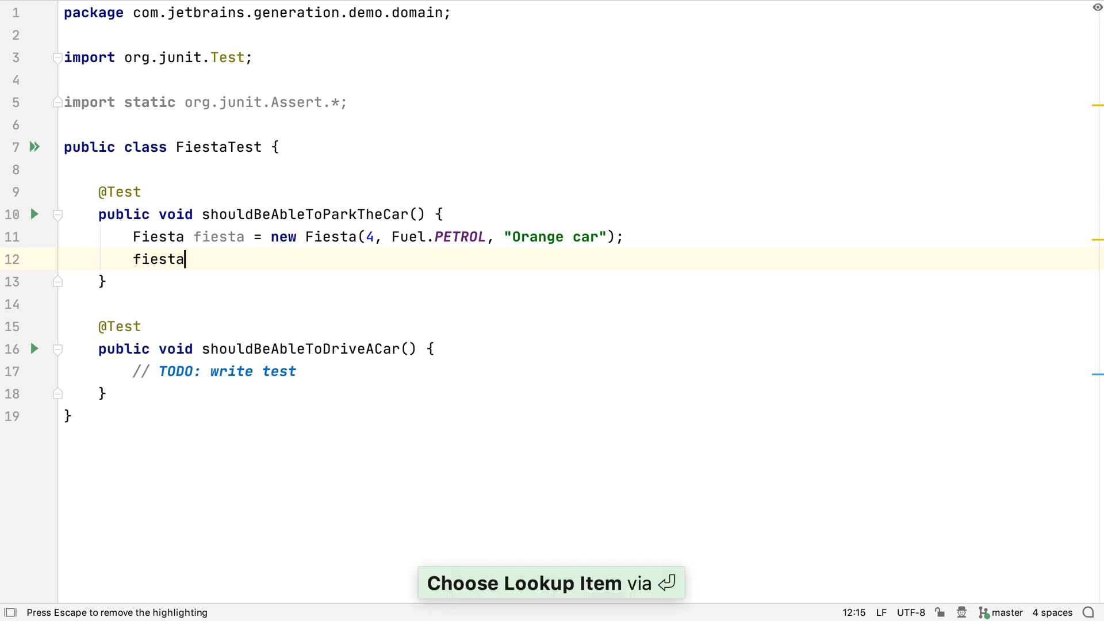
type(".park();")
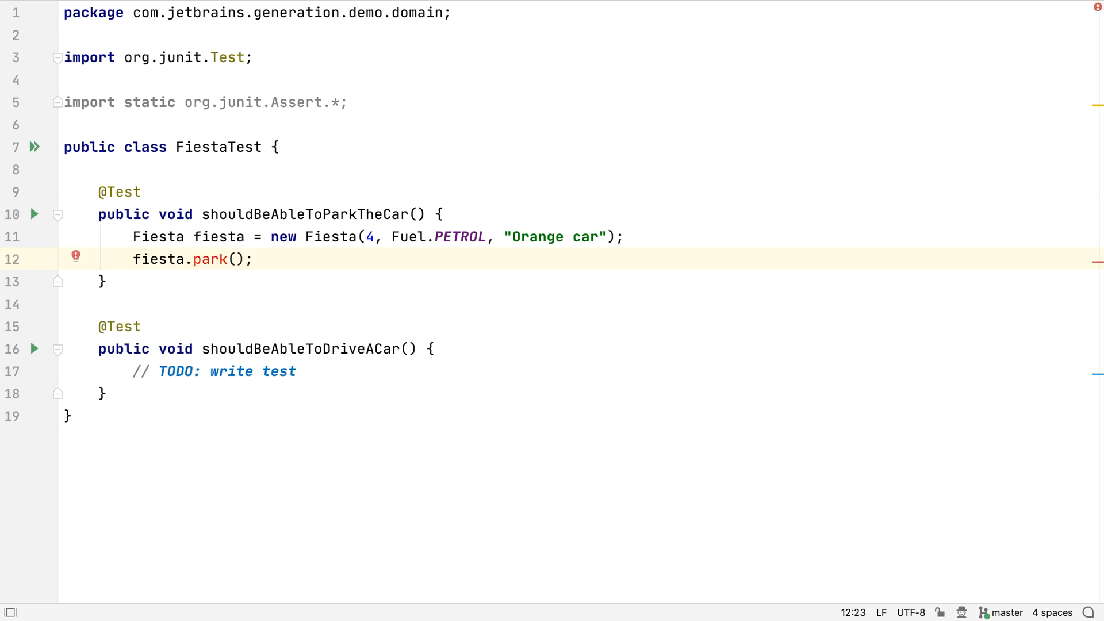
left_click(222, 259)
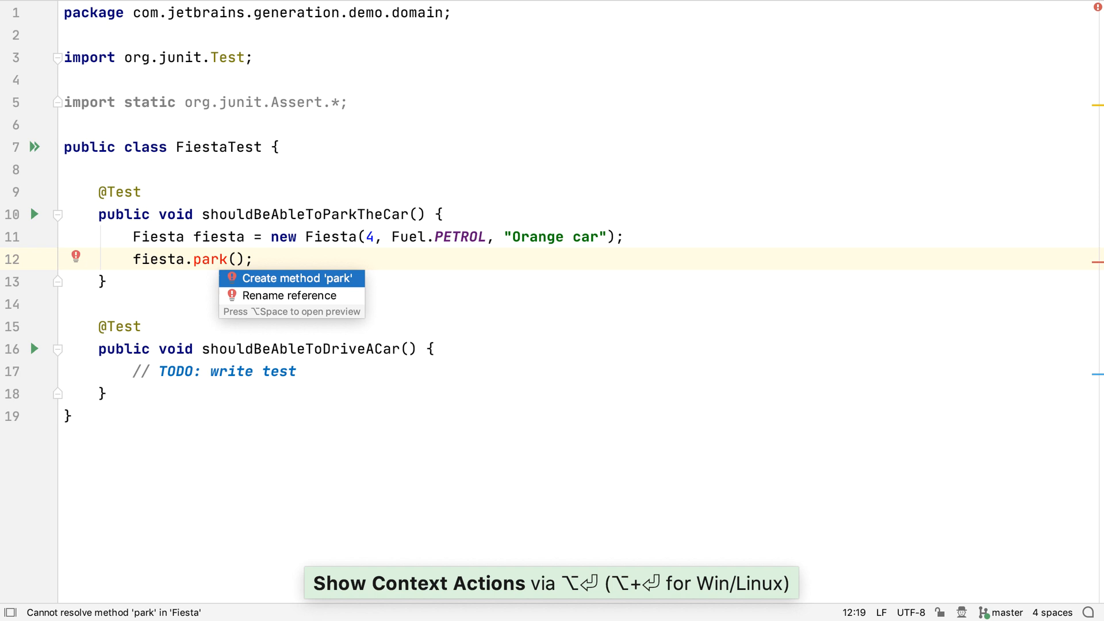
left_click(290, 277)
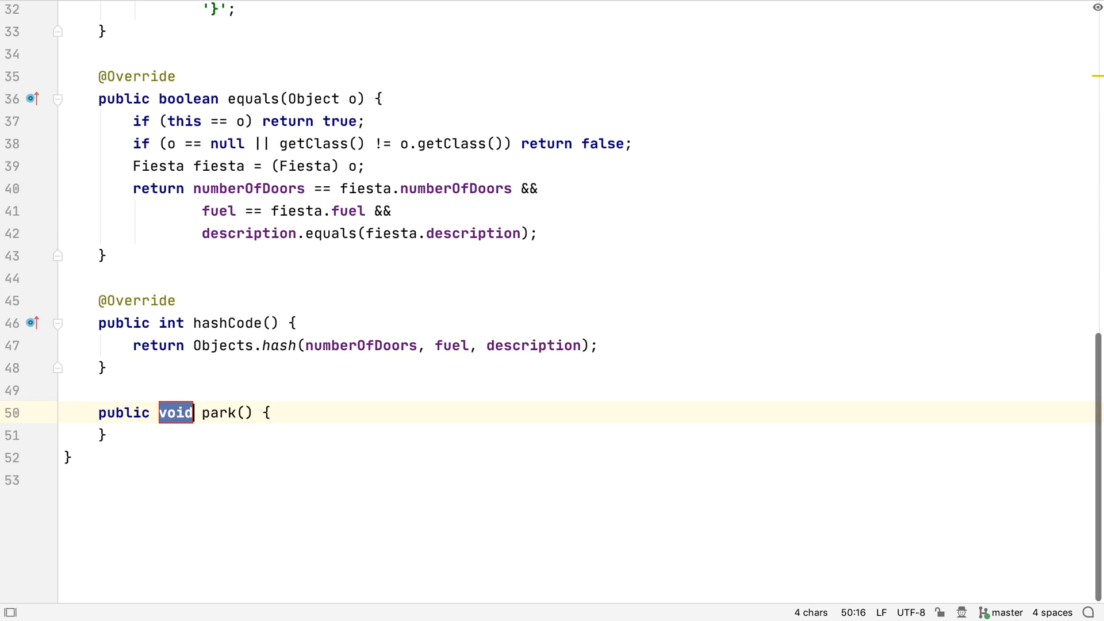
Add a //TODO: implement me comment inside Fiesta's park() method
type("/")
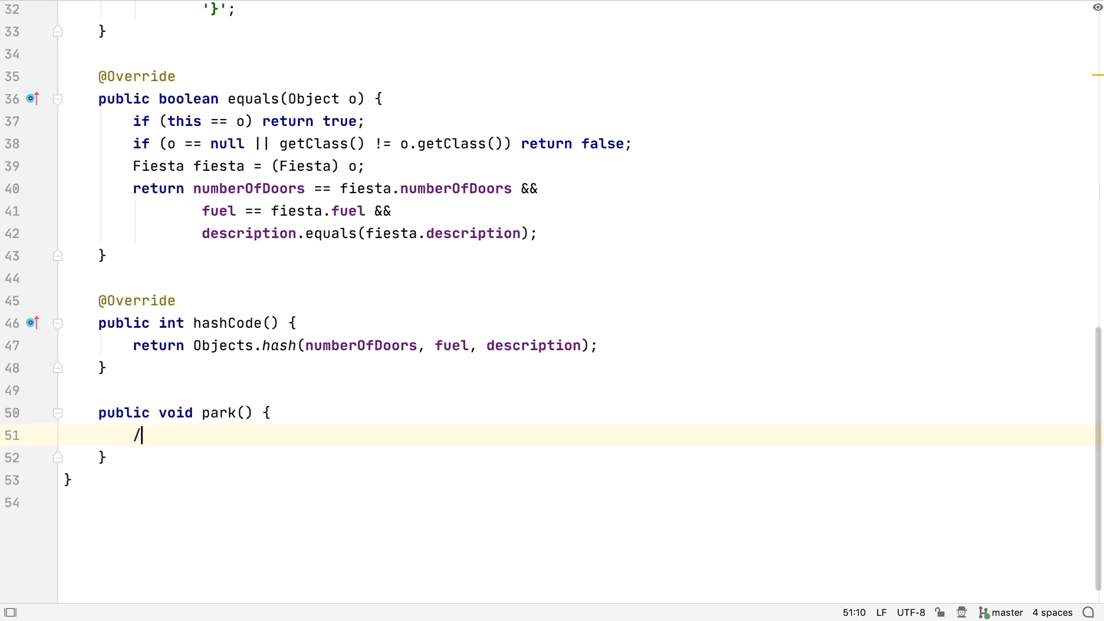
type("/TODO: impl")
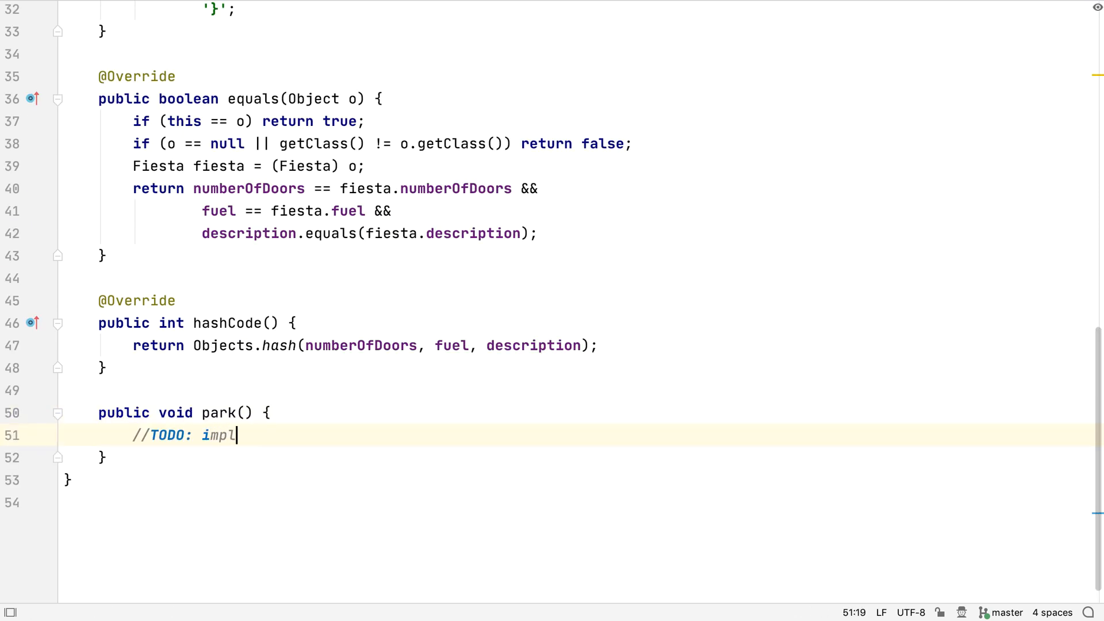
type("ement me")
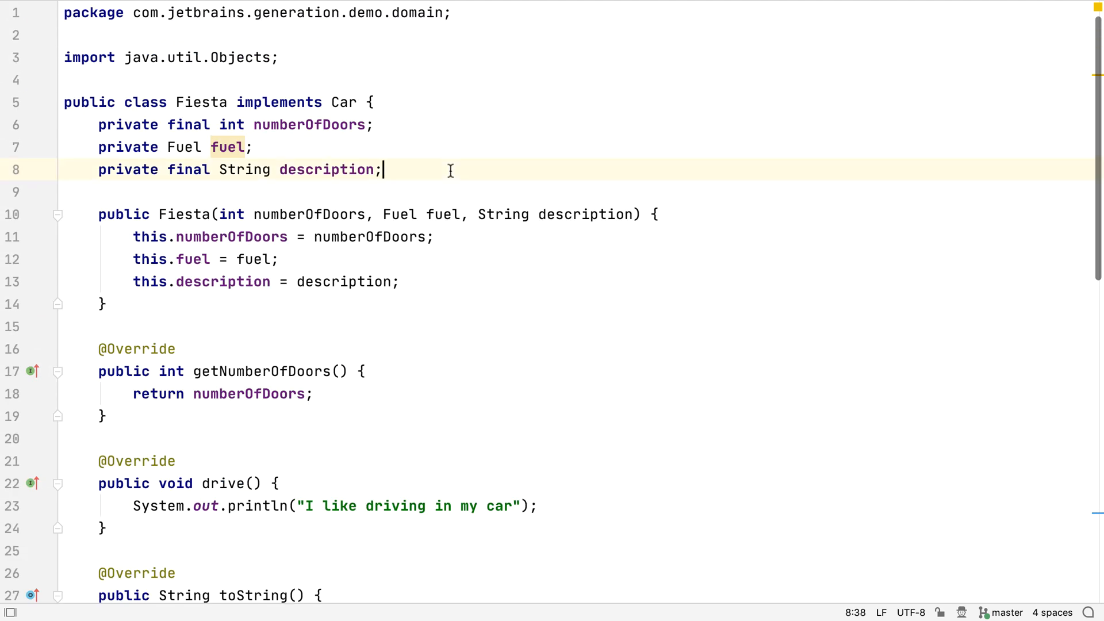
Declare private CarDelegate delegate in Fiesta and generate a beep() method forwarding to it
type("private CarDelegate delegate;")
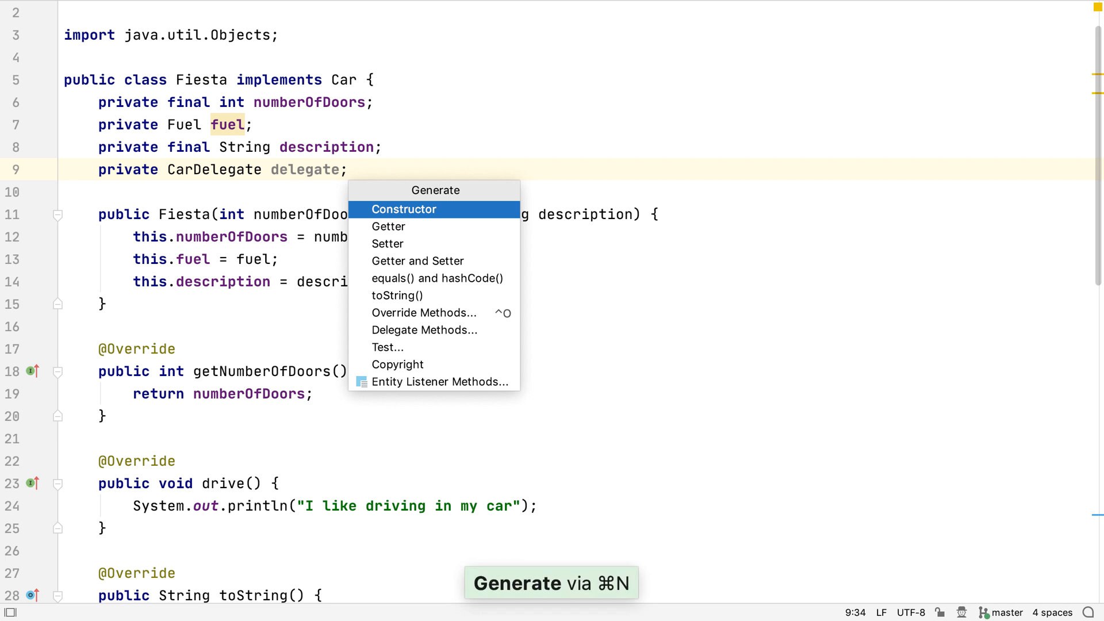
mouse_move(397, 295)
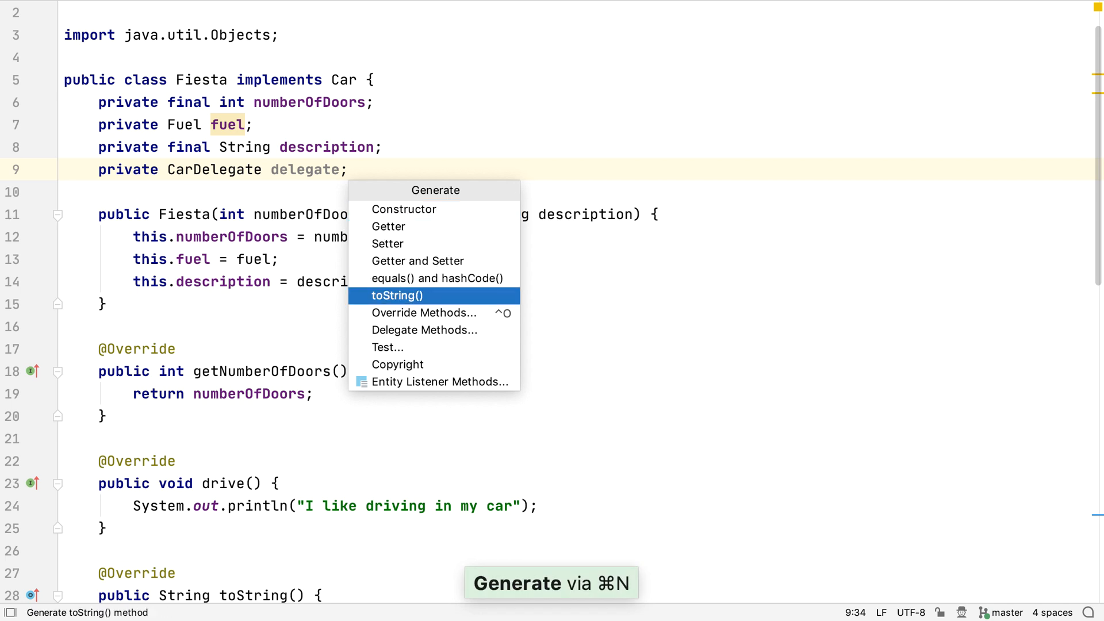
mouse_move(424, 330)
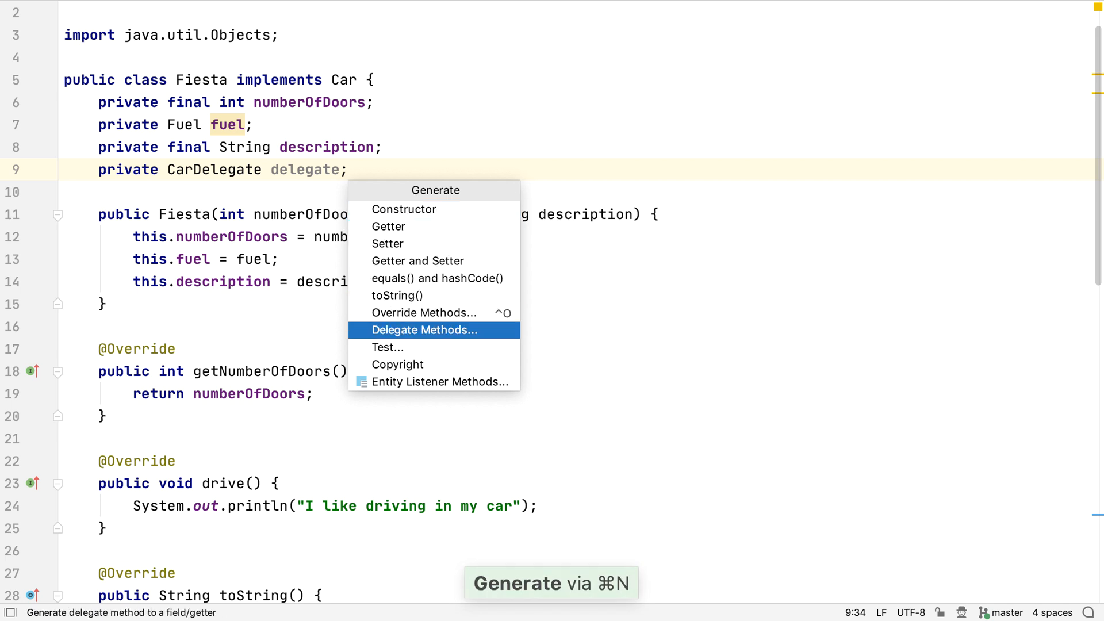
left_click(424, 330)
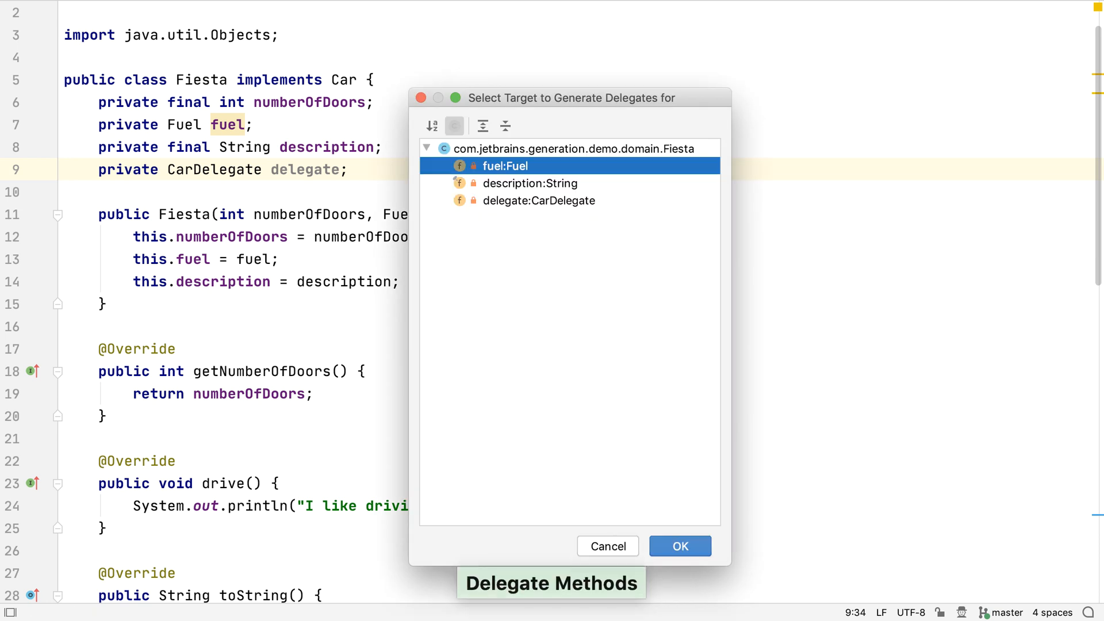
left_click(678, 545)
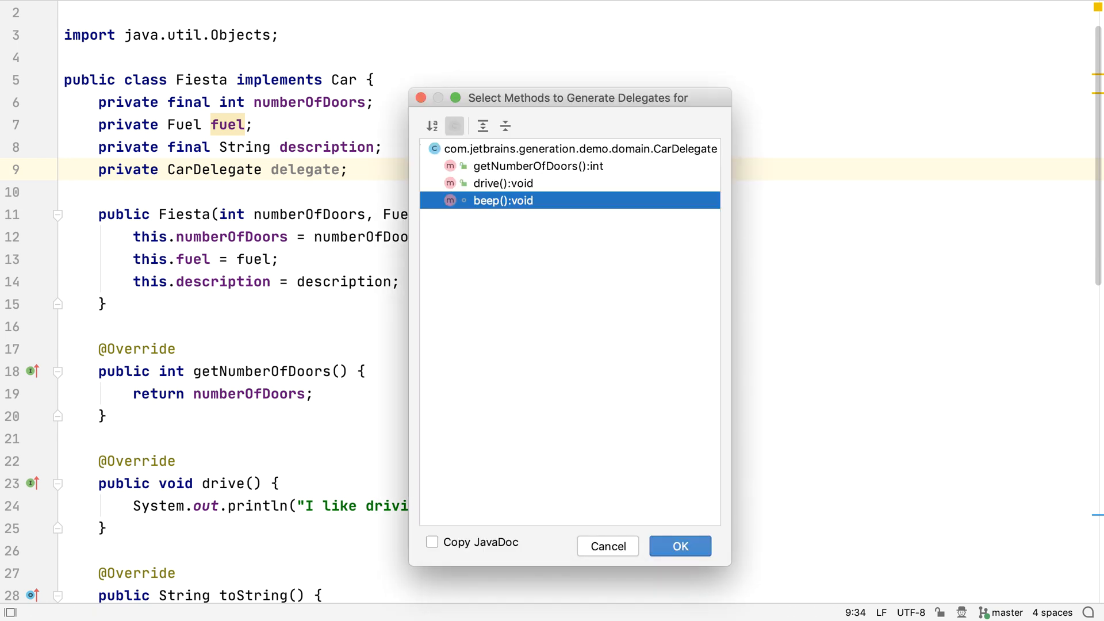
left_click(678, 545)
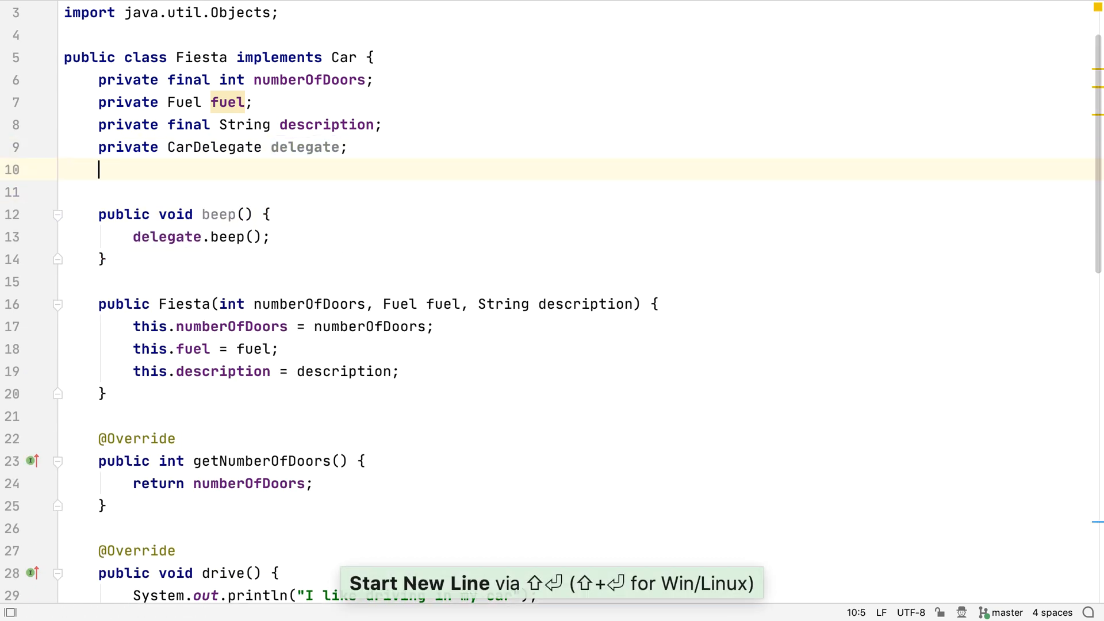
Declare a private List<Wheel> wheels field initialised with List.of() in Fiesta
type("private")
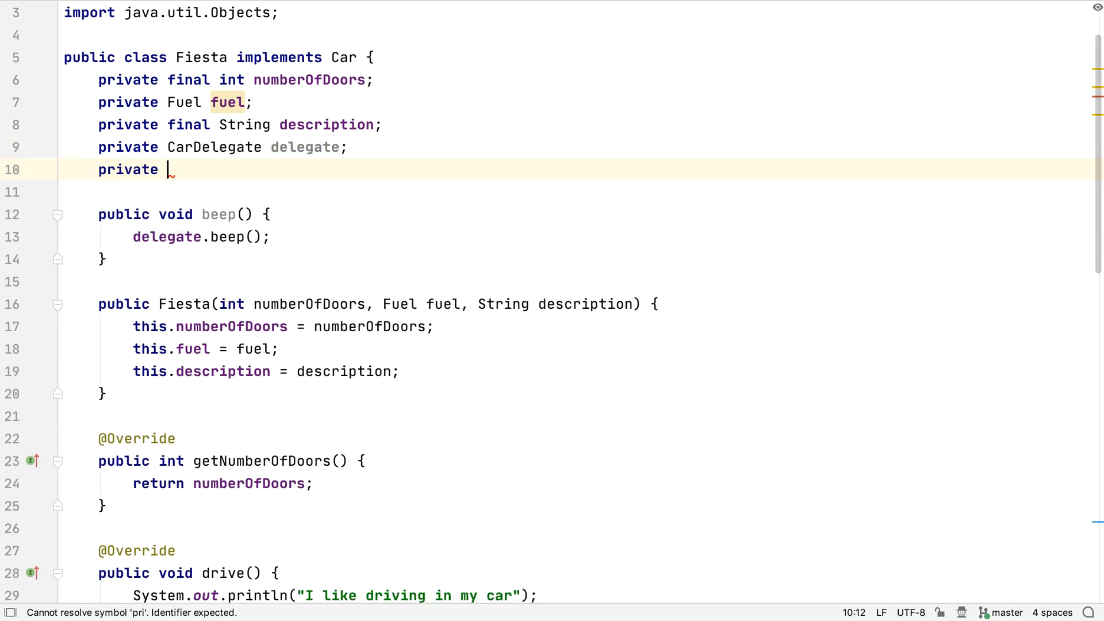
type("List<>")
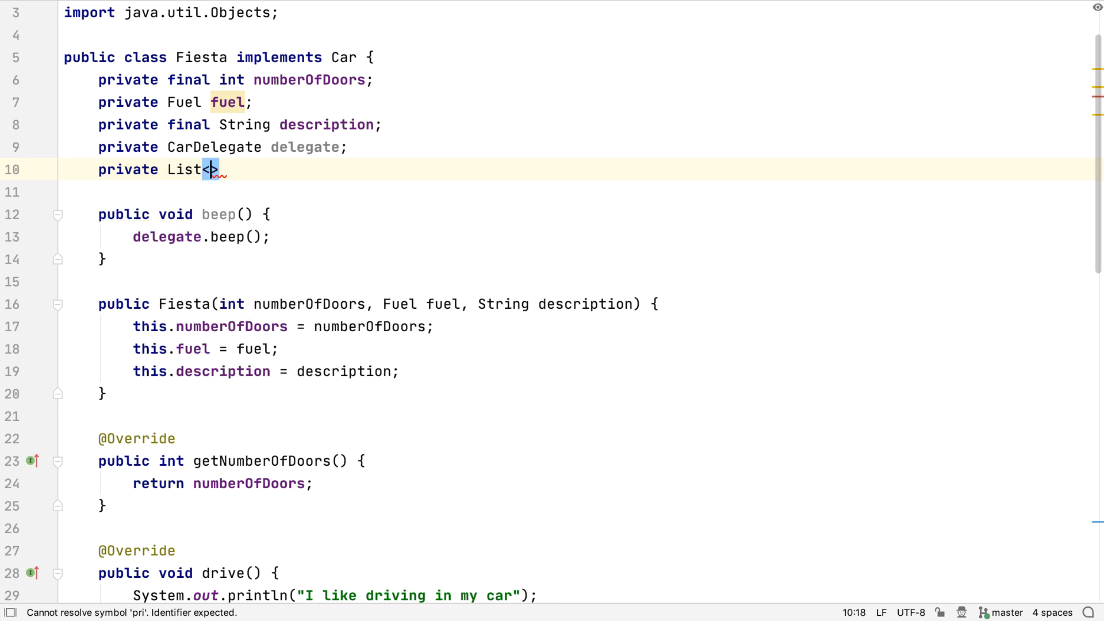
type("Wheel")
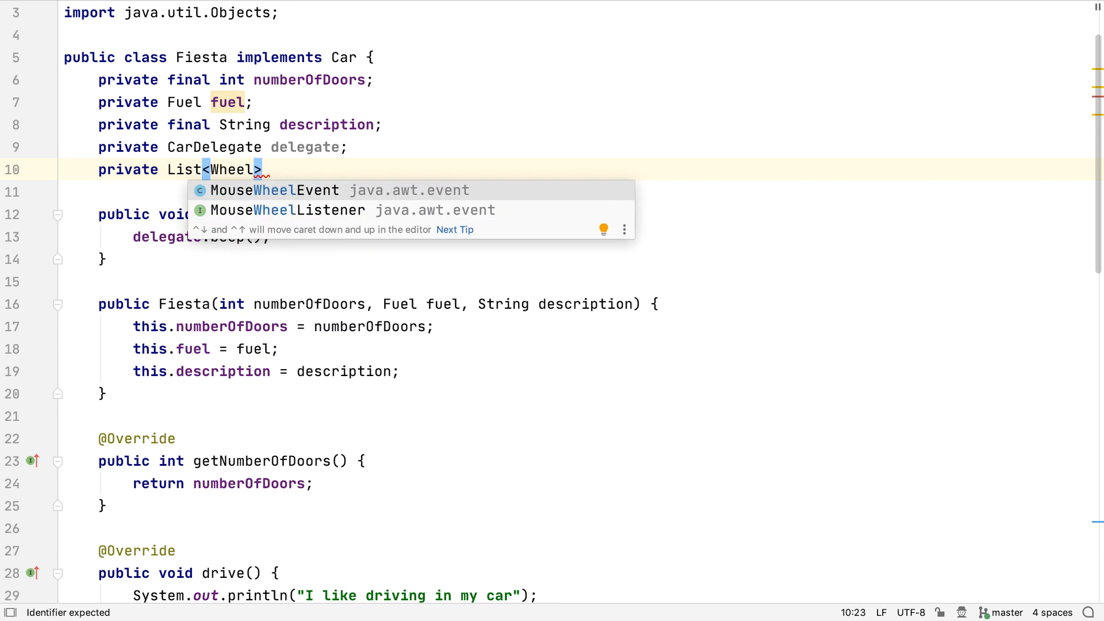
key("Escape")
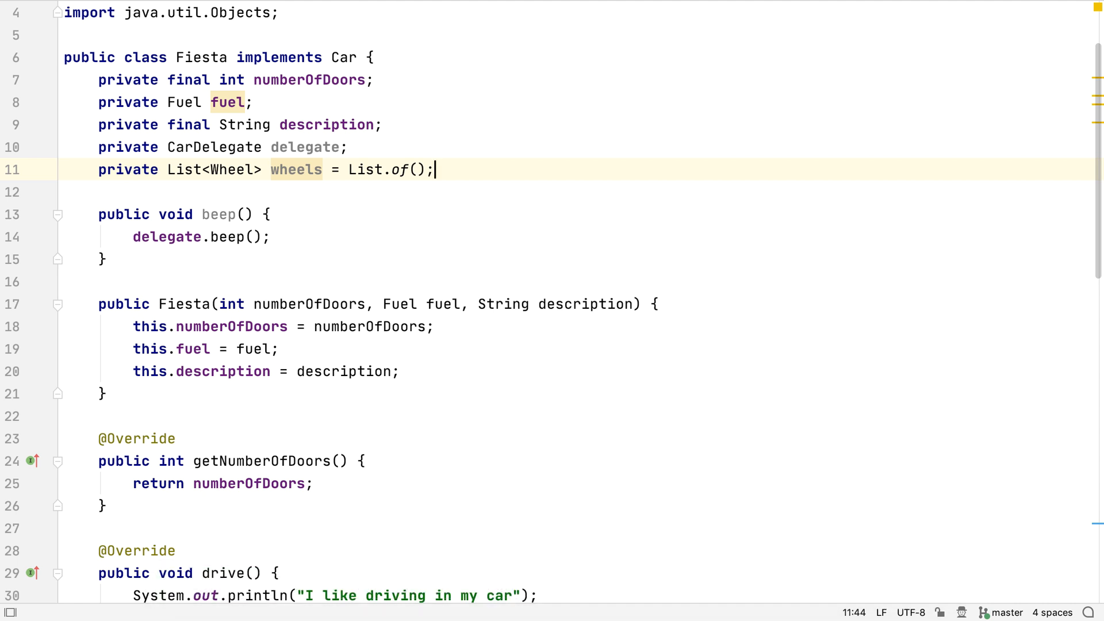
Add an empty void printTyreStatus() method, removing the stray for loop that was inserted
type("void printT")
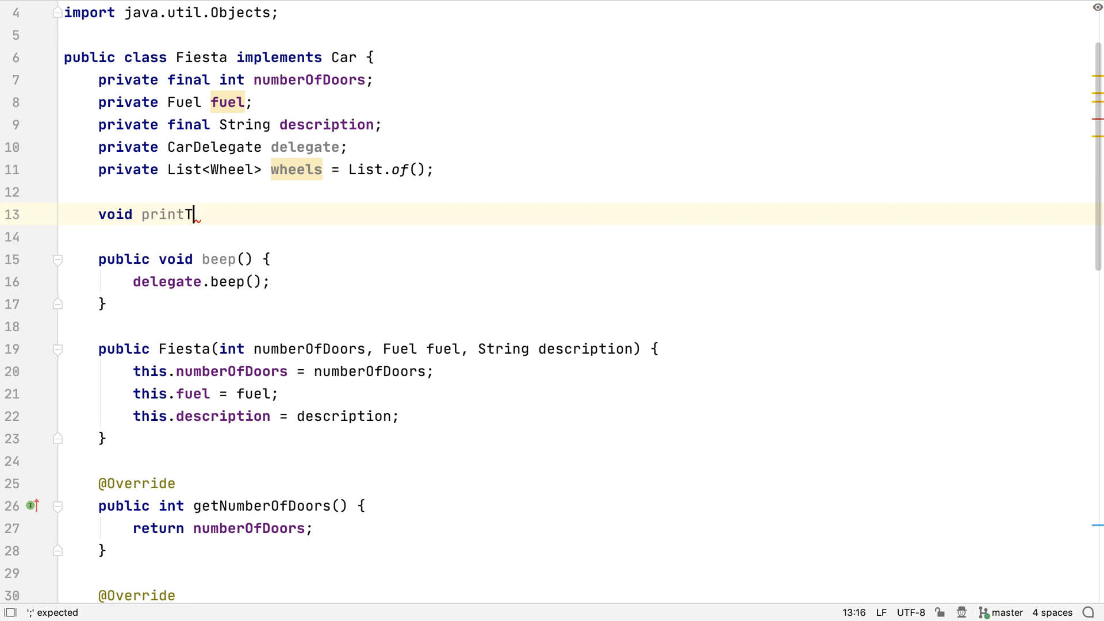
type("yreStatus() {")
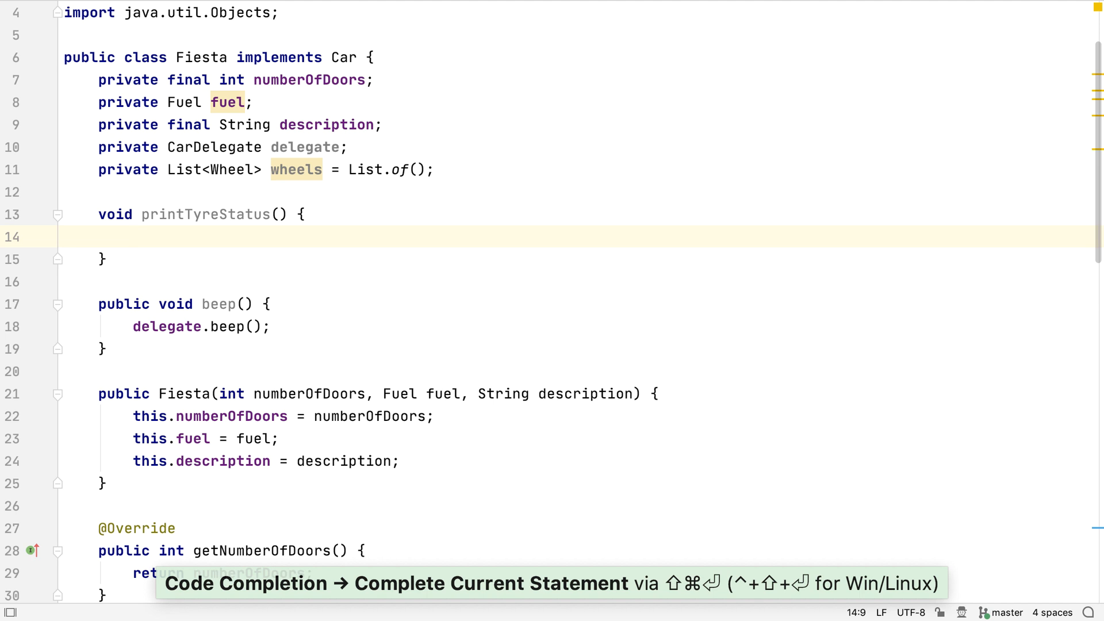
type("for (Wheel wheel : wheels) {")
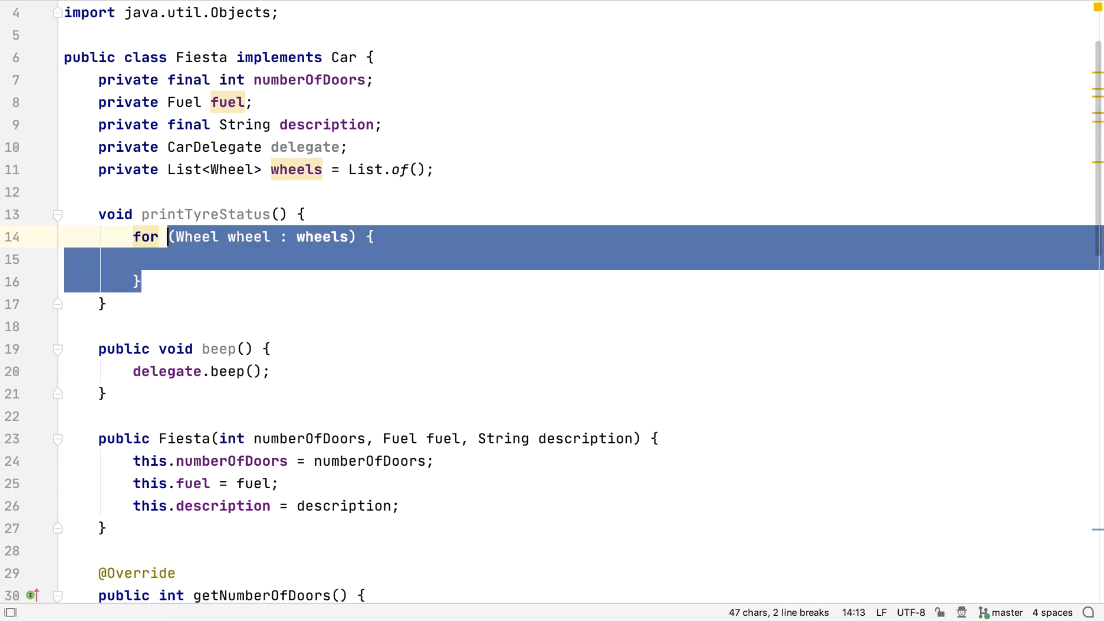
key("Delete")
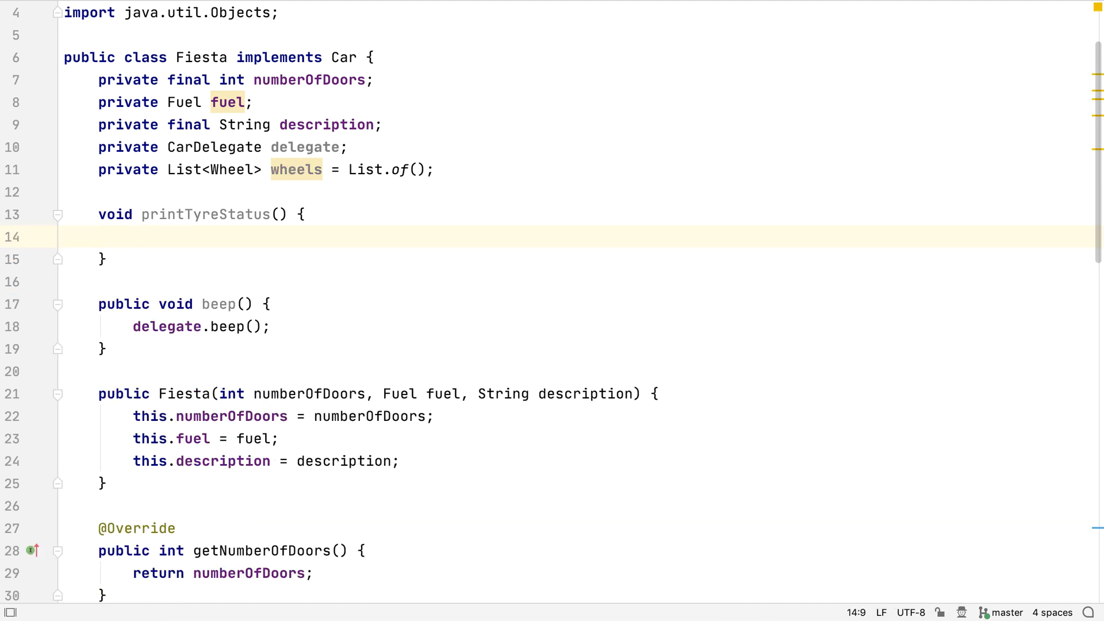
Loop over wheels with the iter template printing wheel.getTyreStatus(), and generate a getTyreStatus() stub in Wheel
type("it")
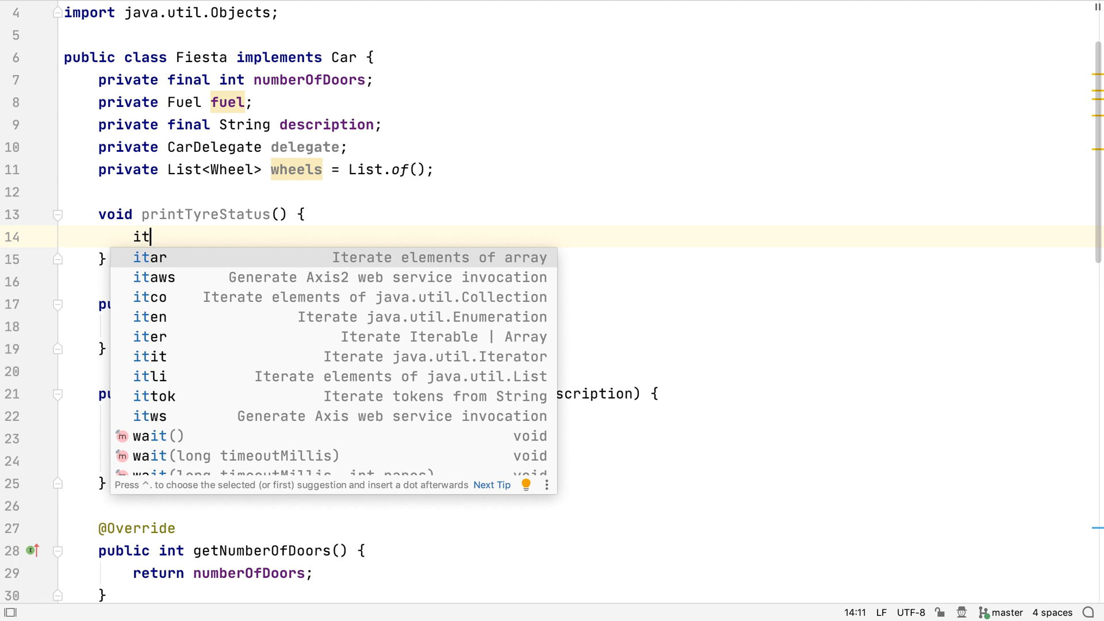
type("er")
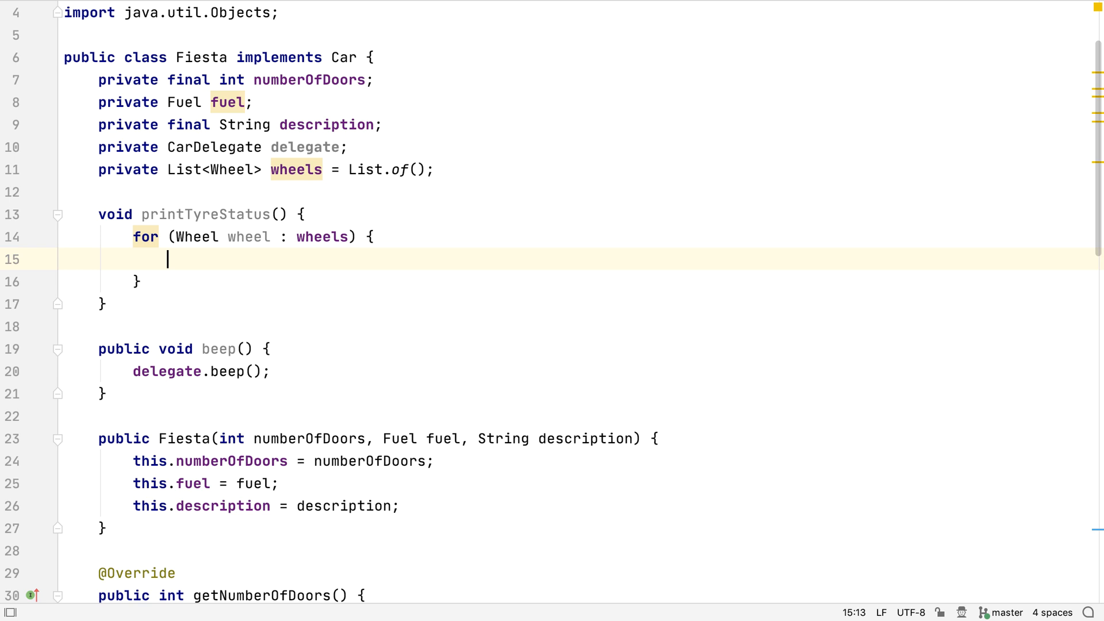
type("sout")
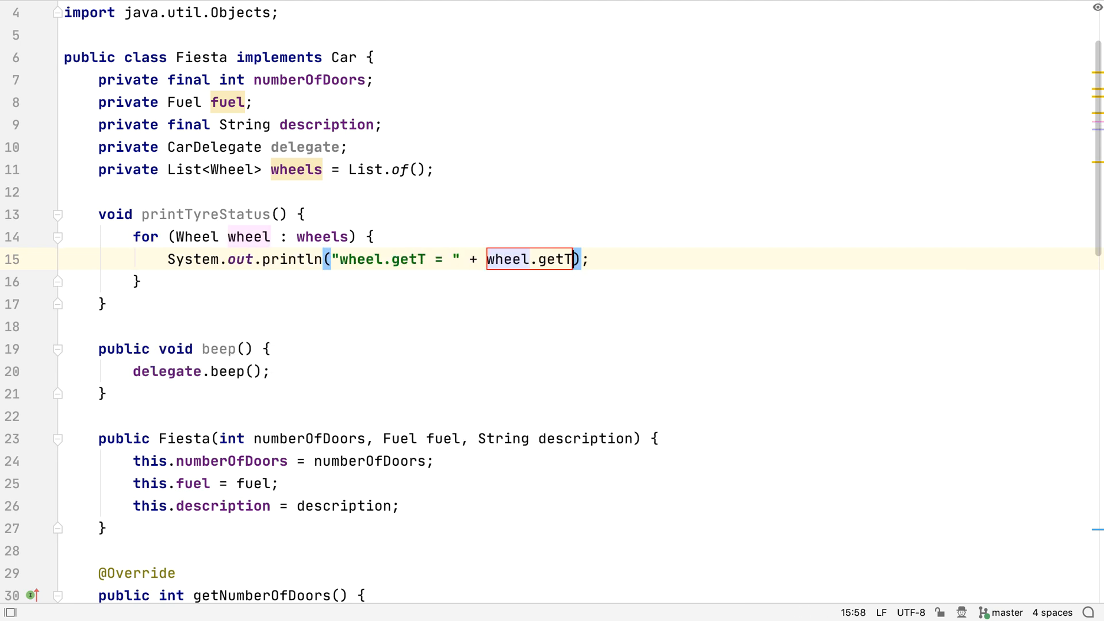
type("yreStatus(")
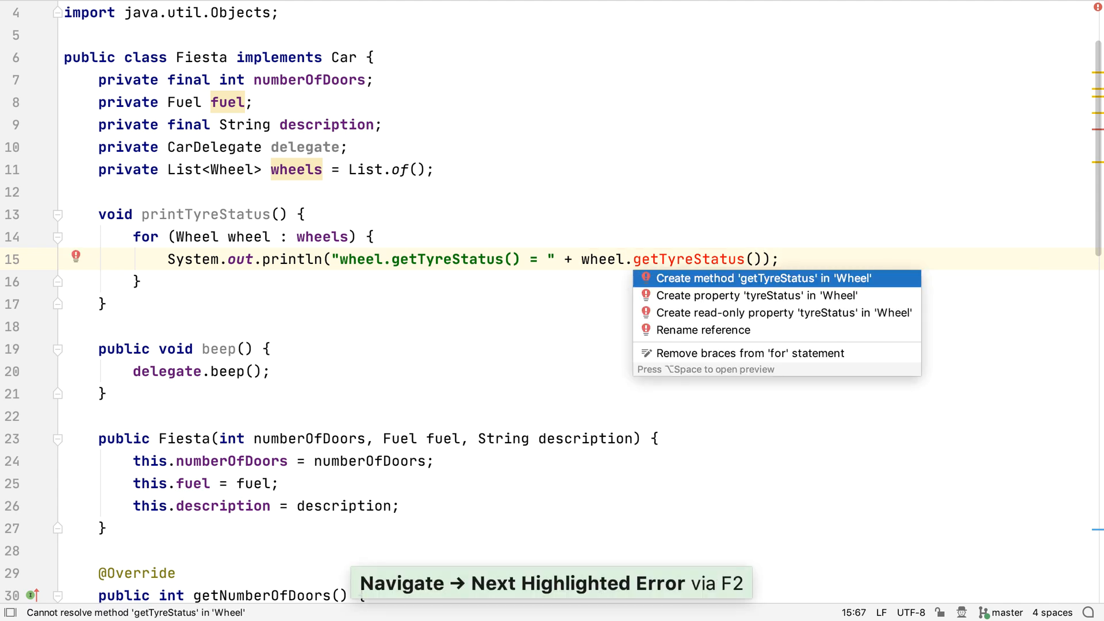
left_click(753, 279)
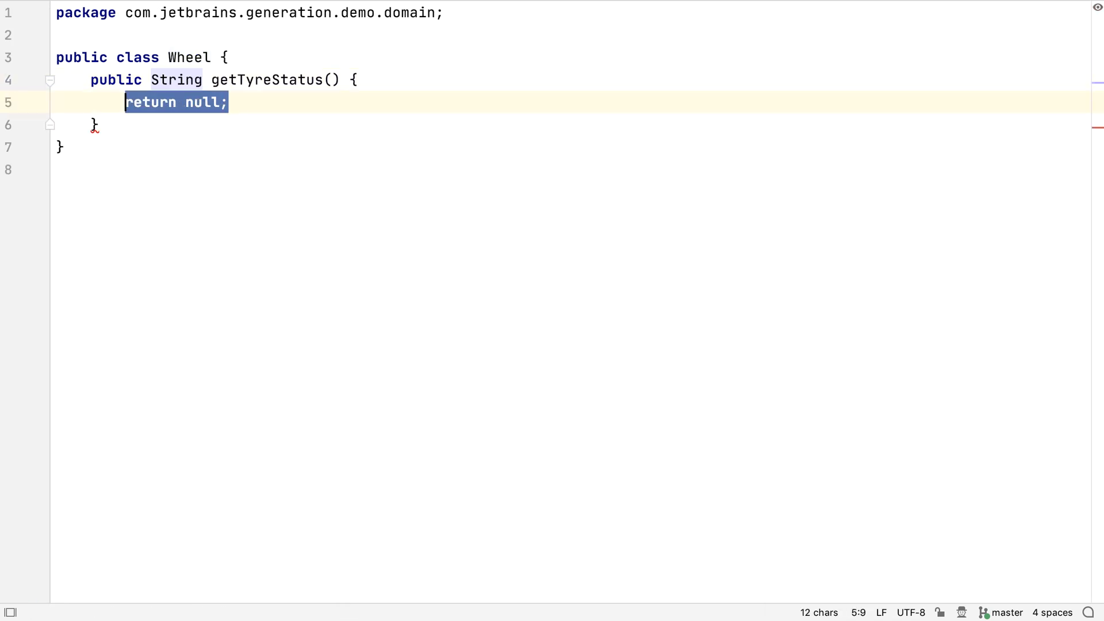